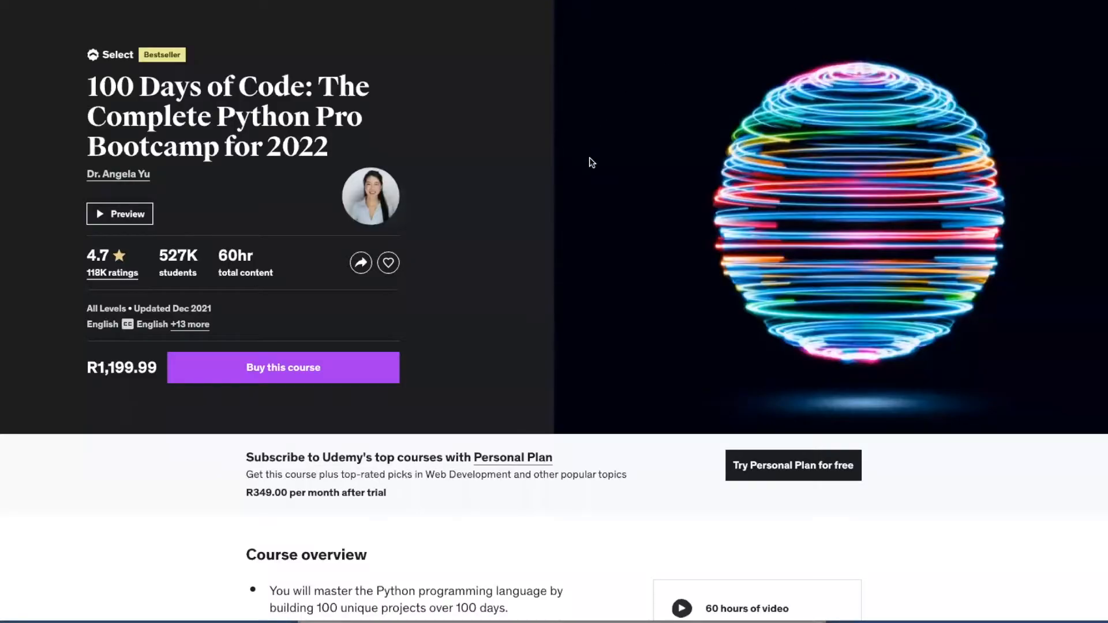
mouse_move(730, 8)
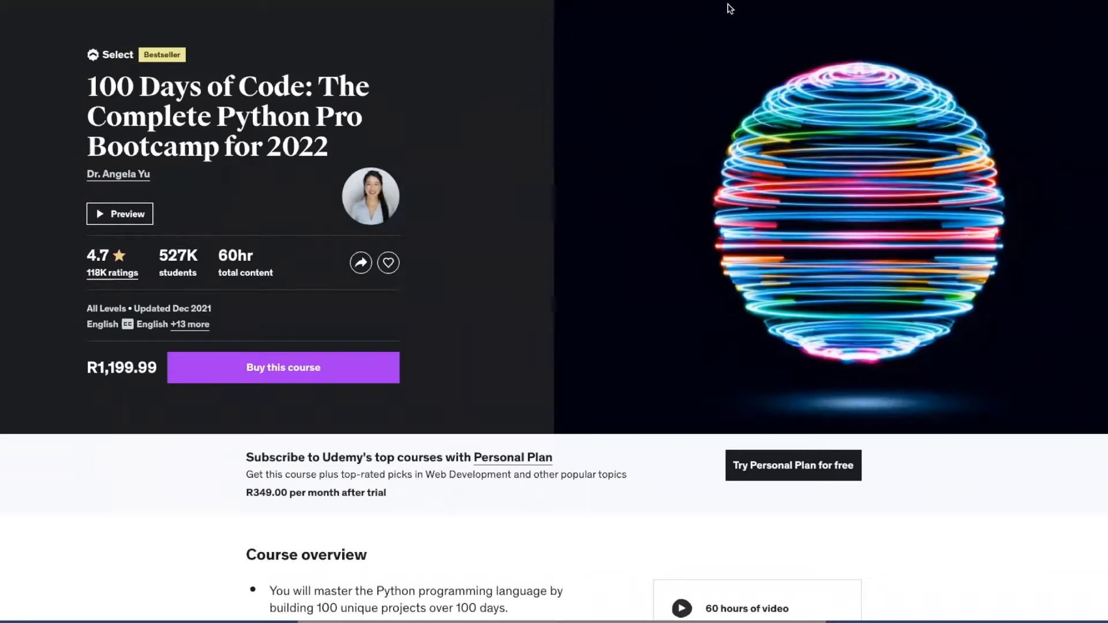
mouse_move(843, 454)
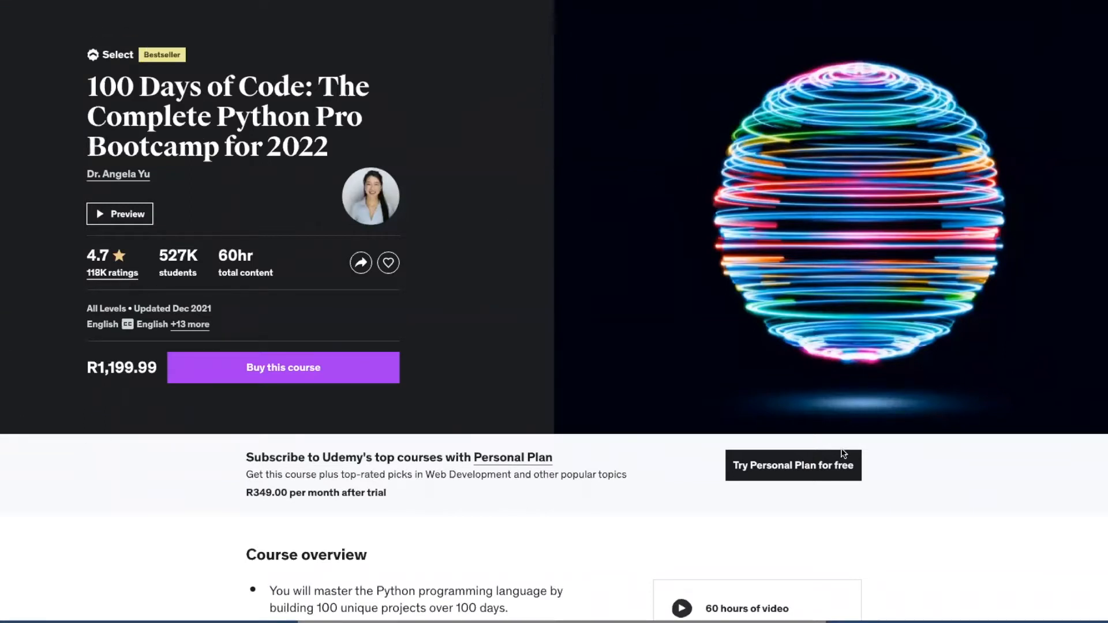
mouse_move(1066, 539)
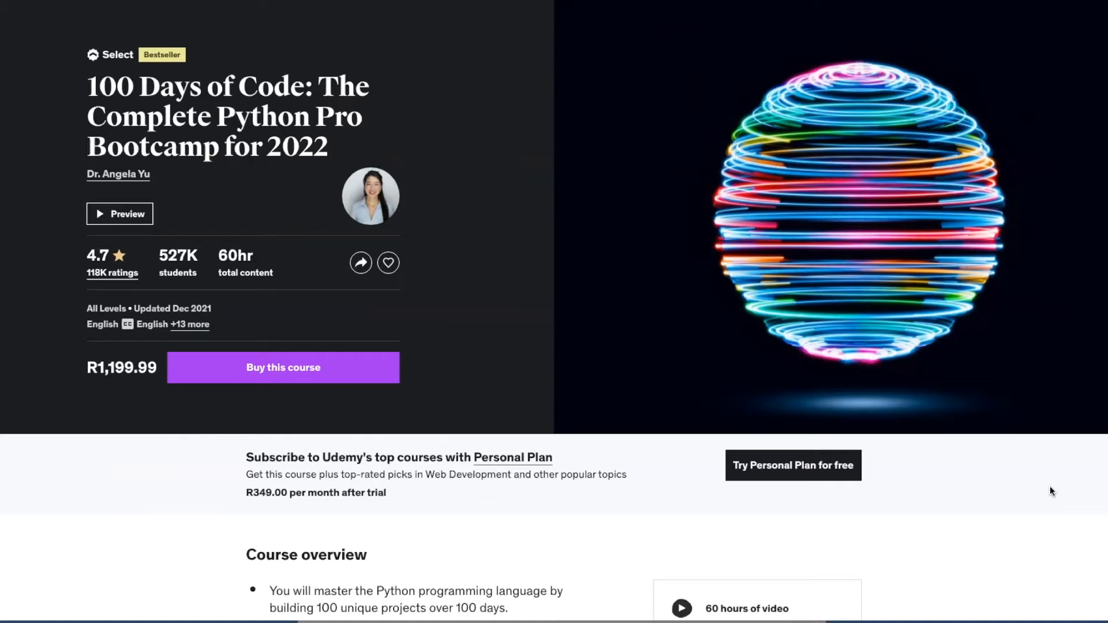
mouse_move(1053, 486)
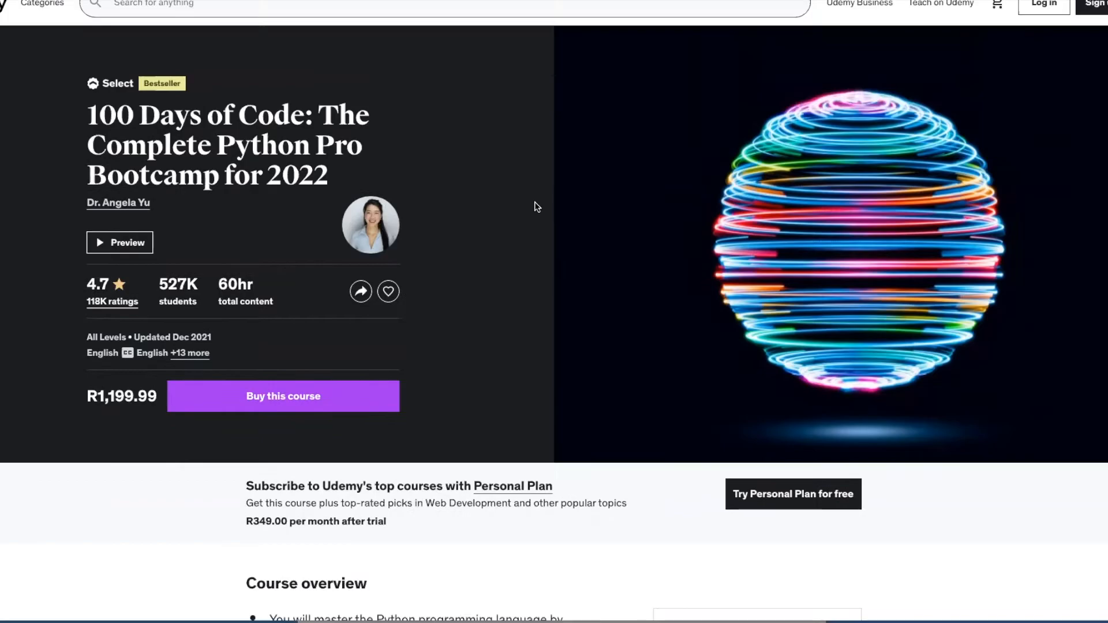
- Scroll slightly past the 100 Days of Code header with its 4.7 rating, 527K students, 60 hours and R1,199.99 price
scroll("down", 3)
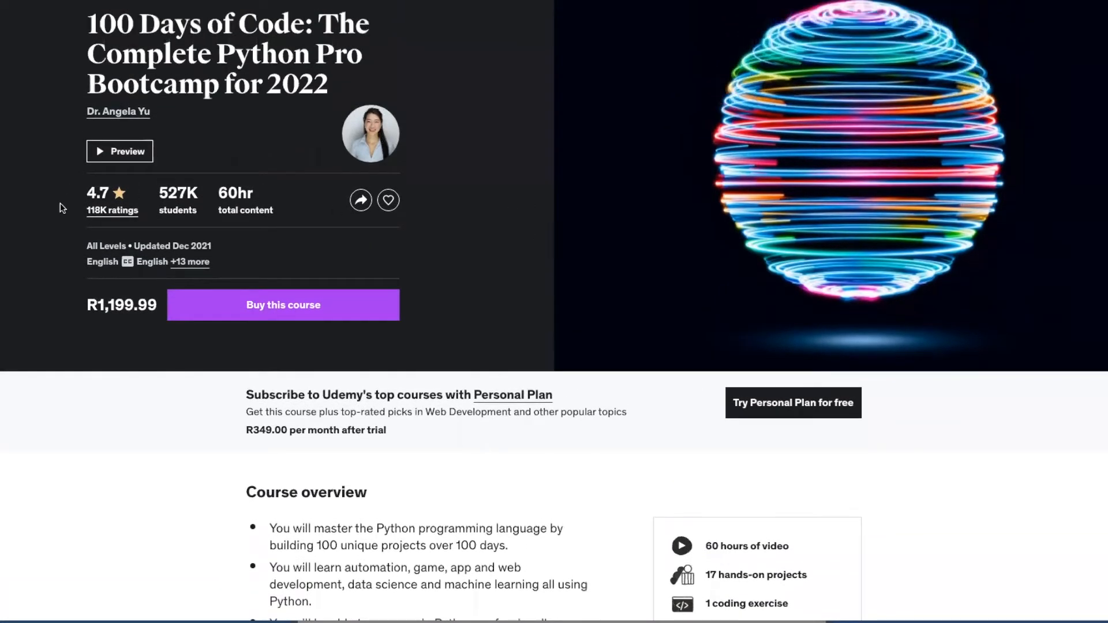
mouse_move(178, 227)
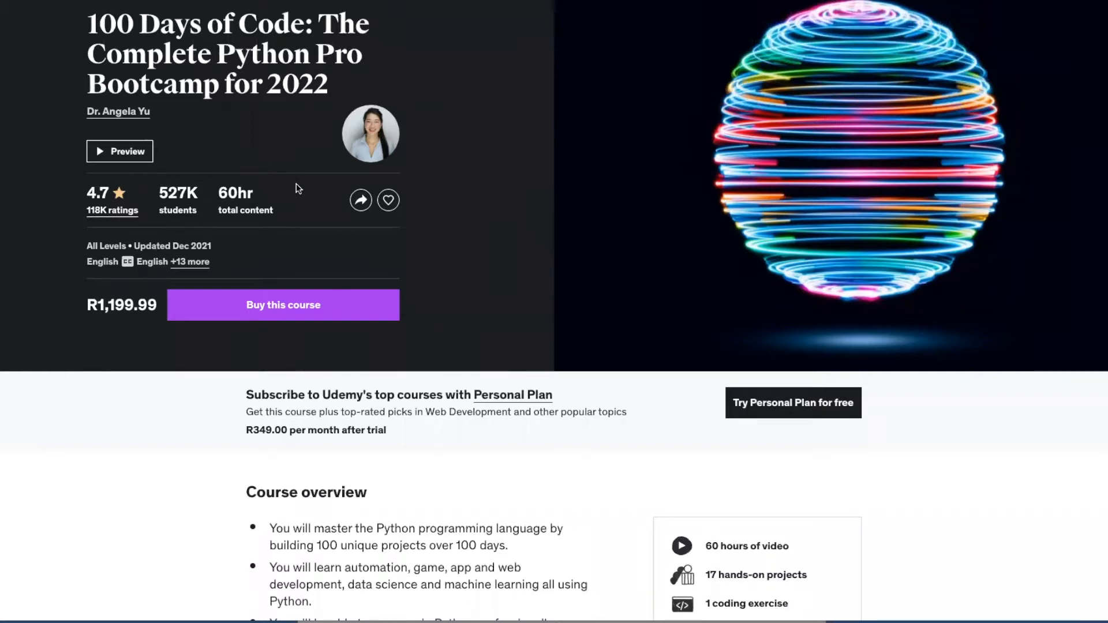
mouse_move(207, 239)
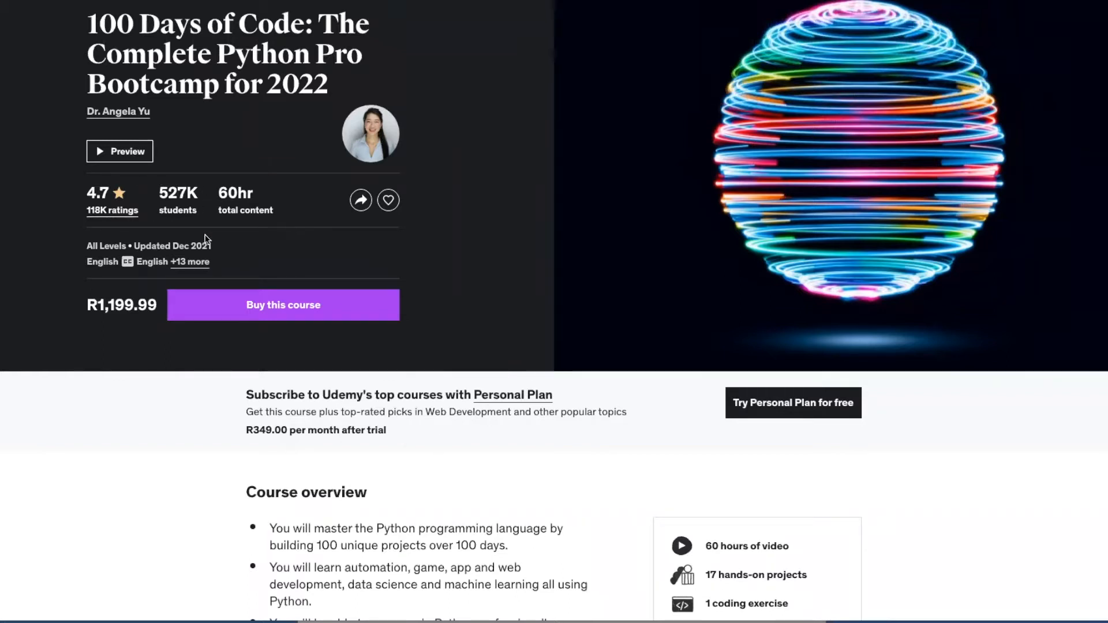
mouse_move(486, 245)
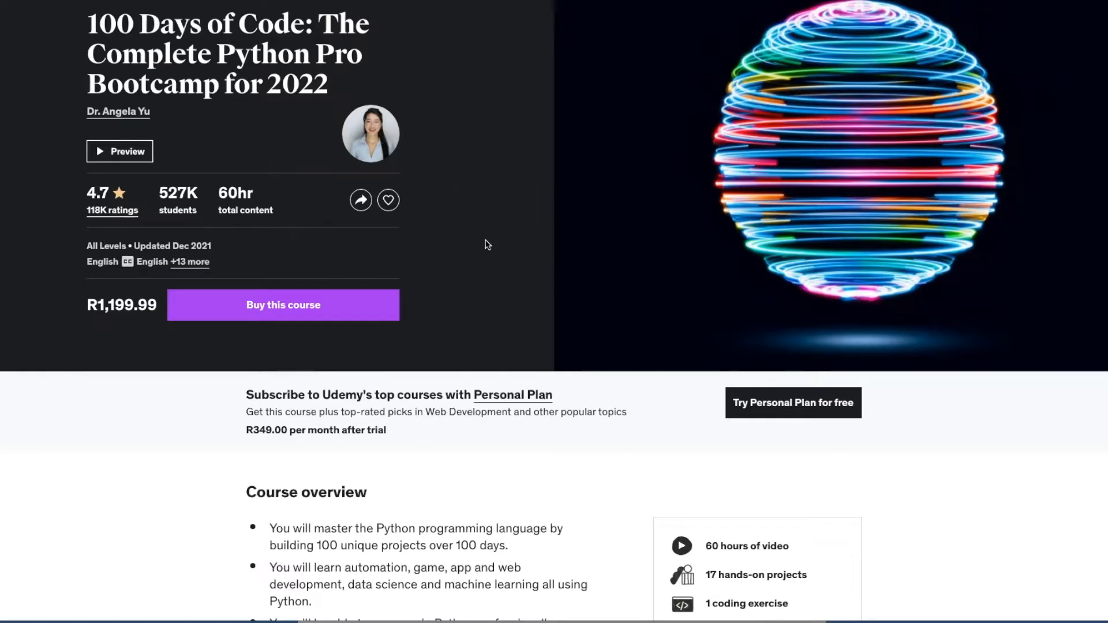
- Scroll down to the Course overview, included resources and Skills and technologies list
scroll("down", 3)
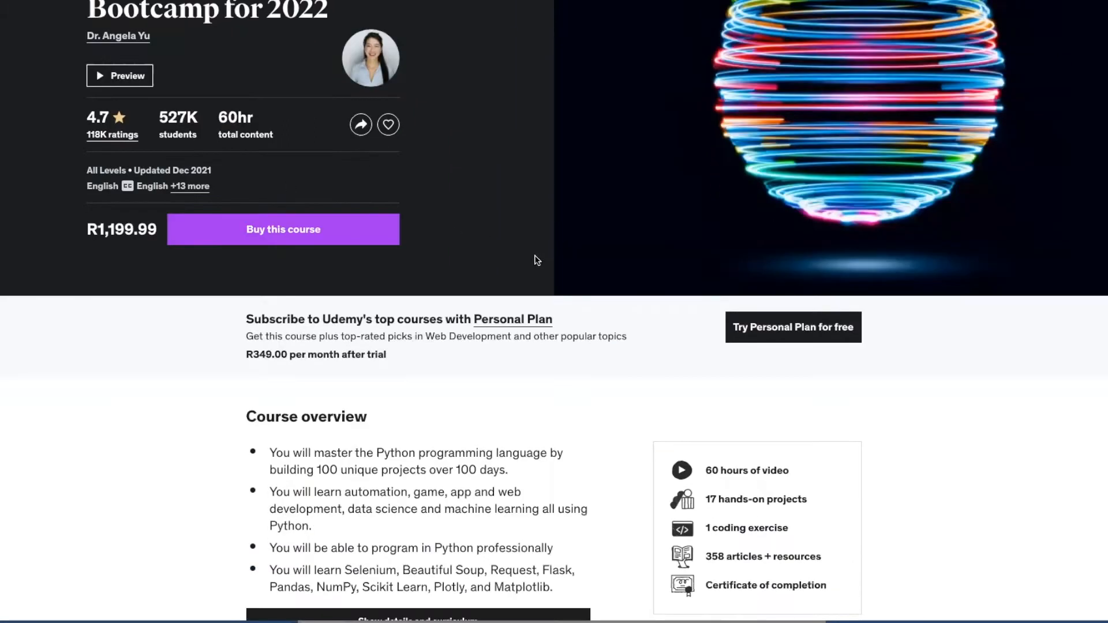
scroll("down", 3)
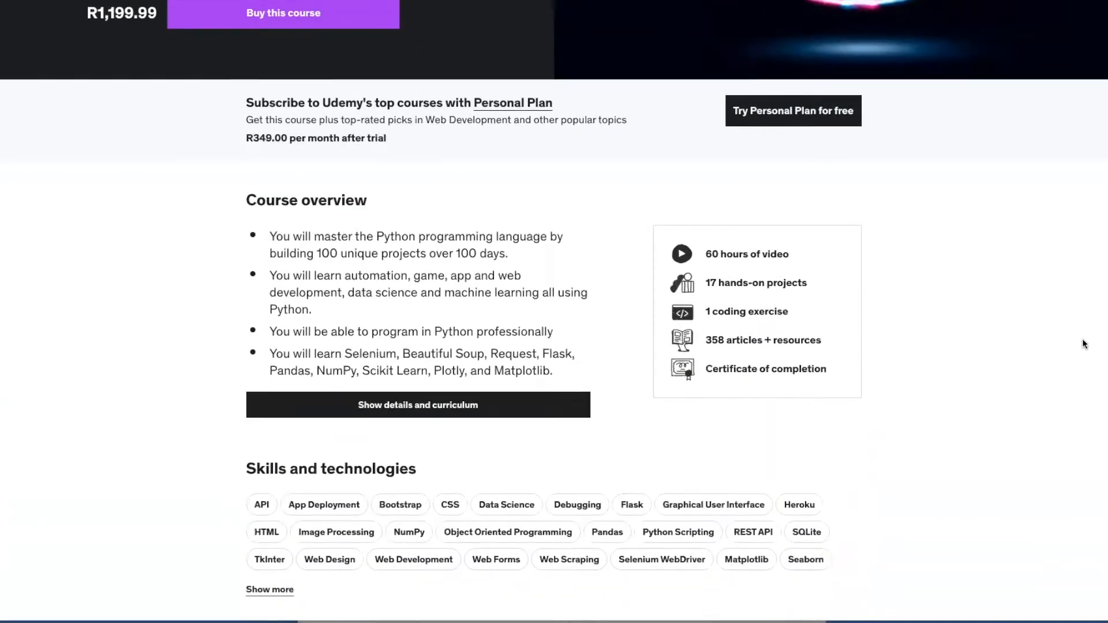
scroll("down", 3)
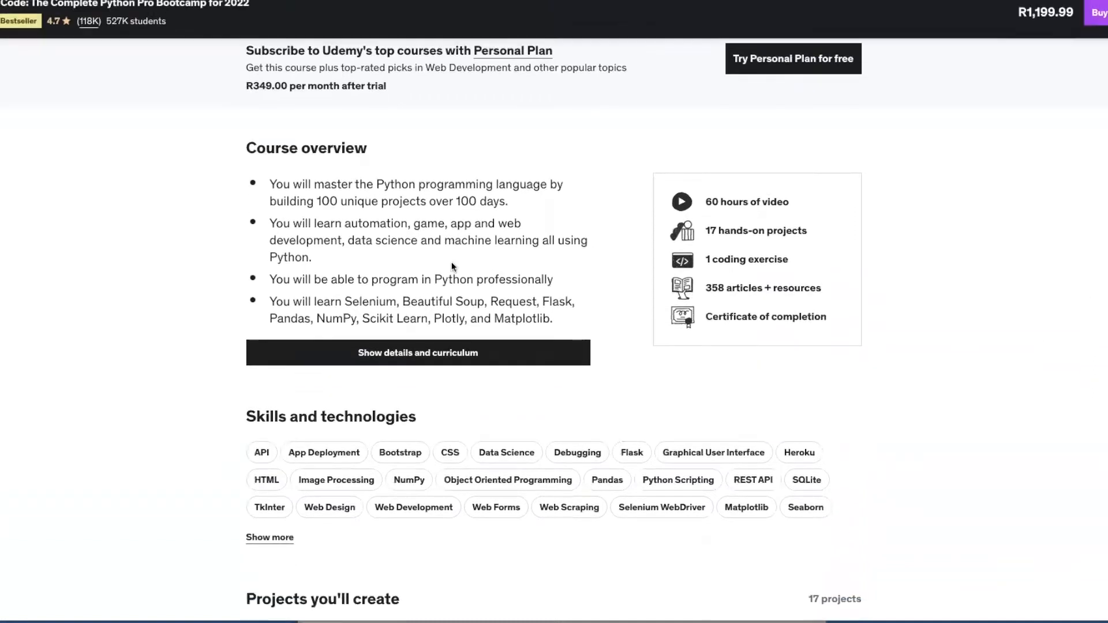
mouse_move(256, 183)
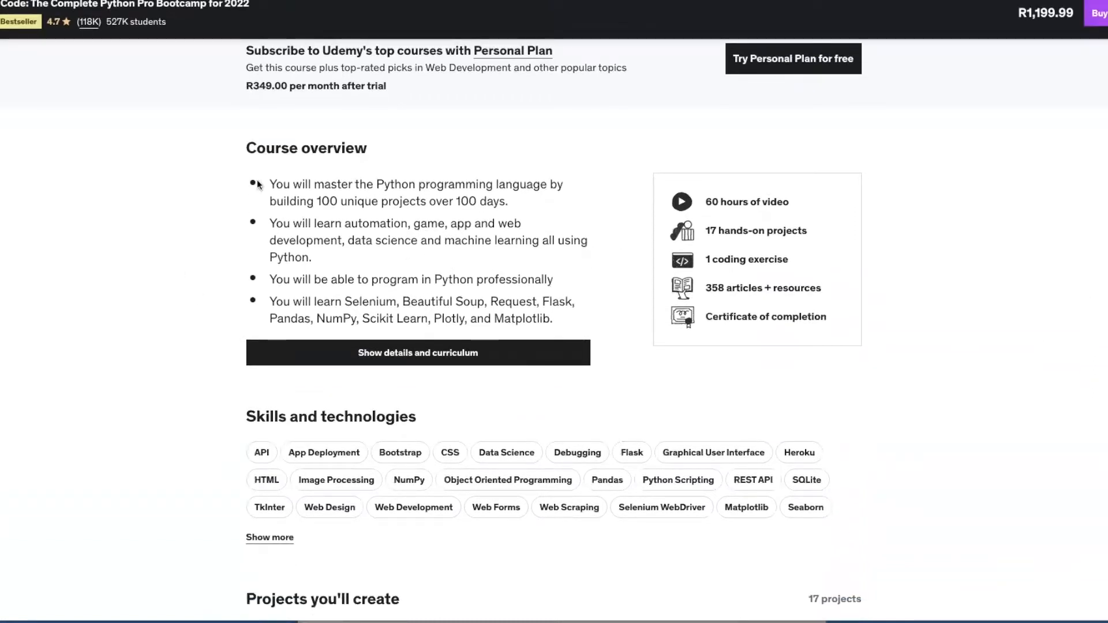
scroll("down", 3)
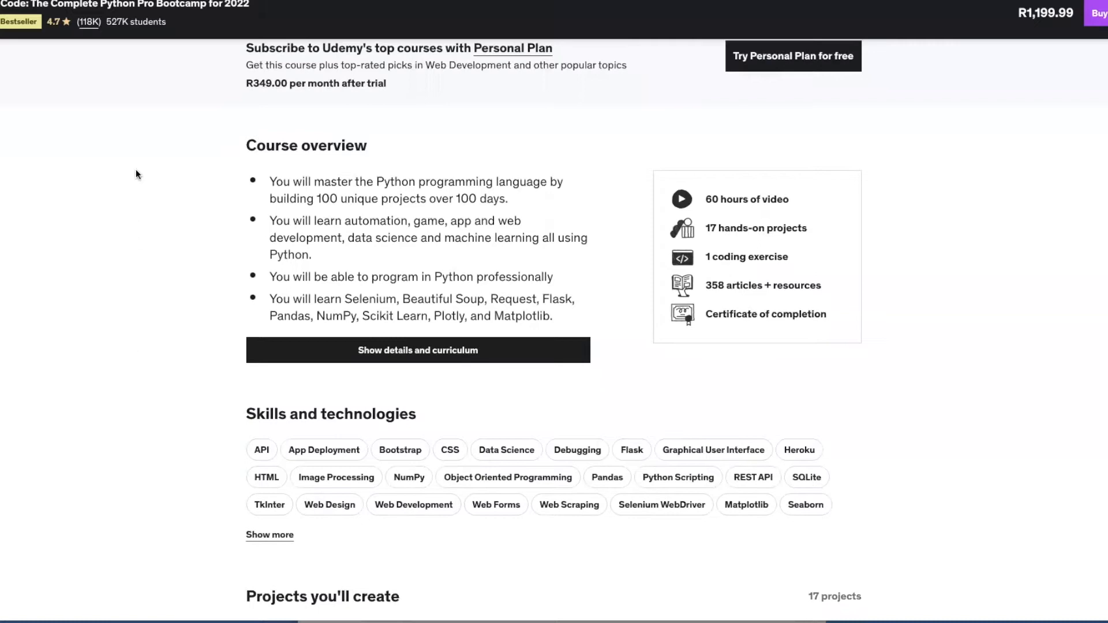
scroll("down", 3)
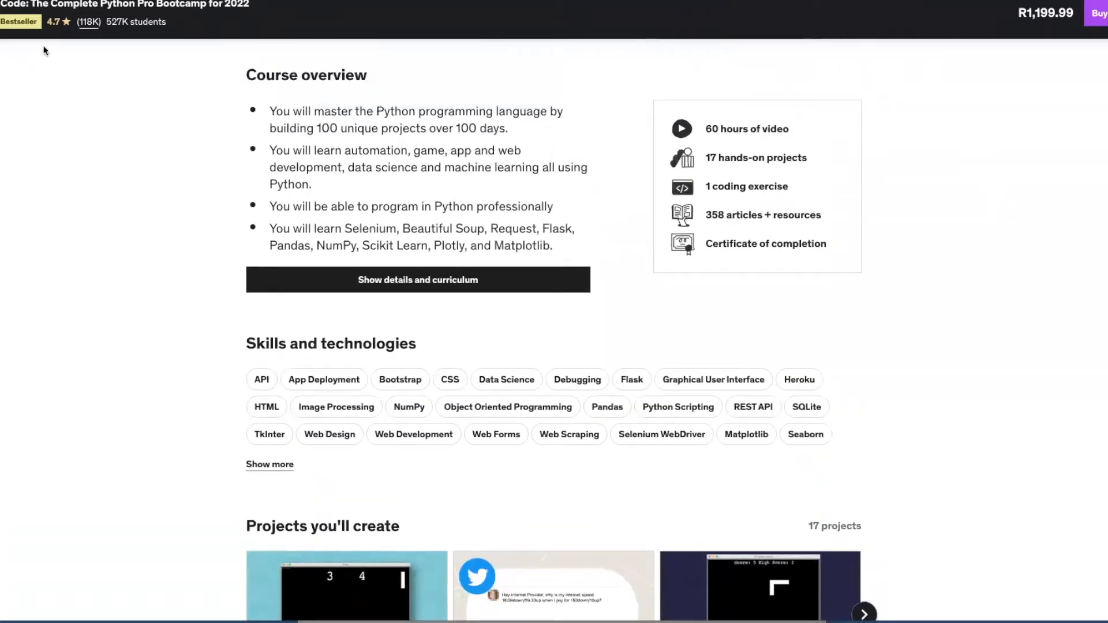
mouse_move(958, 264)
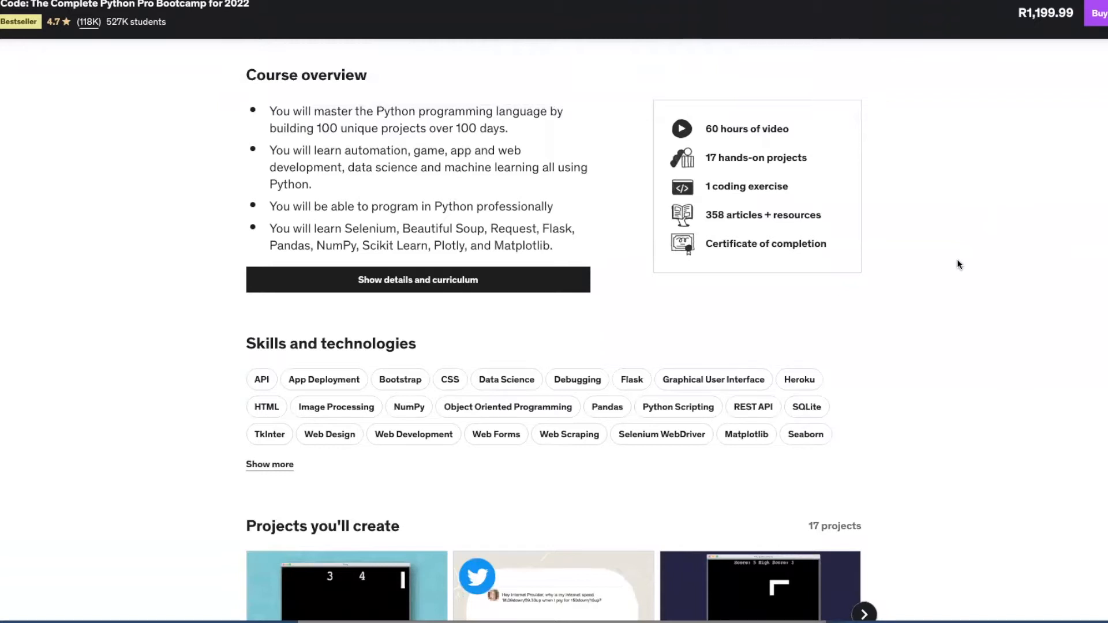
mouse_move(250, 210)
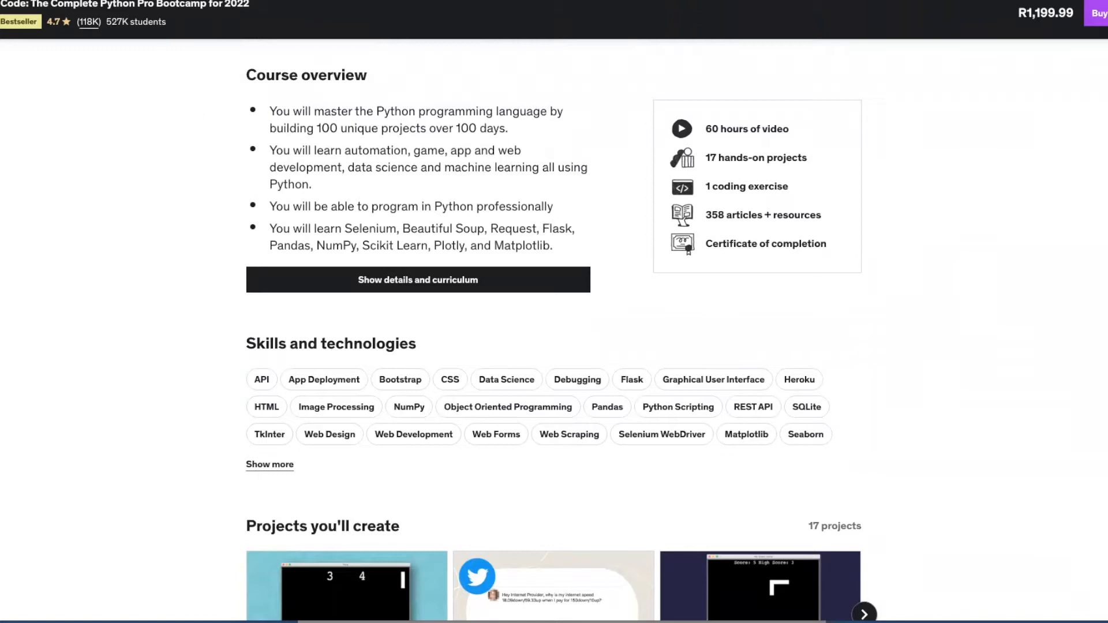
mouse_move(320, 272)
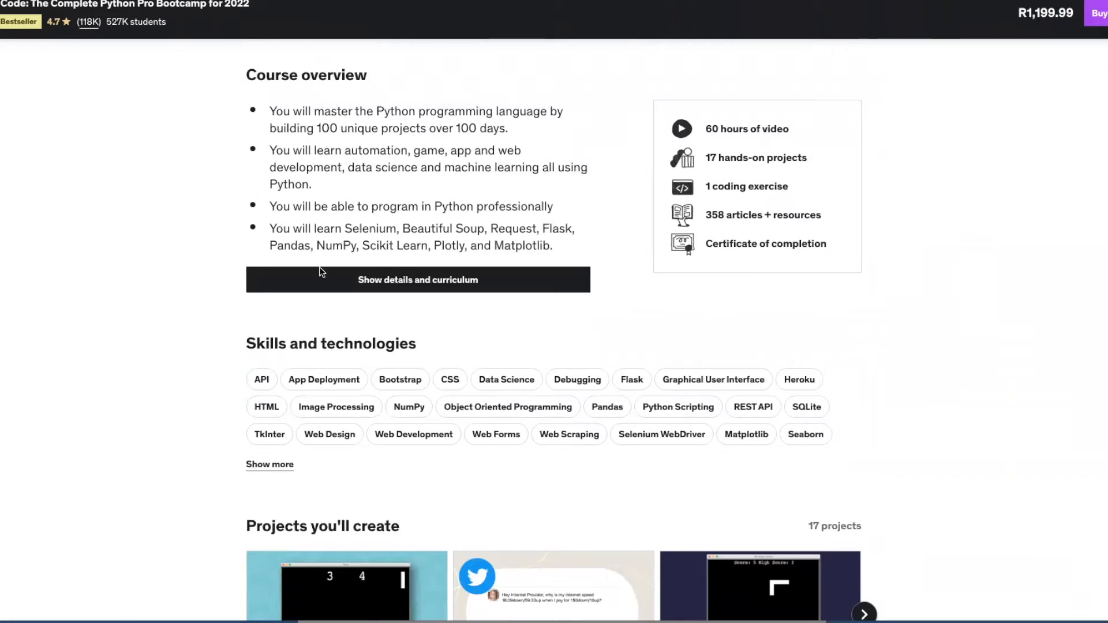
mouse_move(559, 281)
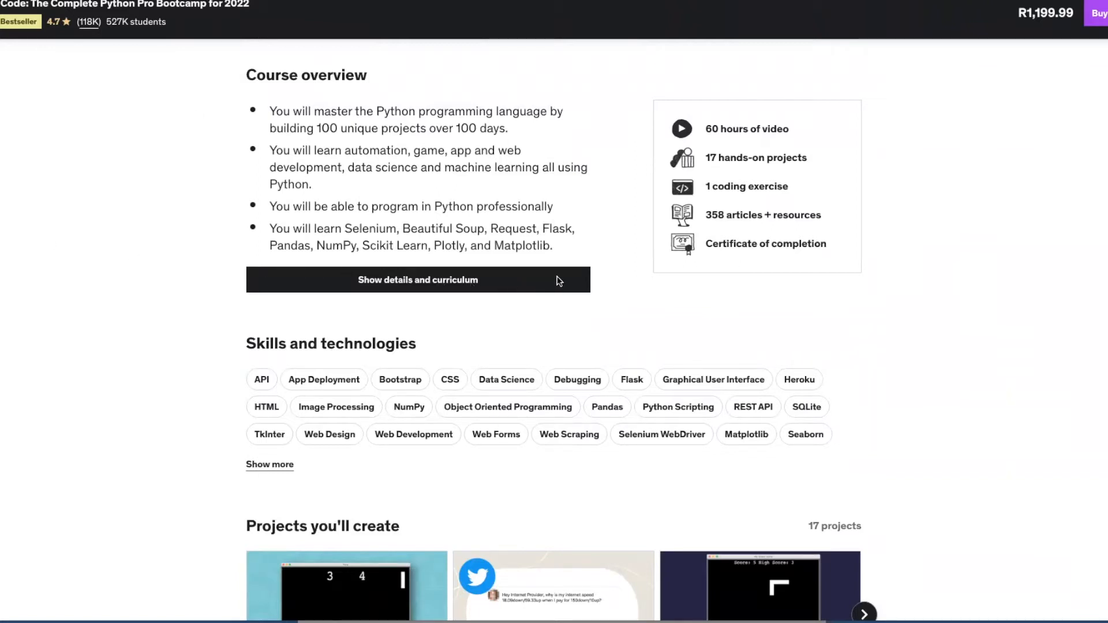
mouse_move(537, 216)
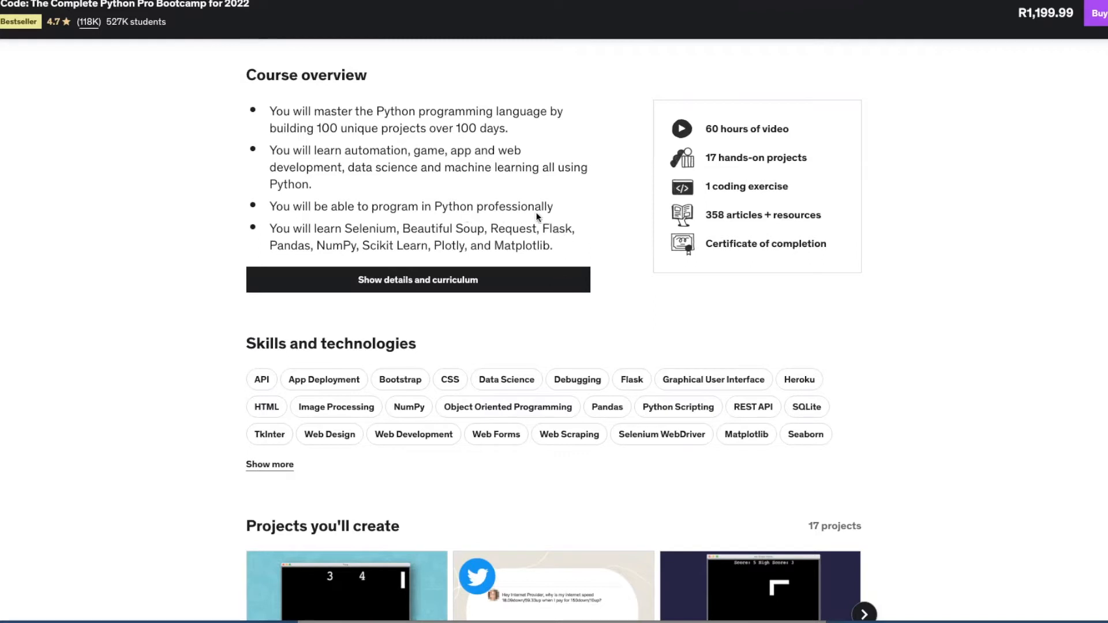
mouse_move(985, 262)
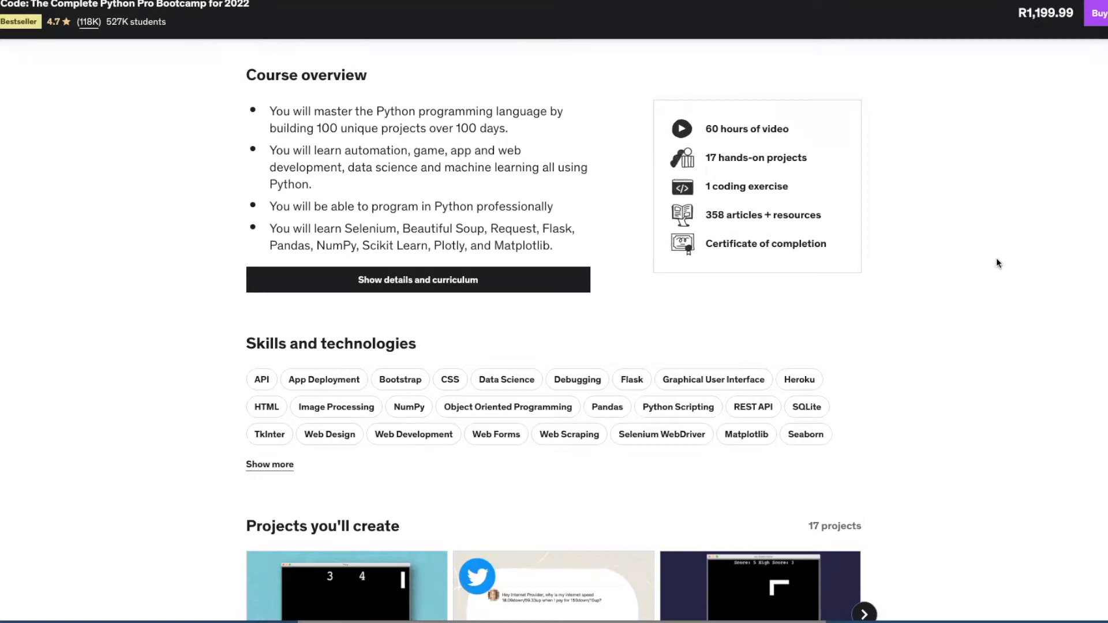
- Scroll to the Projects carousel (Pong, Snake) and the 4.7-rated student reviews, then back up slightly
scroll("down", 3)
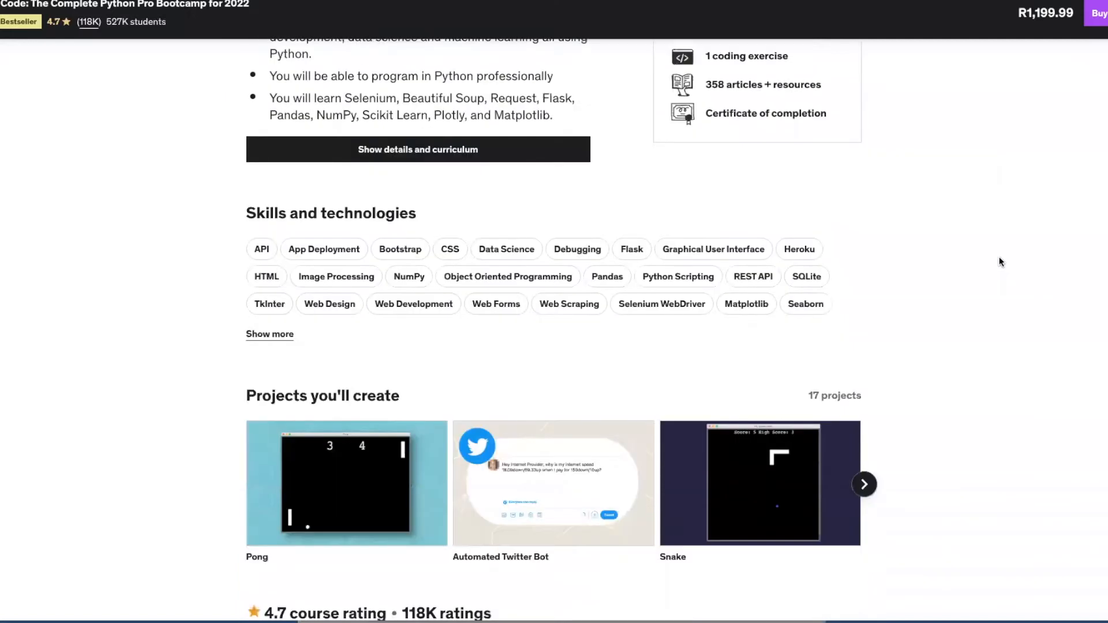
scroll("down", 3)
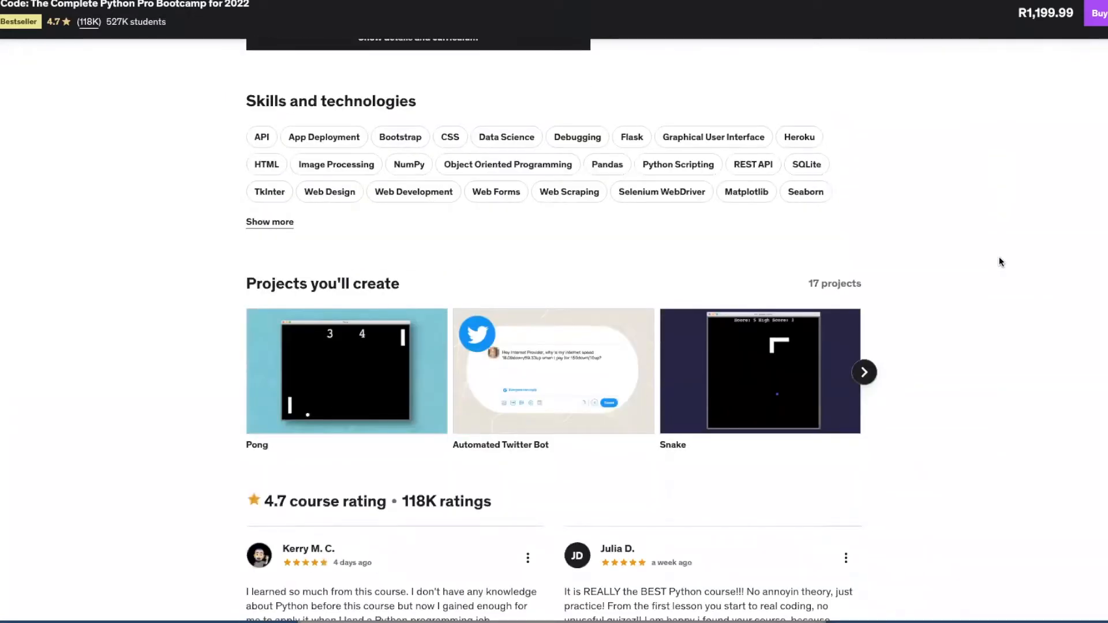
mouse_move(465, 260)
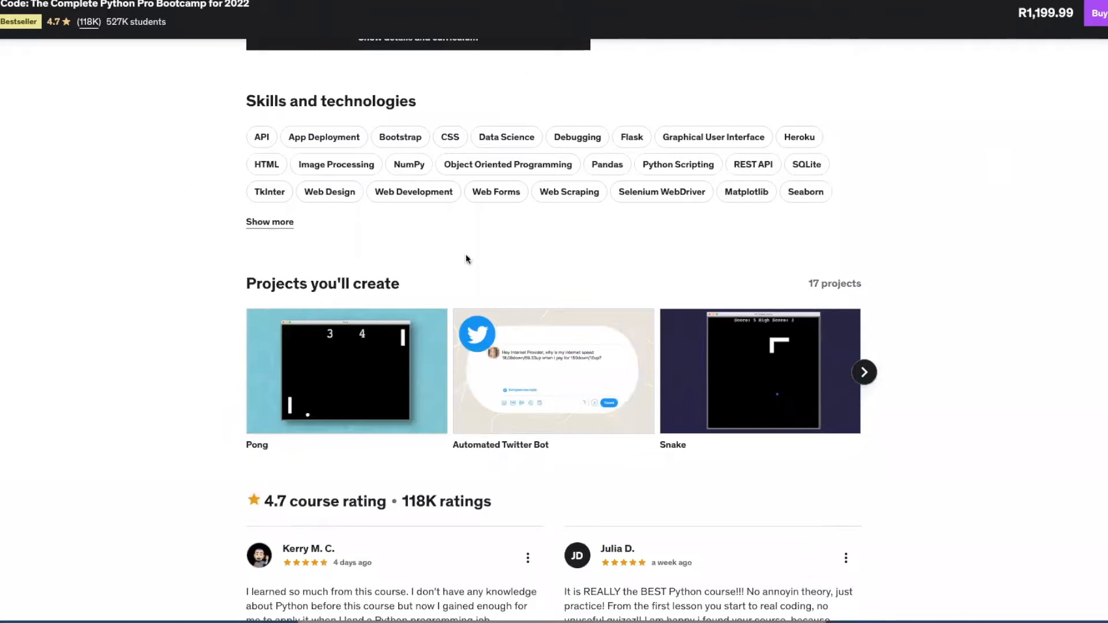
scroll("down", 3)
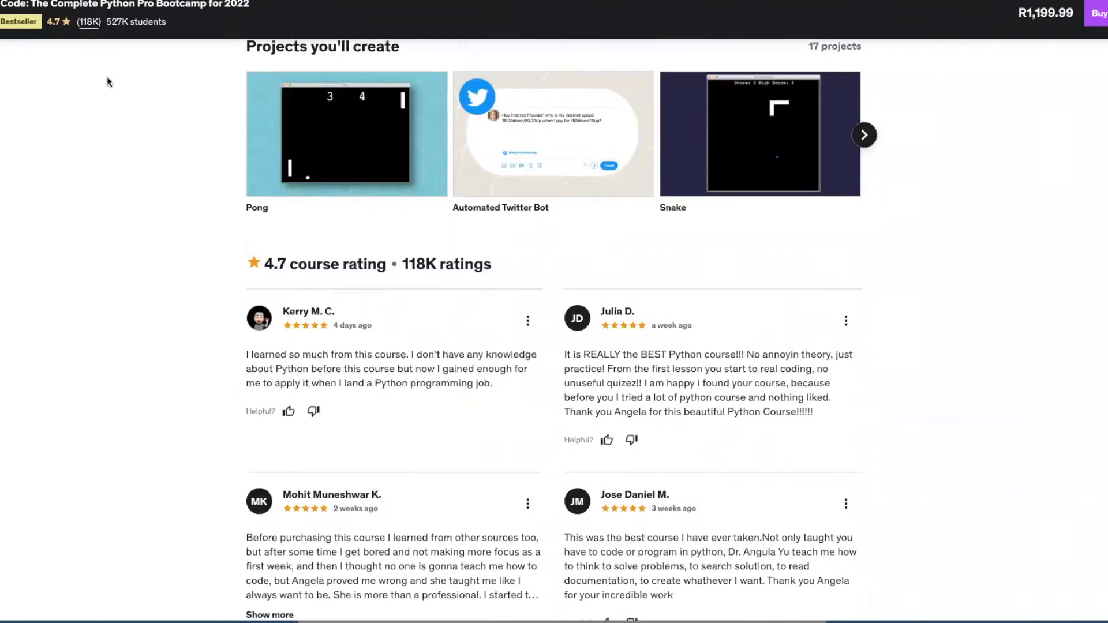
mouse_move(317, 299)
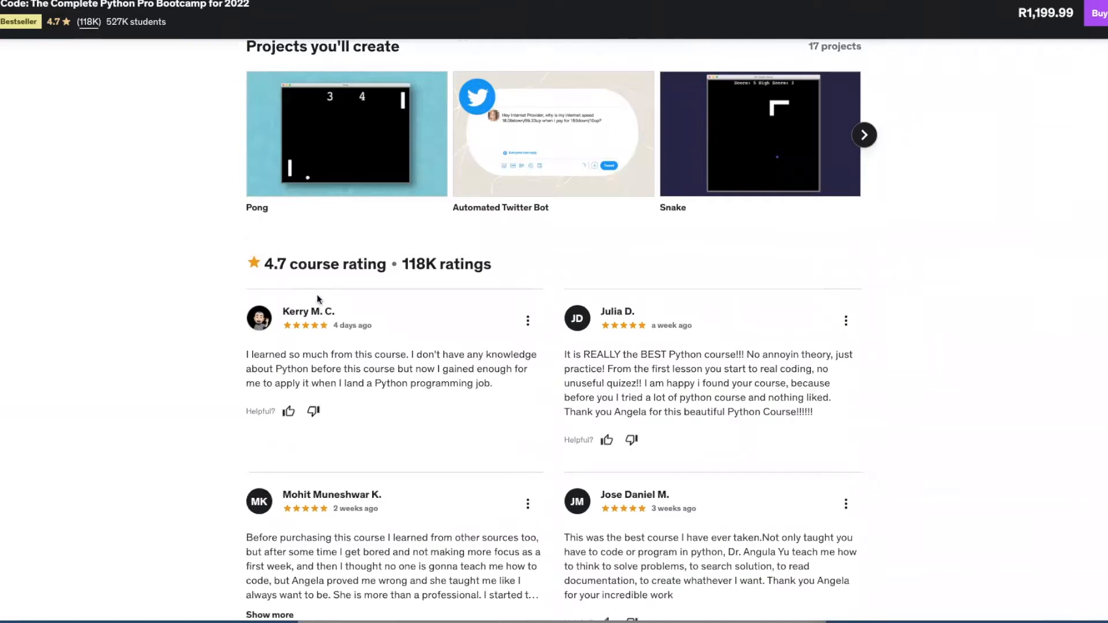
mouse_move(250, 296)
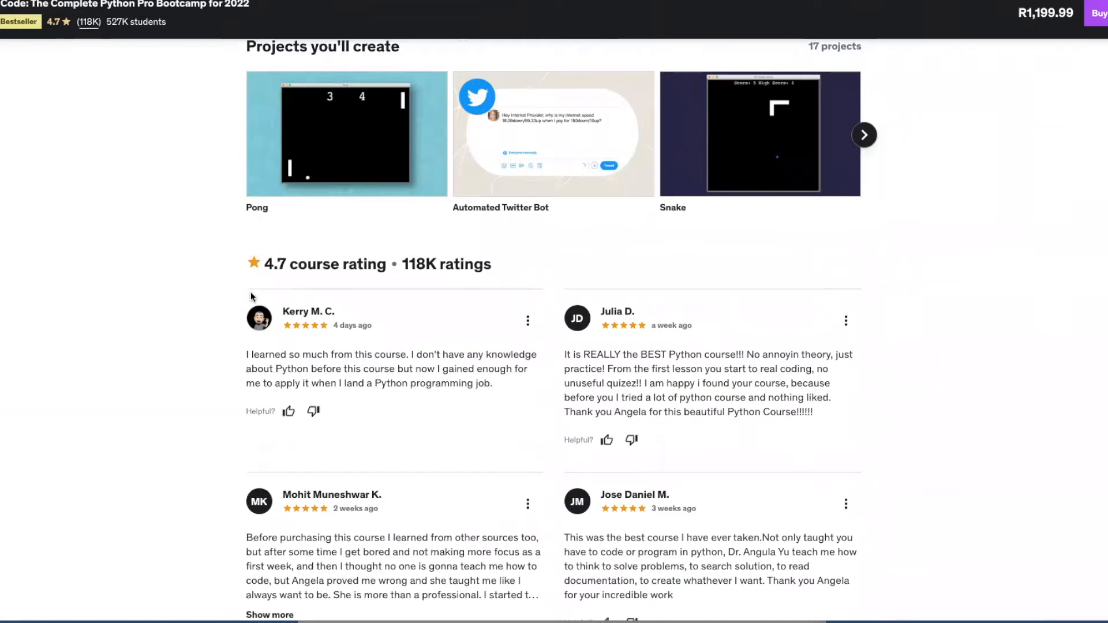
scroll("up", 3)
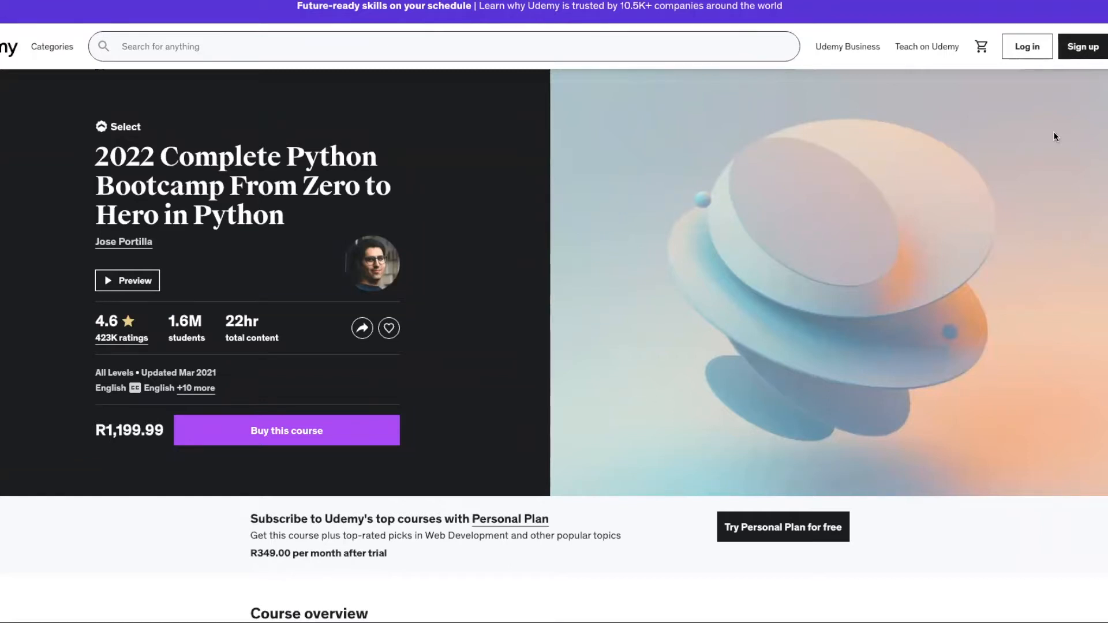
mouse_move(1068, 134)
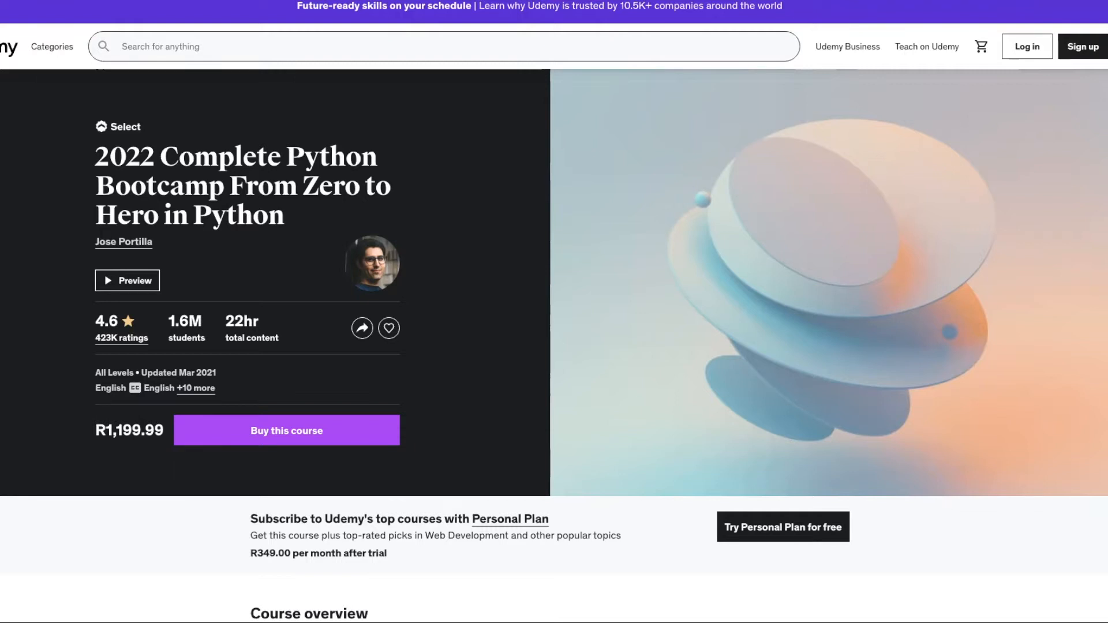
- Scroll slightly down the 2022 Complete Python Bootcamp header with its 4.6 rating, 1.6M students, 22 hours and R1,199.99 price
scroll("down", 3)
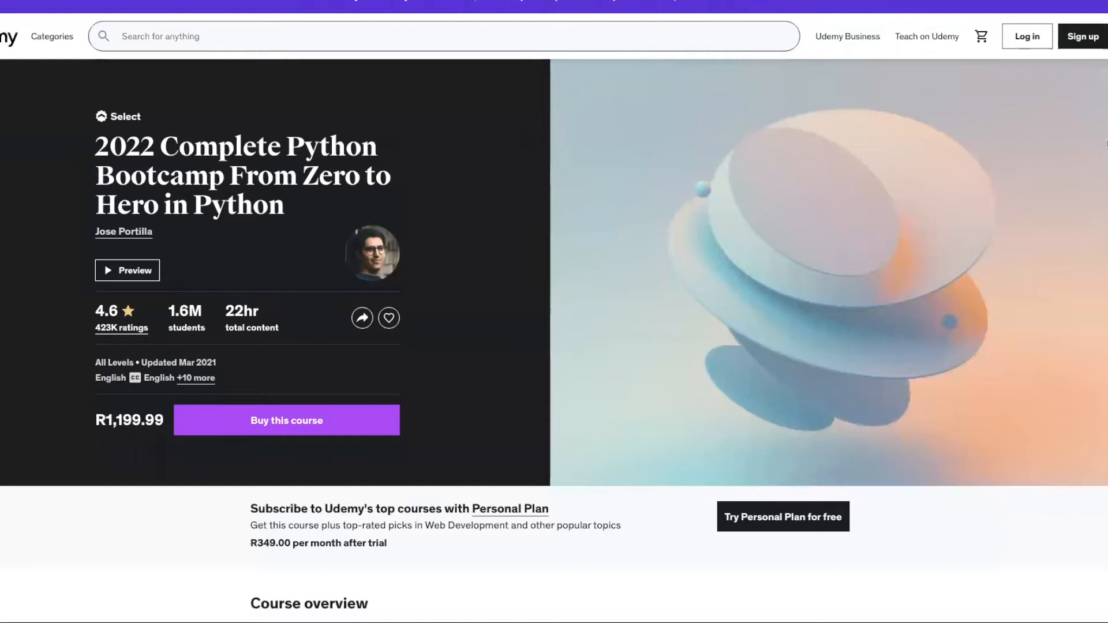
mouse_move(387, 344)
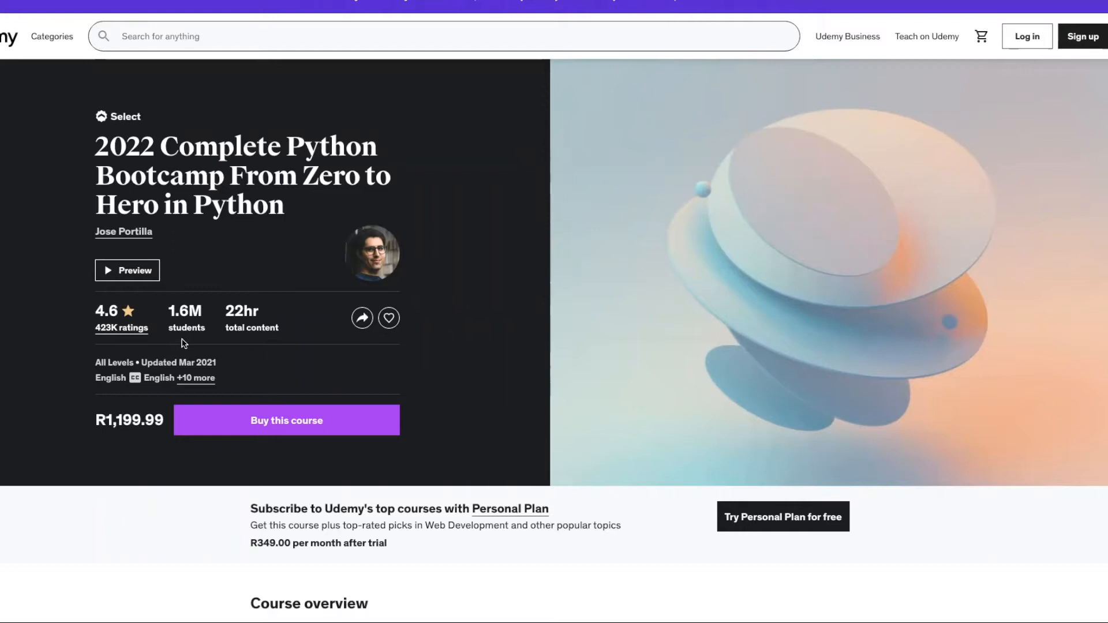
mouse_move(465, 335)
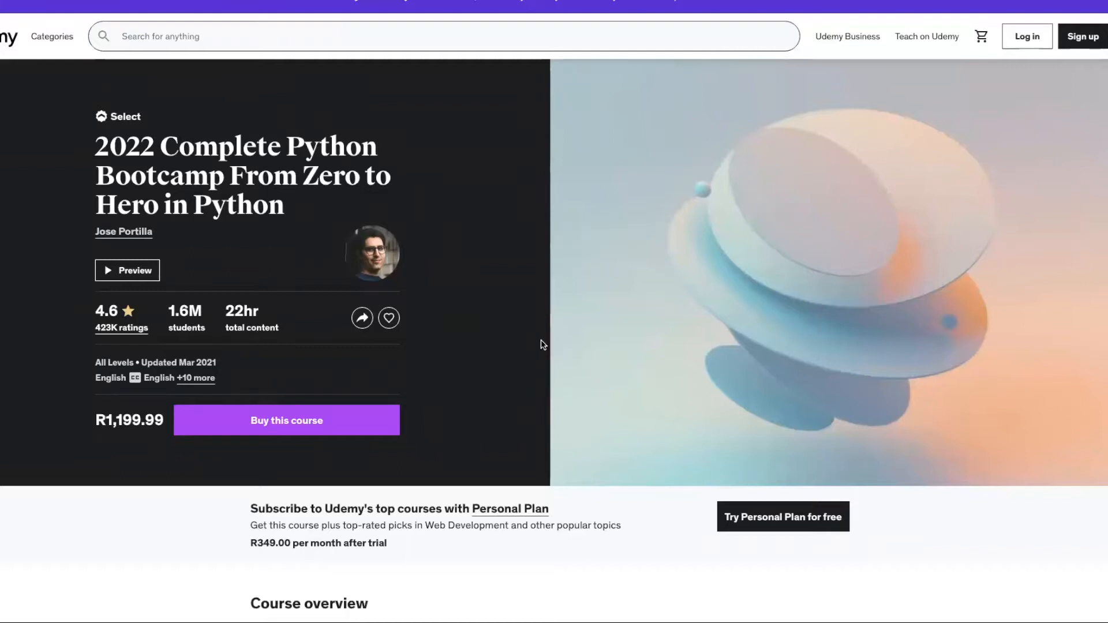
mouse_move(185, 389)
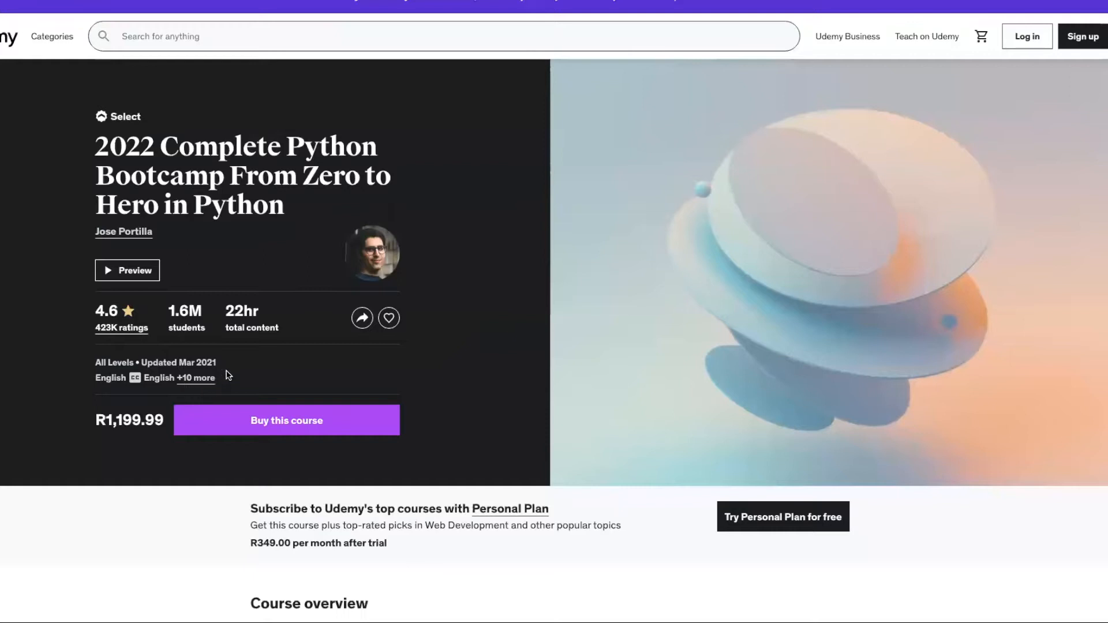
mouse_move(514, 400)
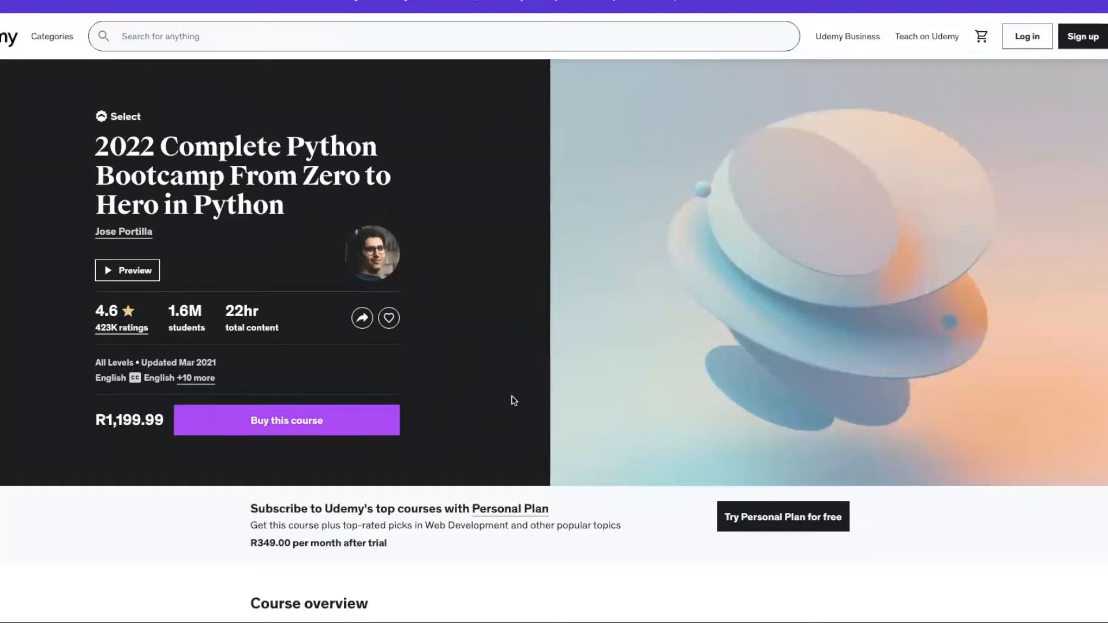
- Scroll past the Bootcamp's overview and skills to the Blackjack, Tic Tac Toe and Web Scraper projects and 4.6-rated reviews
scroll("down", 3)
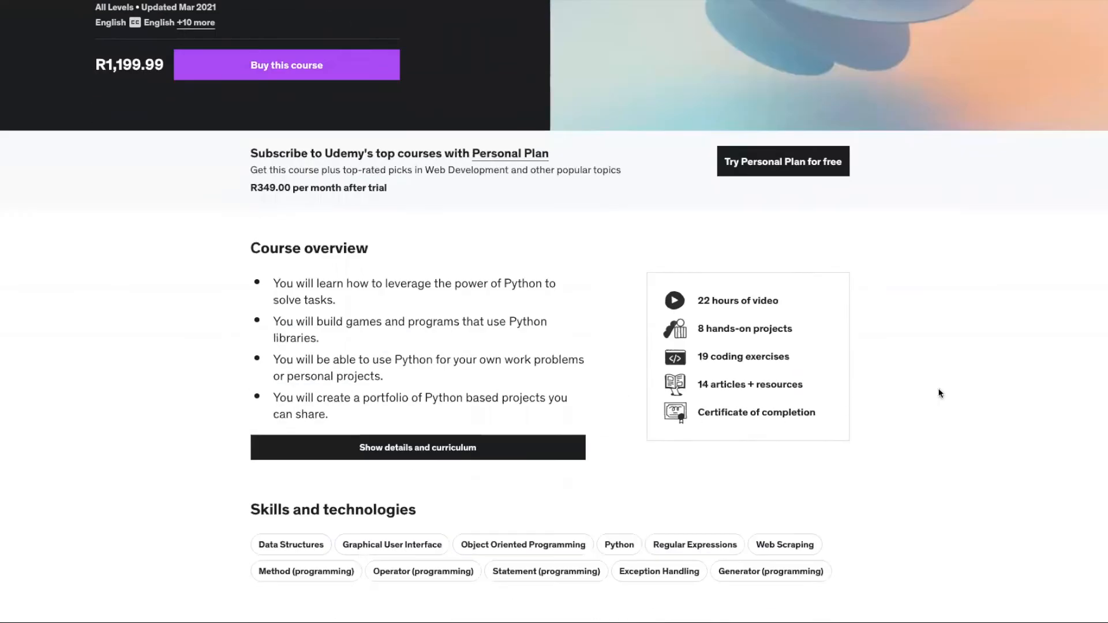
mouse_move(185, 375)
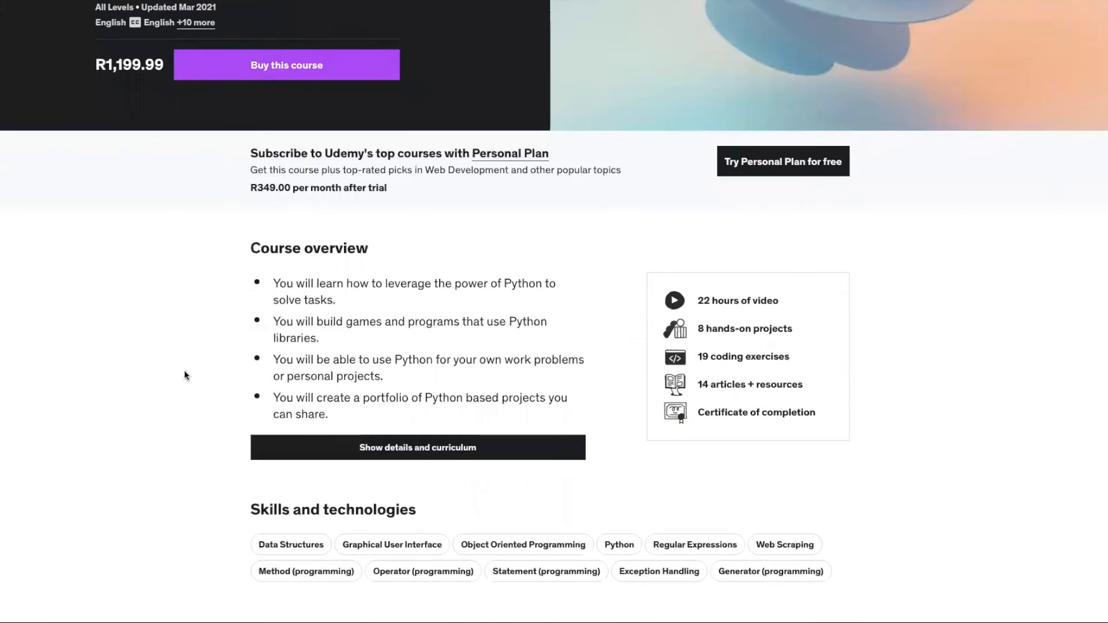
mouse_move(319, 301)
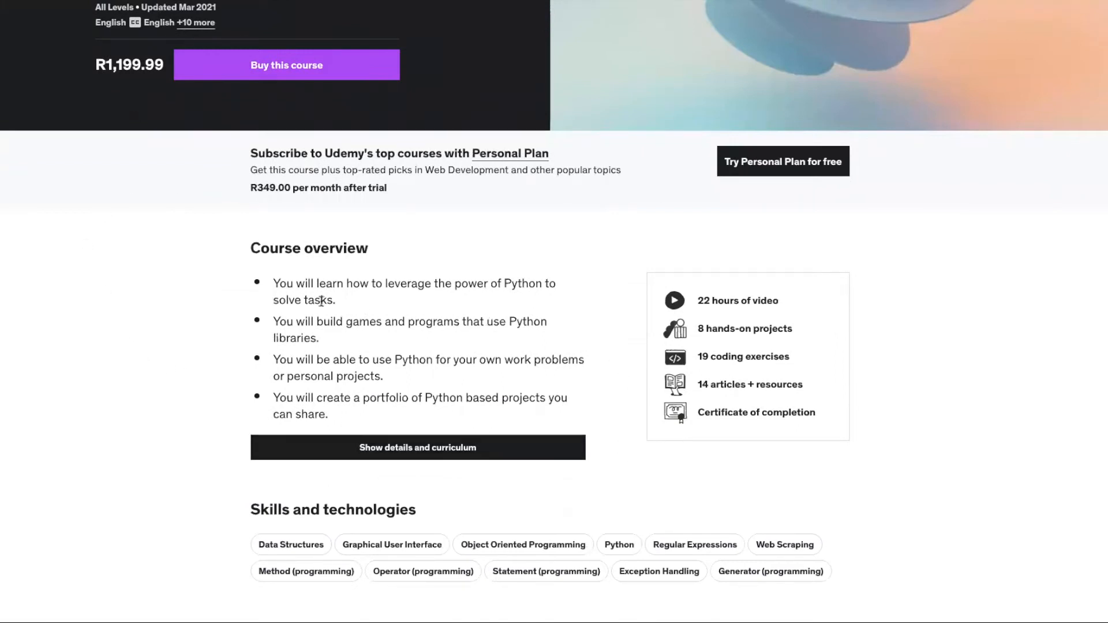
mouse_move(543, 342)
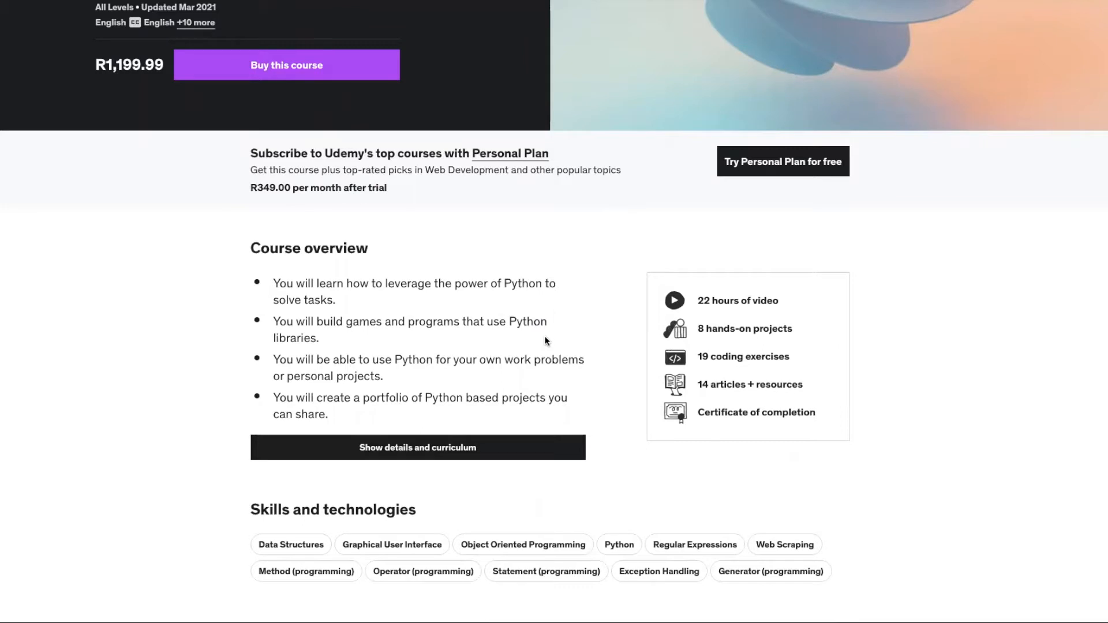
mouse_move(583, 391)
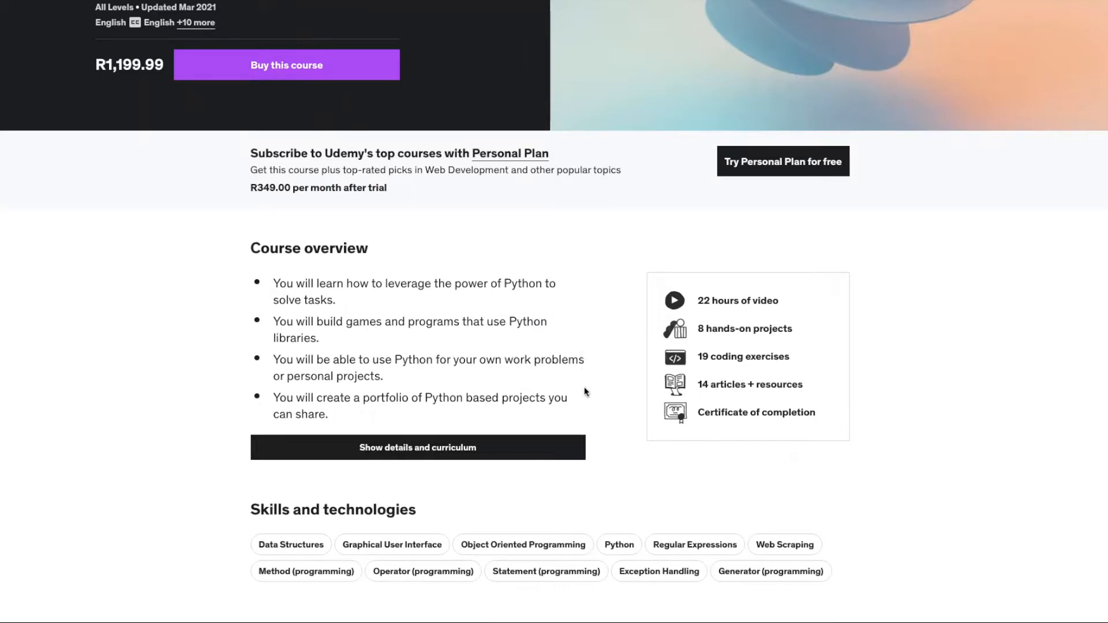
mouse_move(591, 408)
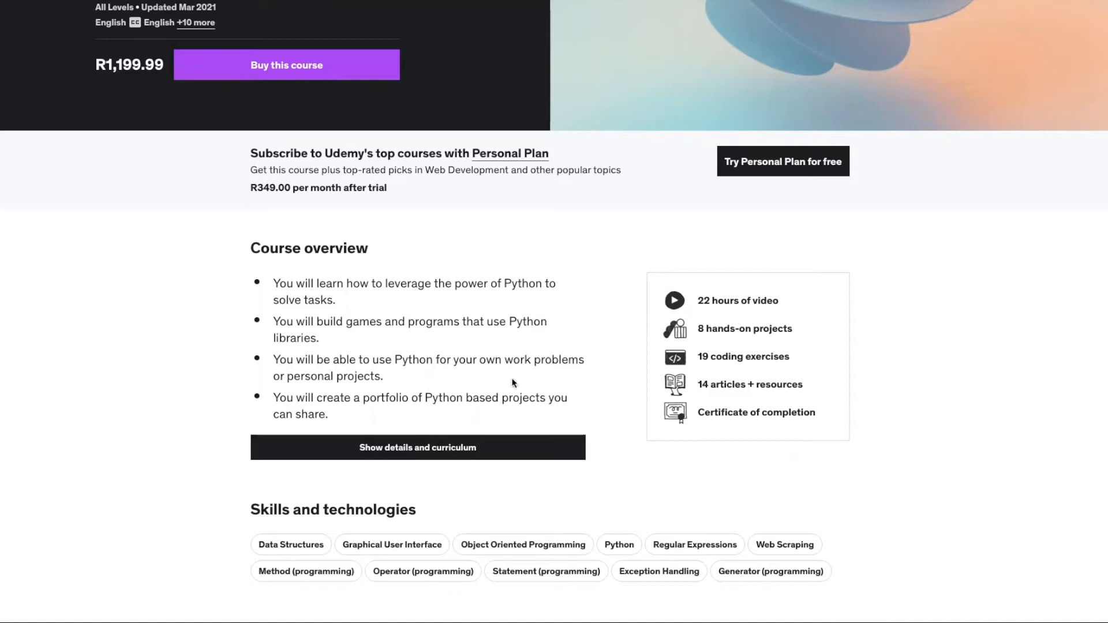
mouse_move(229, 432)
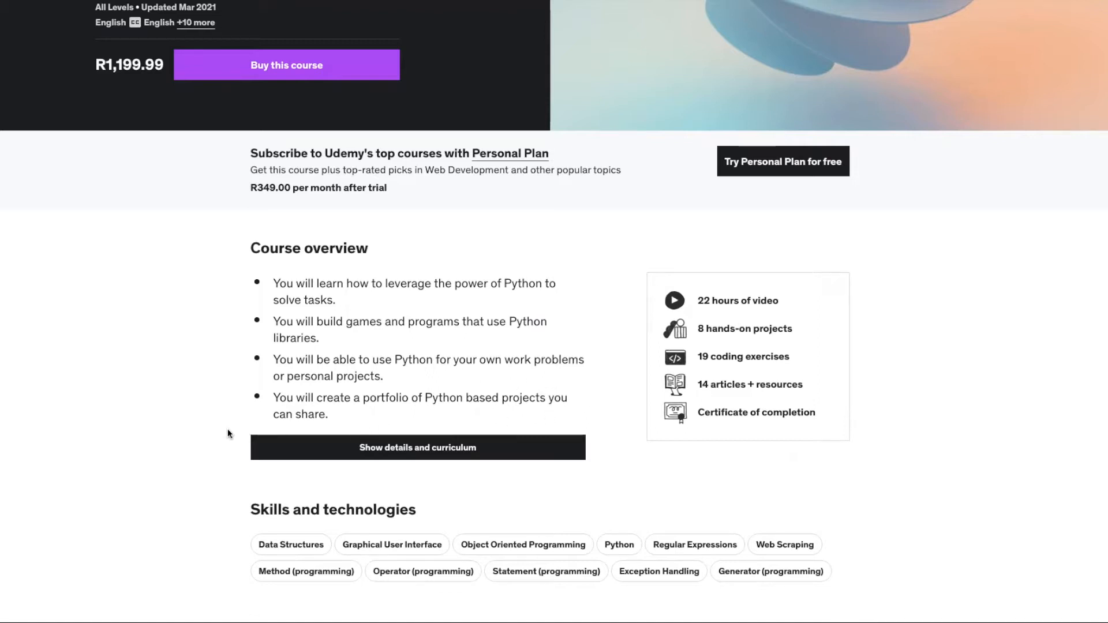
mouse_move(221, 442)
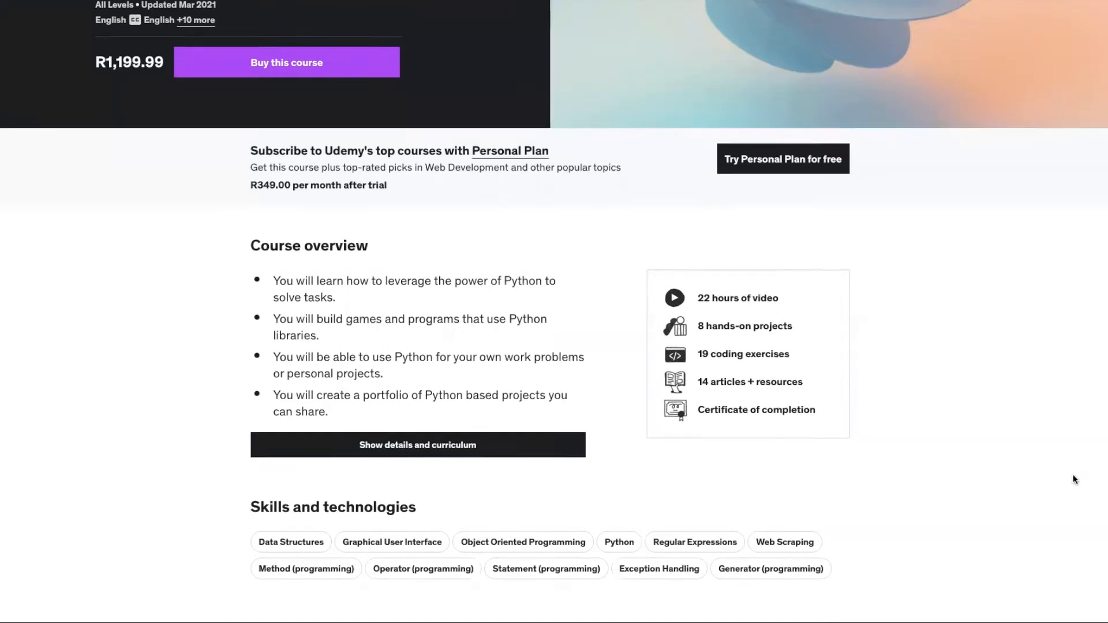
scroll("down", 3)
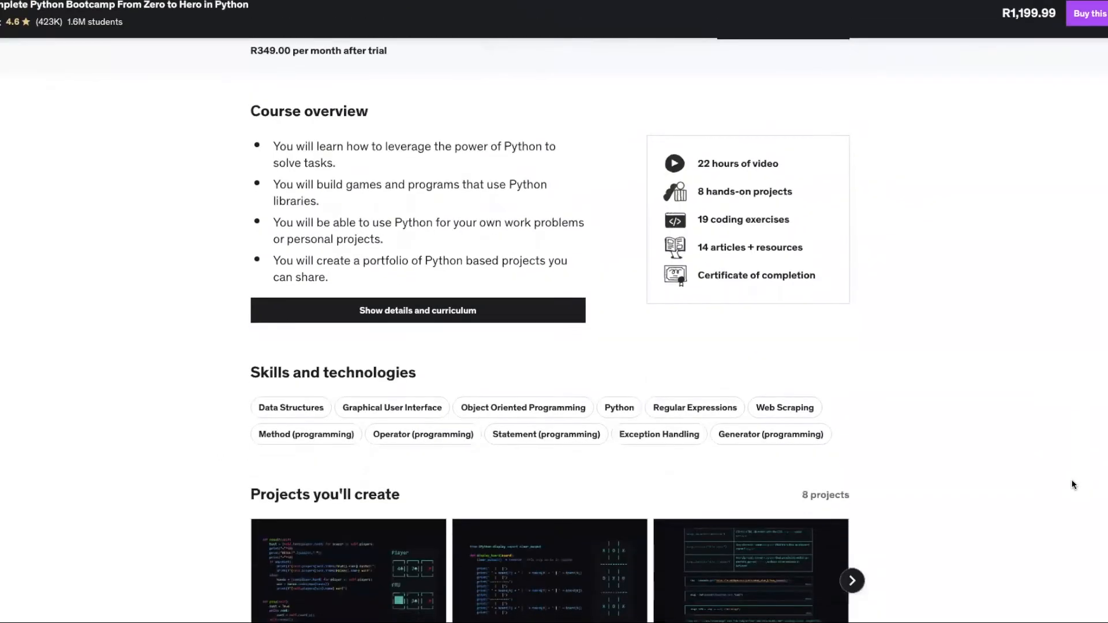
scroll("down", 3)
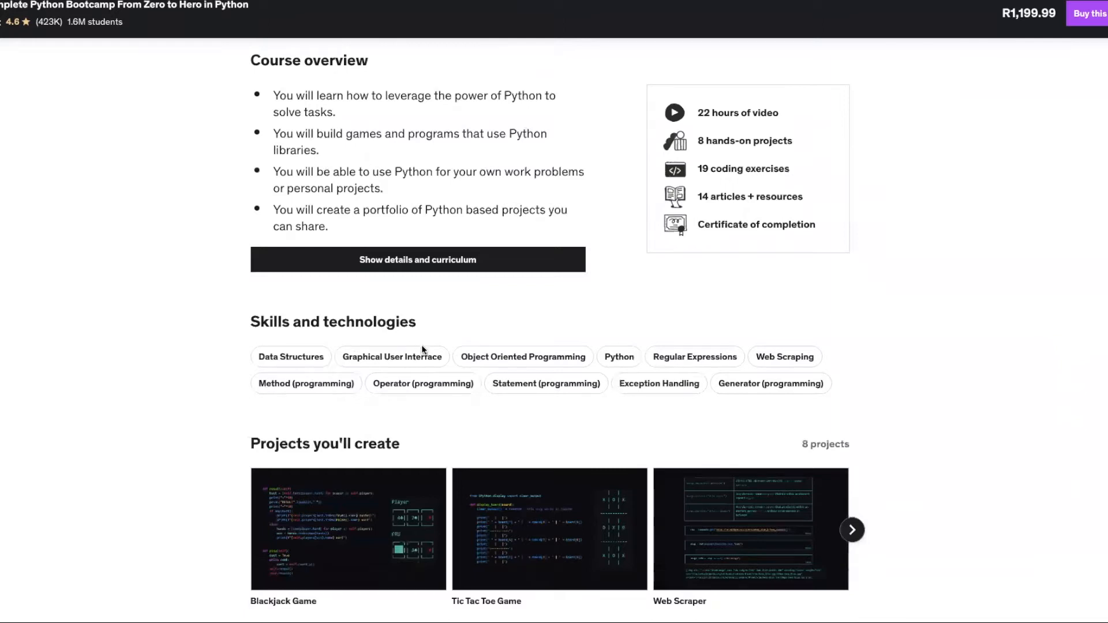
mouse_move(473, 362)
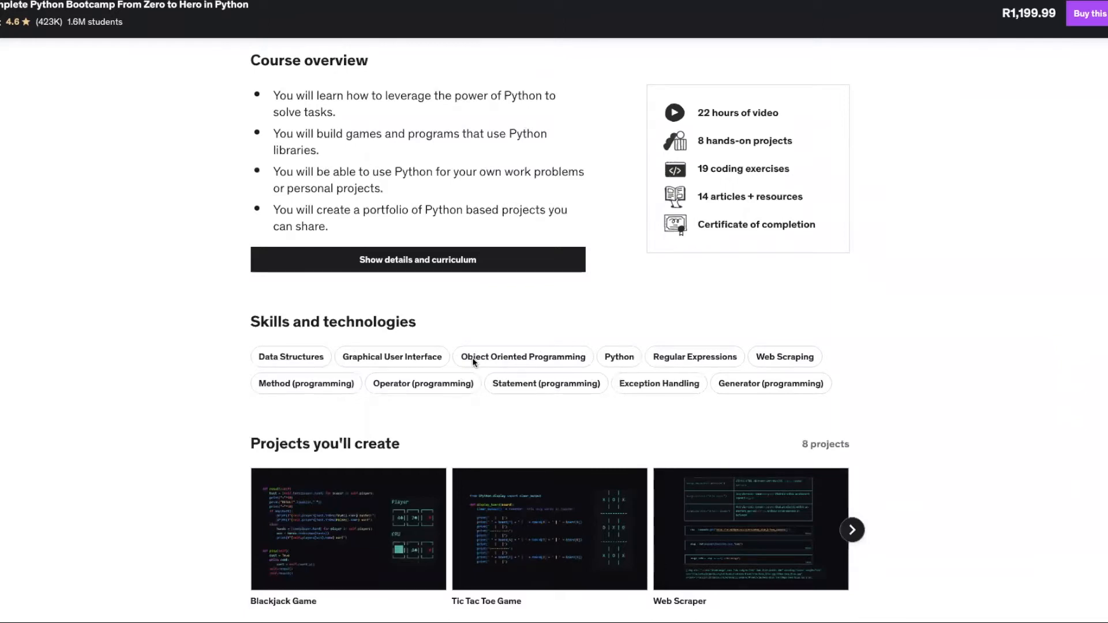
mouse_move(628, 352)
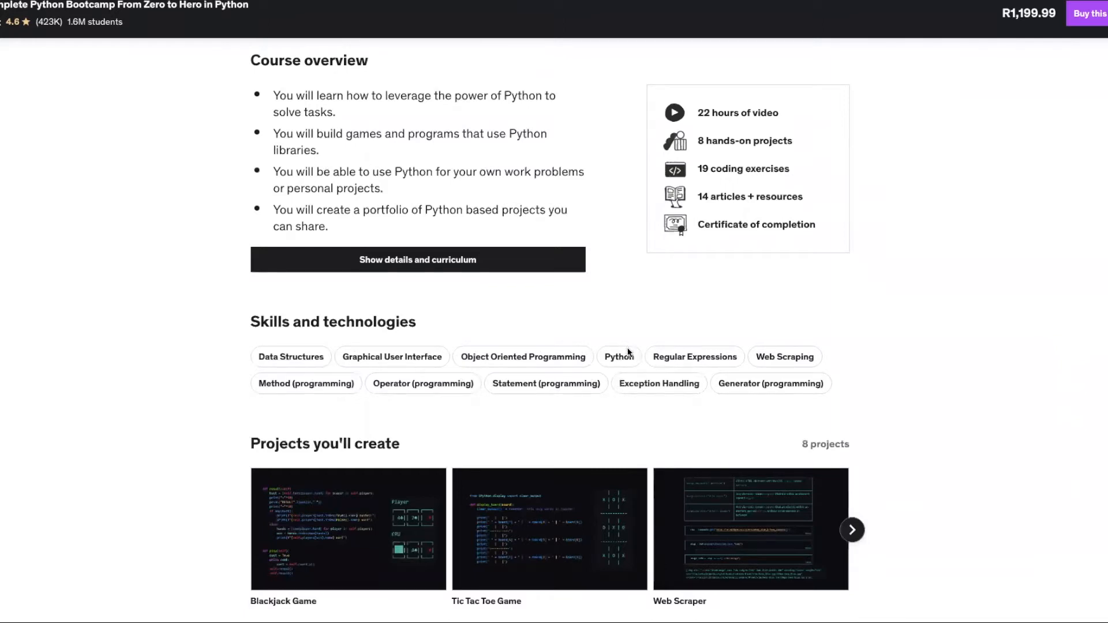
mouse_move(836, 410)
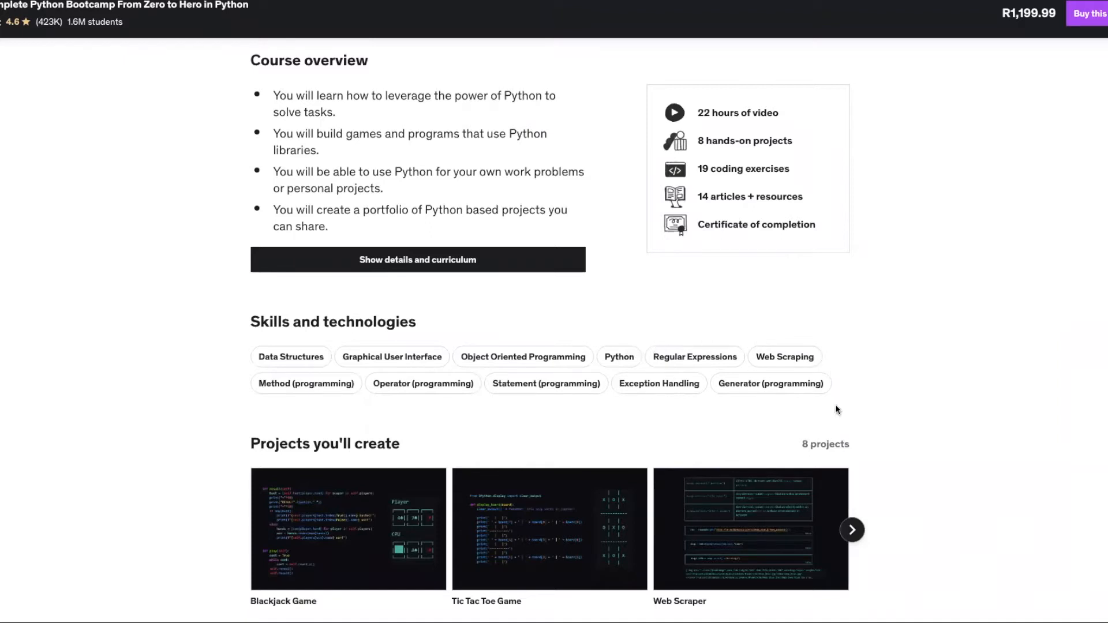
scroll("down", 3)
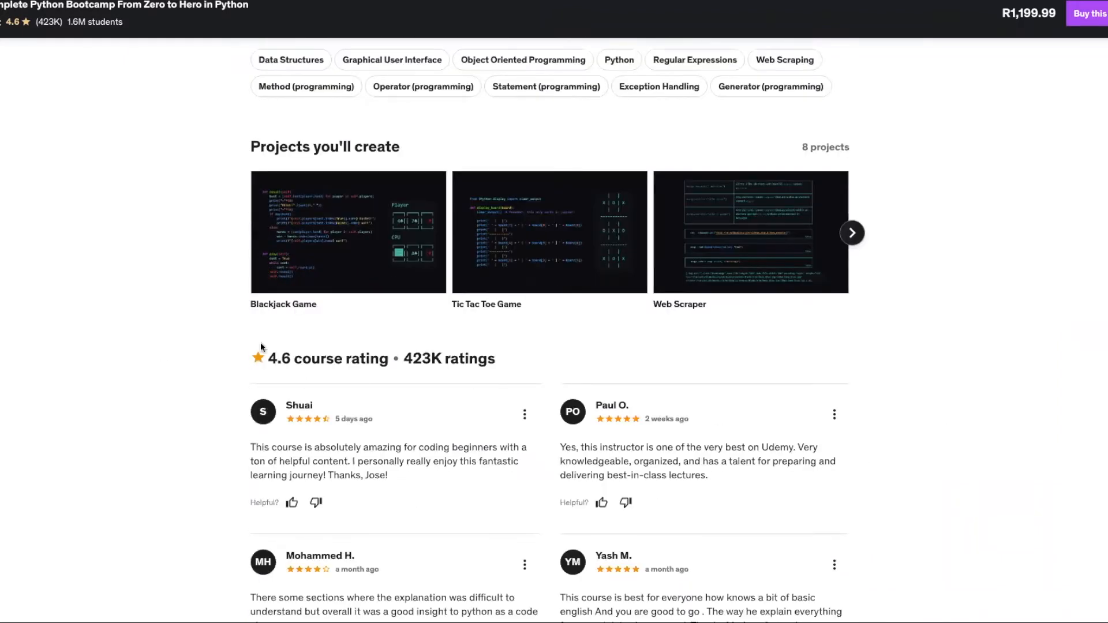
mouse_move(258, 332)
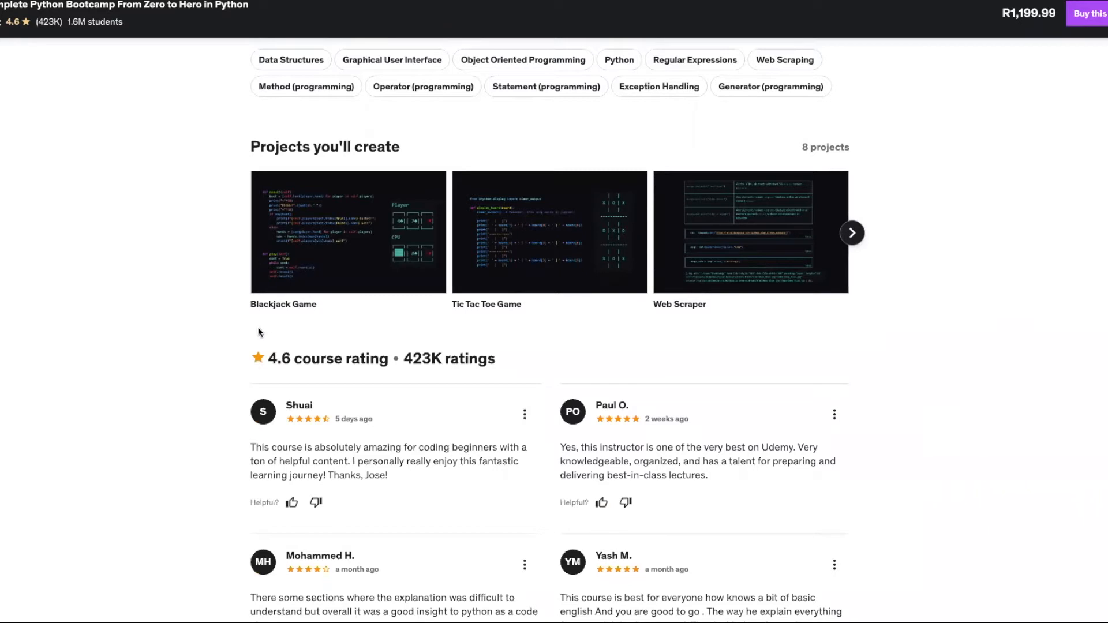
mouse_move(896, 342)
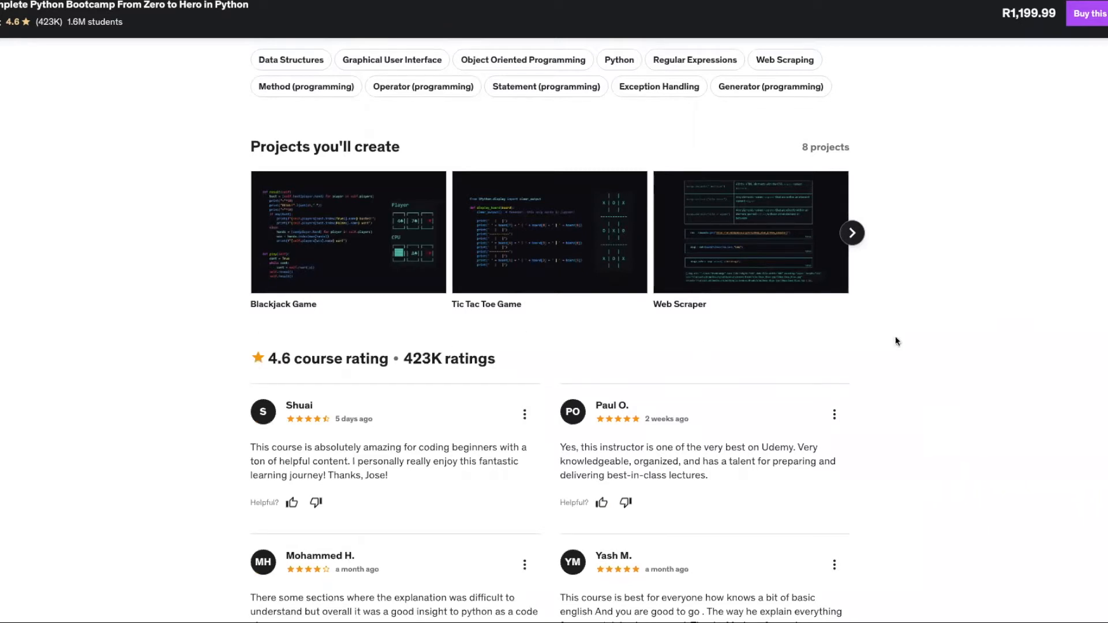
scroll("down", 3)
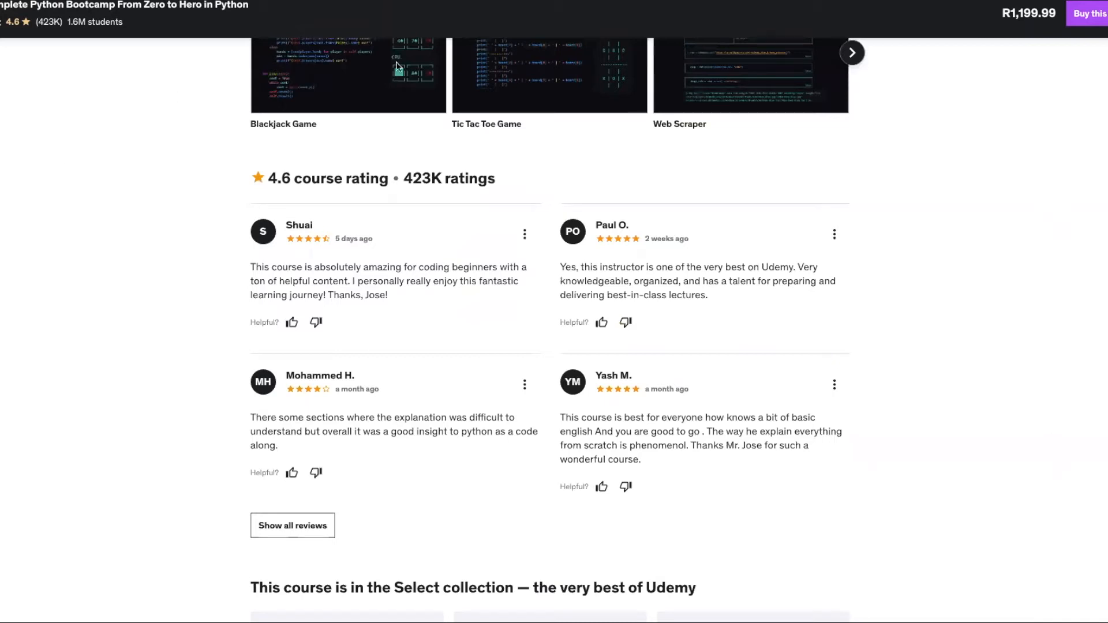
mouse_move(759, 39)
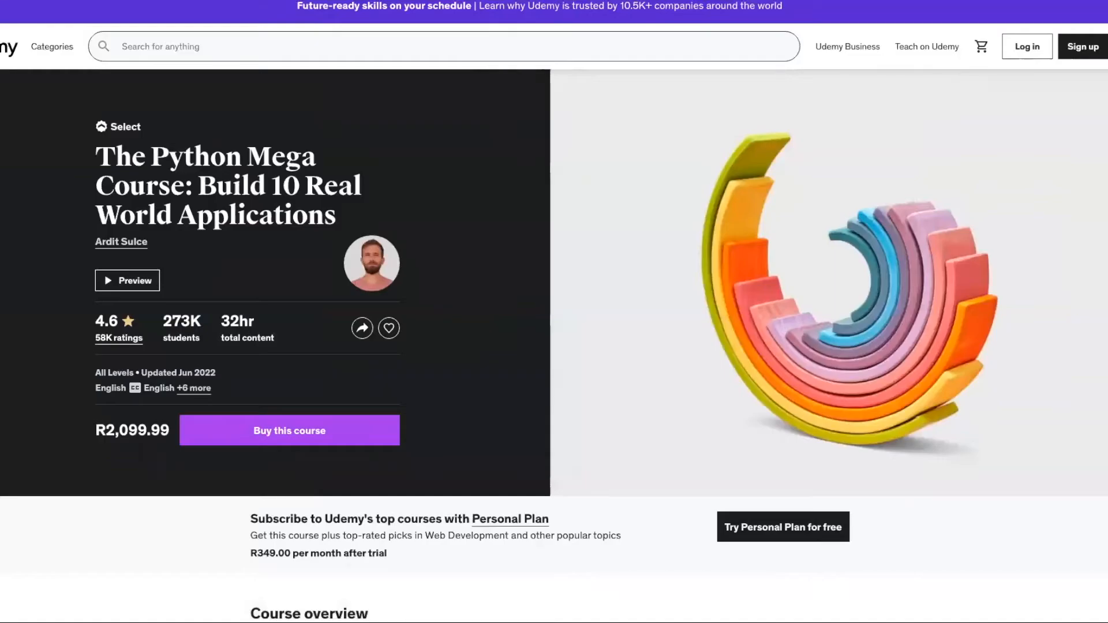
mouse_move(40, 106)
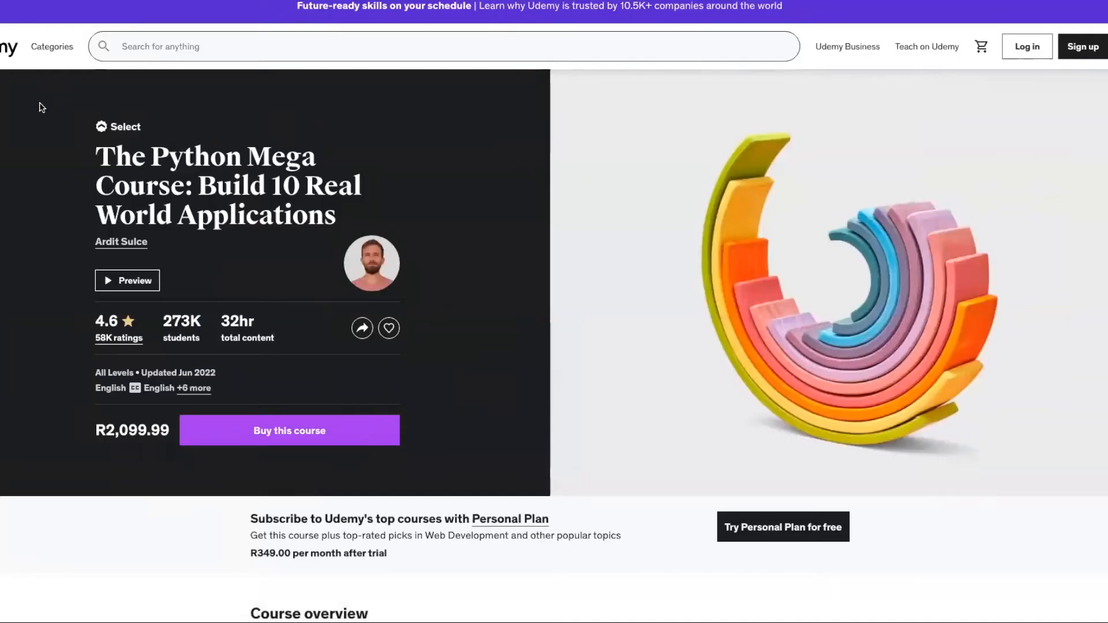
mouse_move(457, 92)
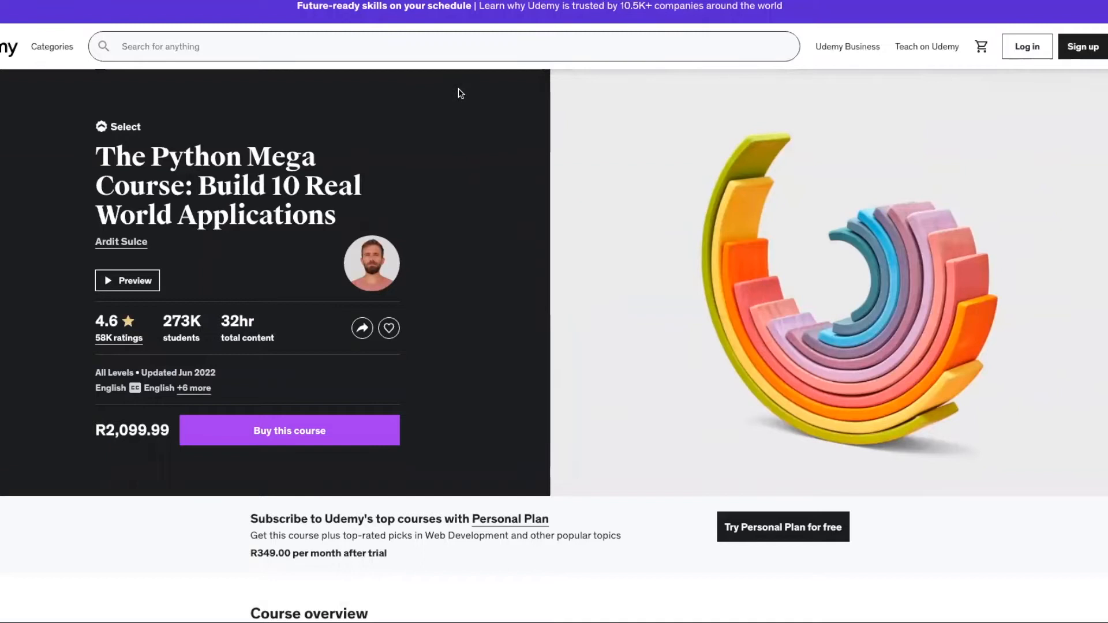
mouse_move(106, 264)
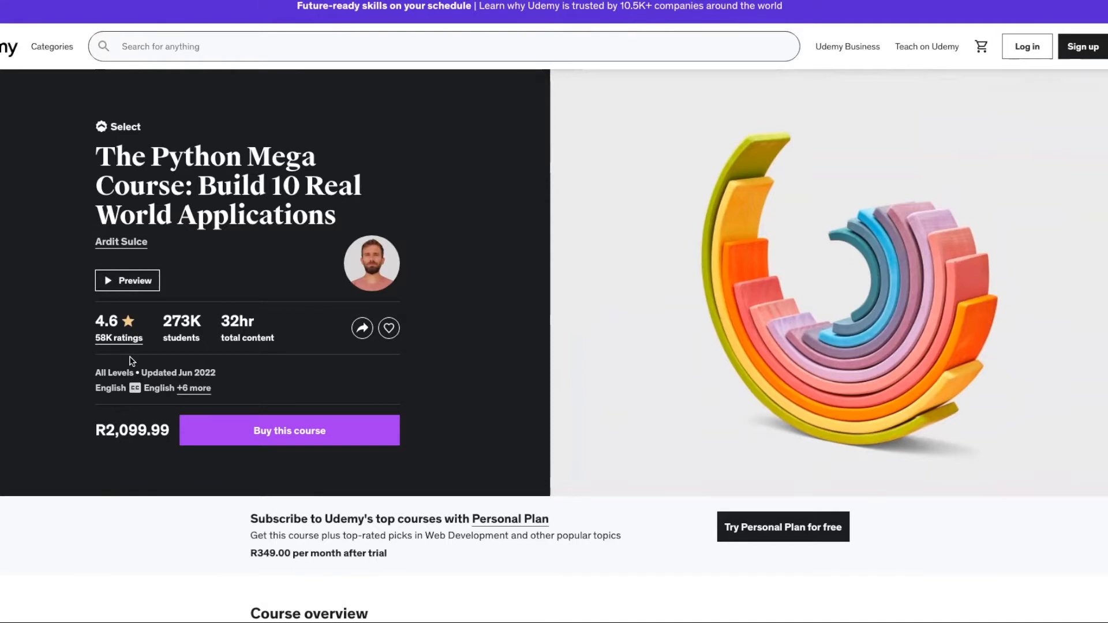
mouse_move(225, 363)
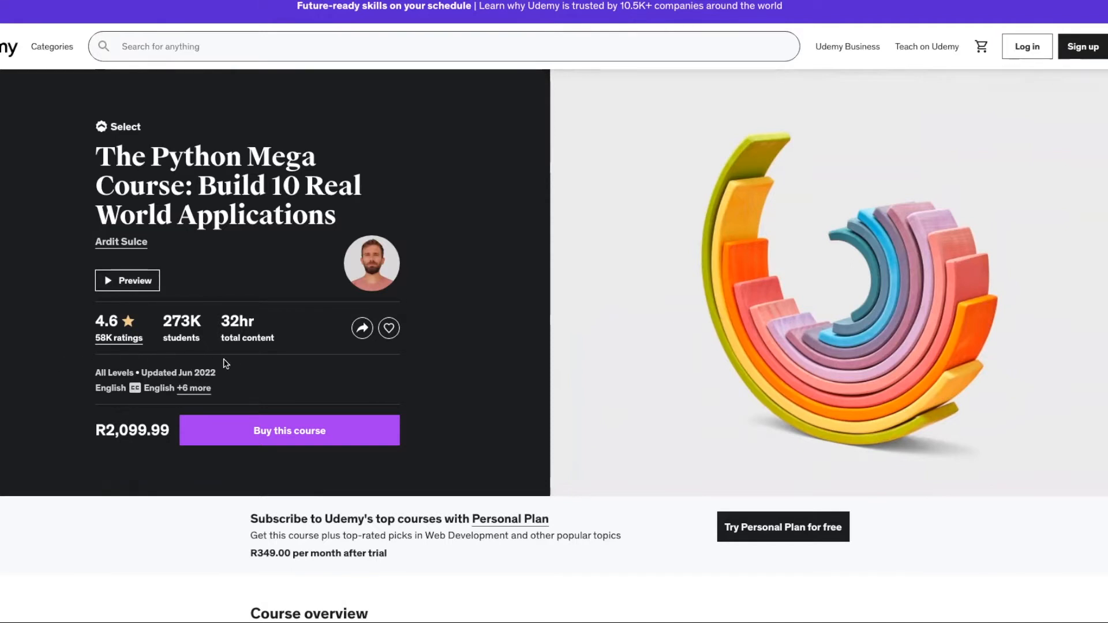
mouse_move(214, 359)
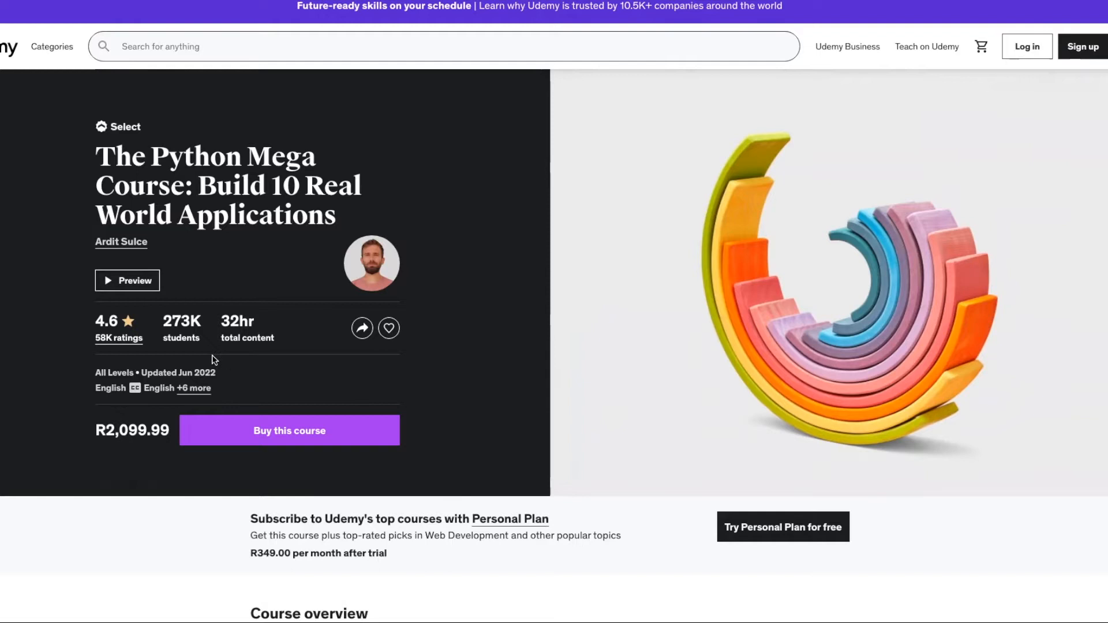
mouse_move(272, 357)
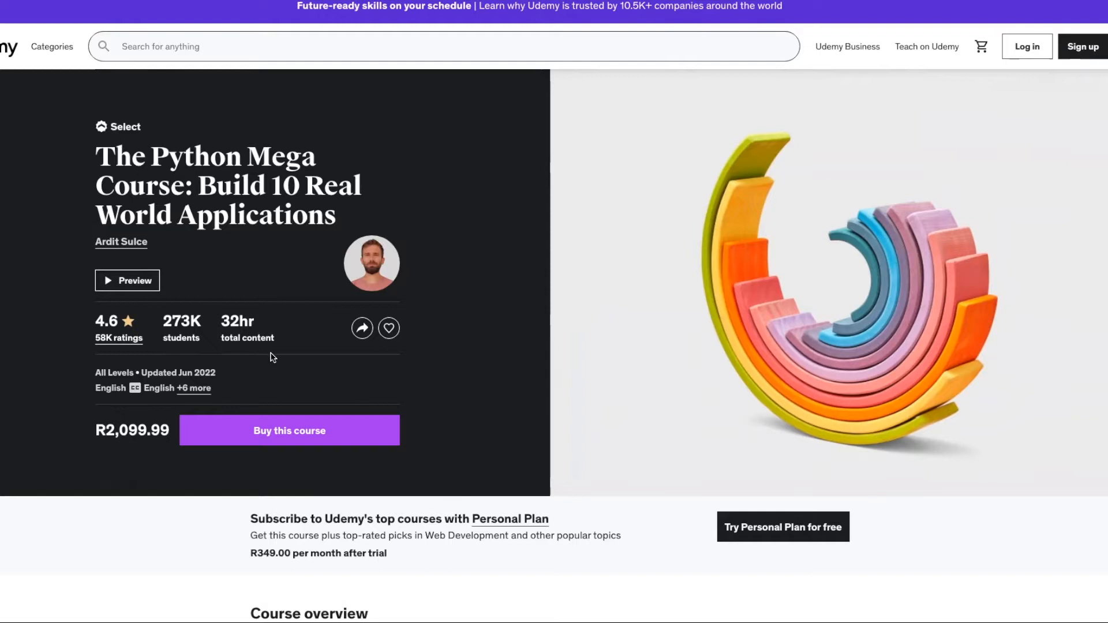
mouse_move(233, 389)
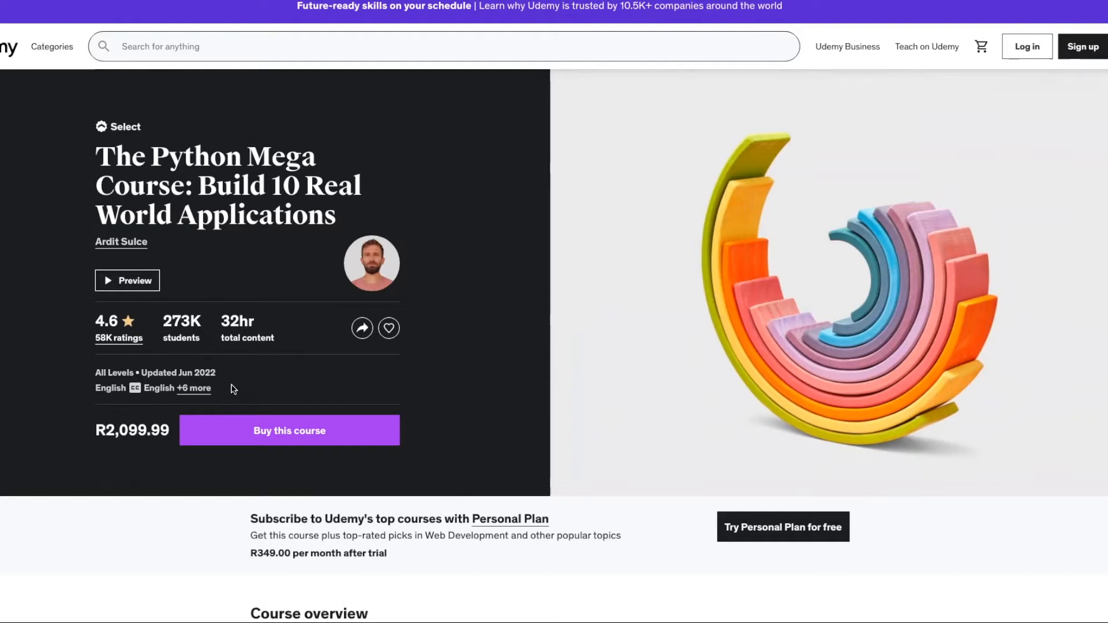
mouse_move(197, 402)
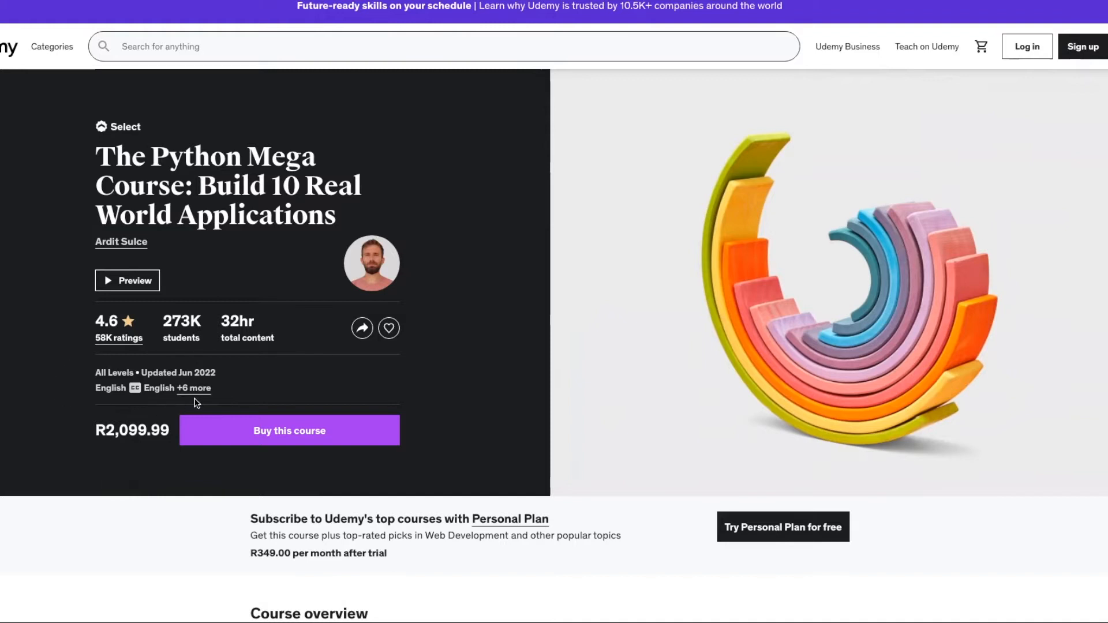
mouse_move(346, 400)
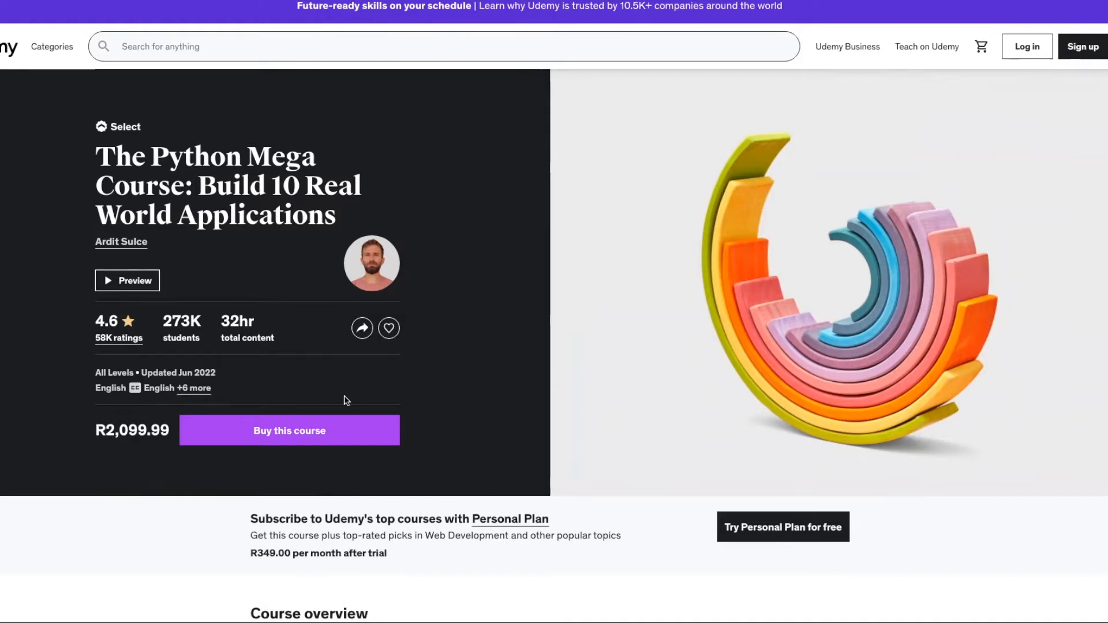
- Scroll past the Python Mega Course overview to its skills list and volcano mapping and webcam motion detection projects
scroll("down", 3)
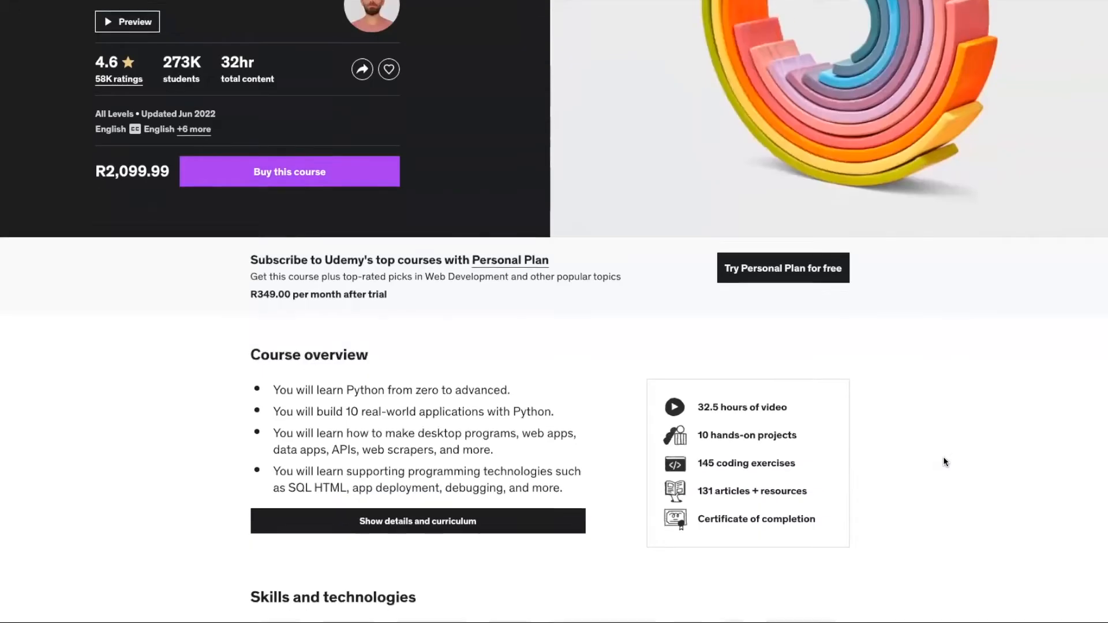
scroll("down", 3)
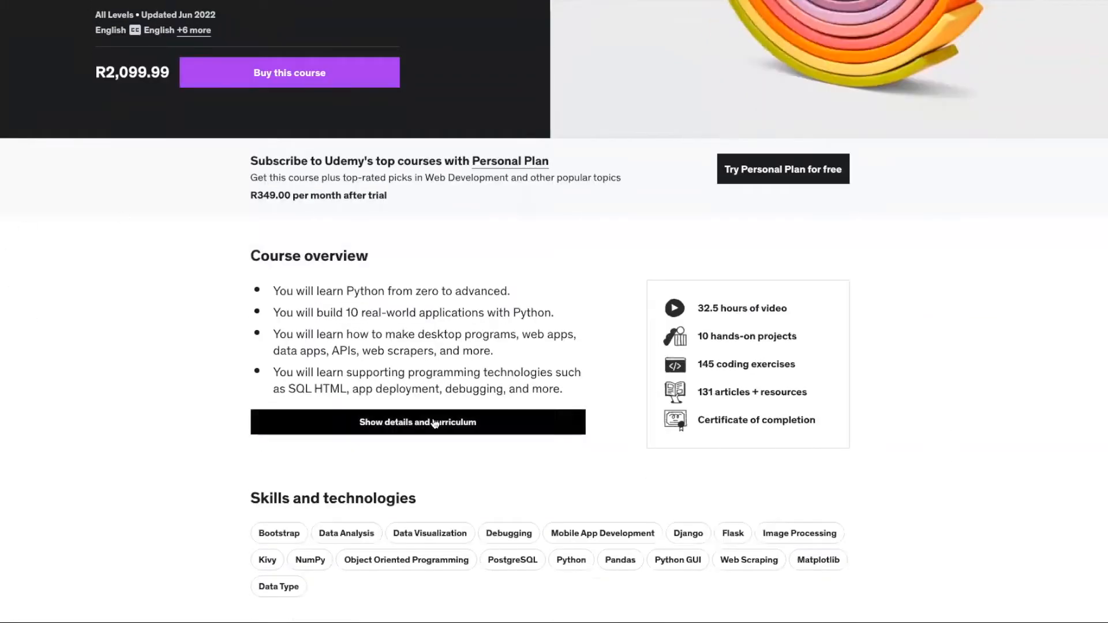
mouse_move(217, 417)
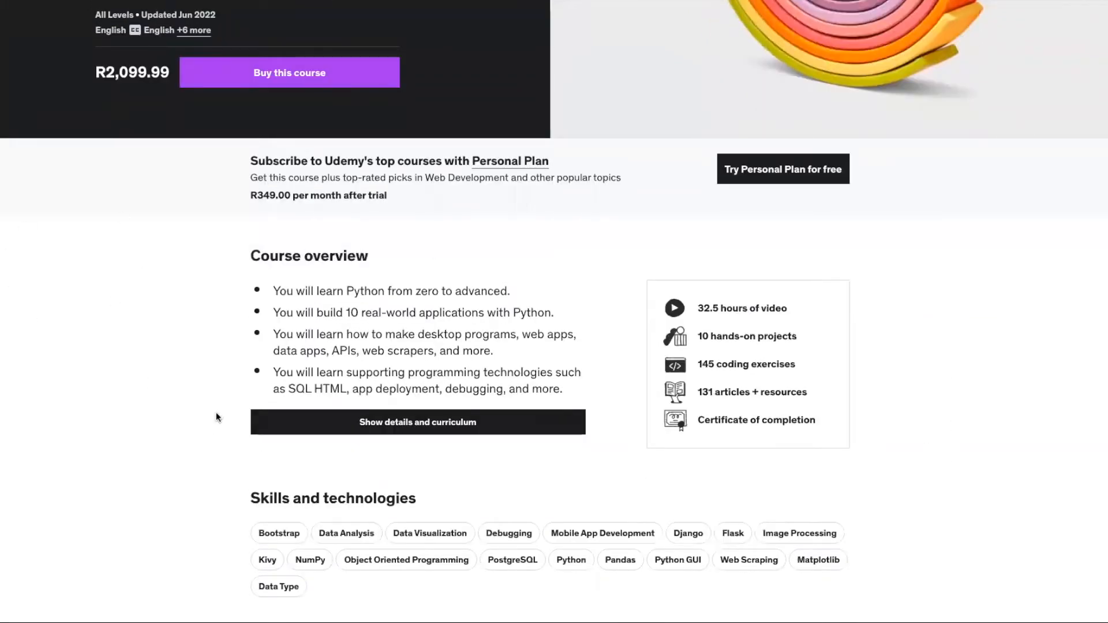
mouse_move(369, 327)
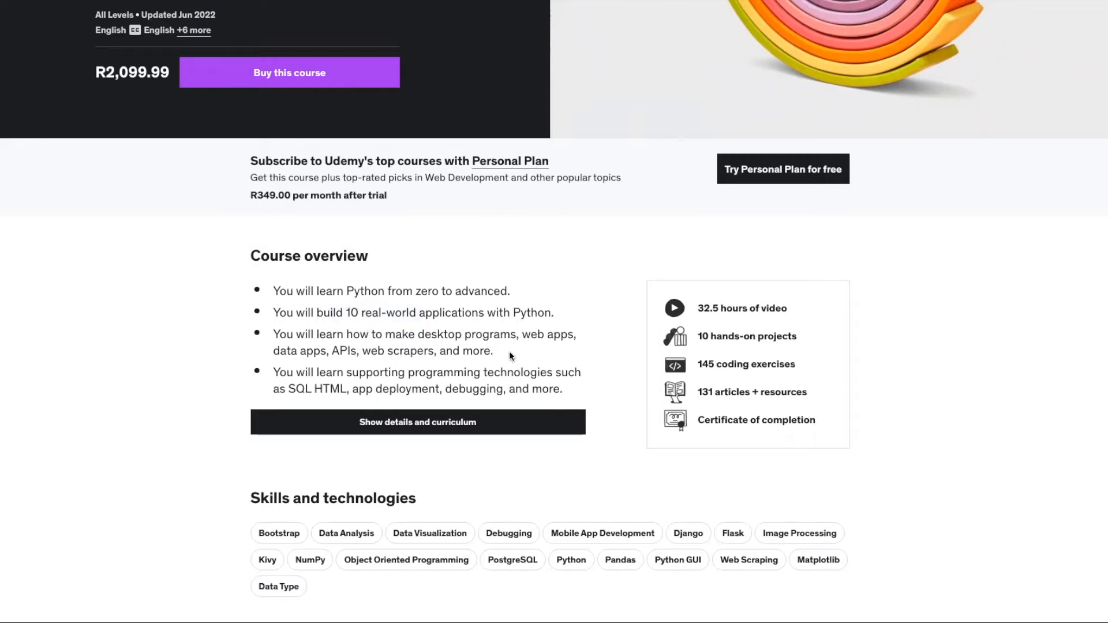
left_click_drag(274, 333, 493, 350)
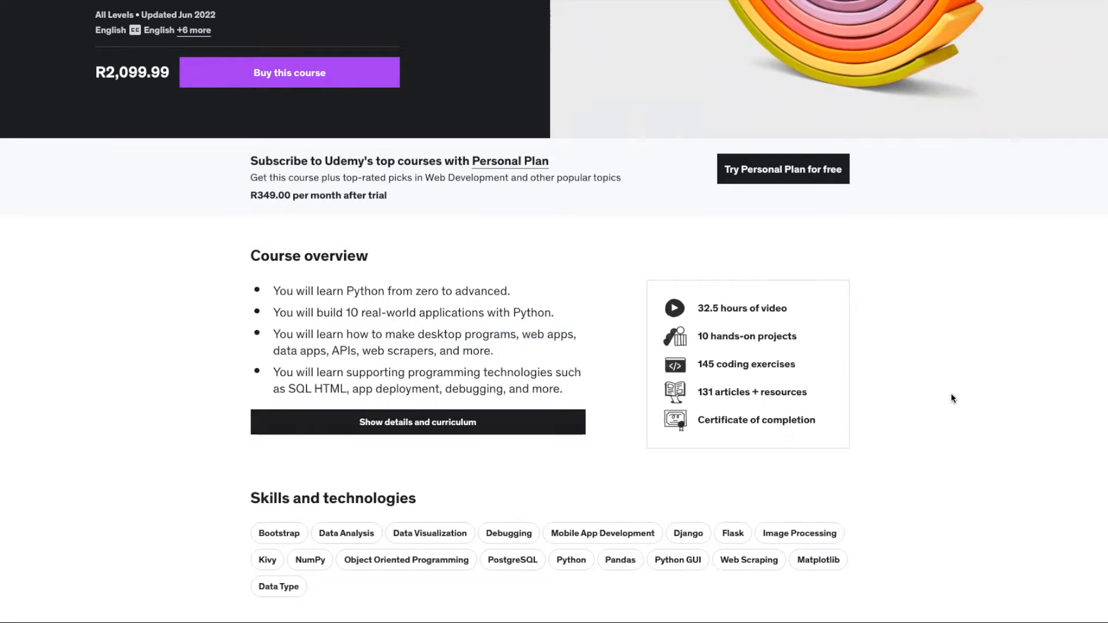
scroll("down", 3)
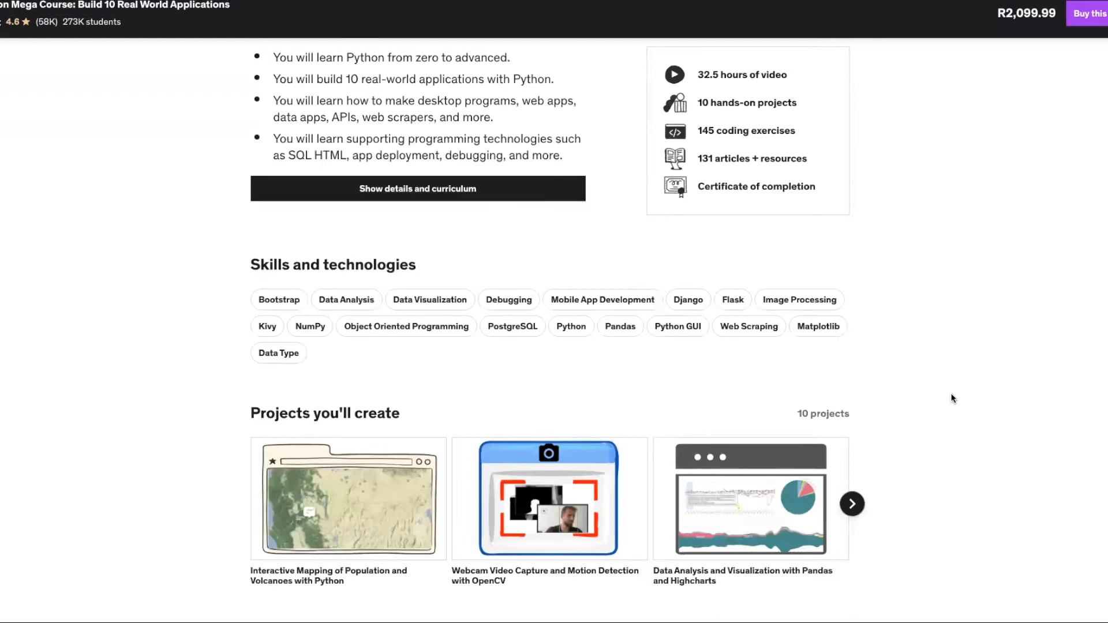
mouse_move(845, 347)
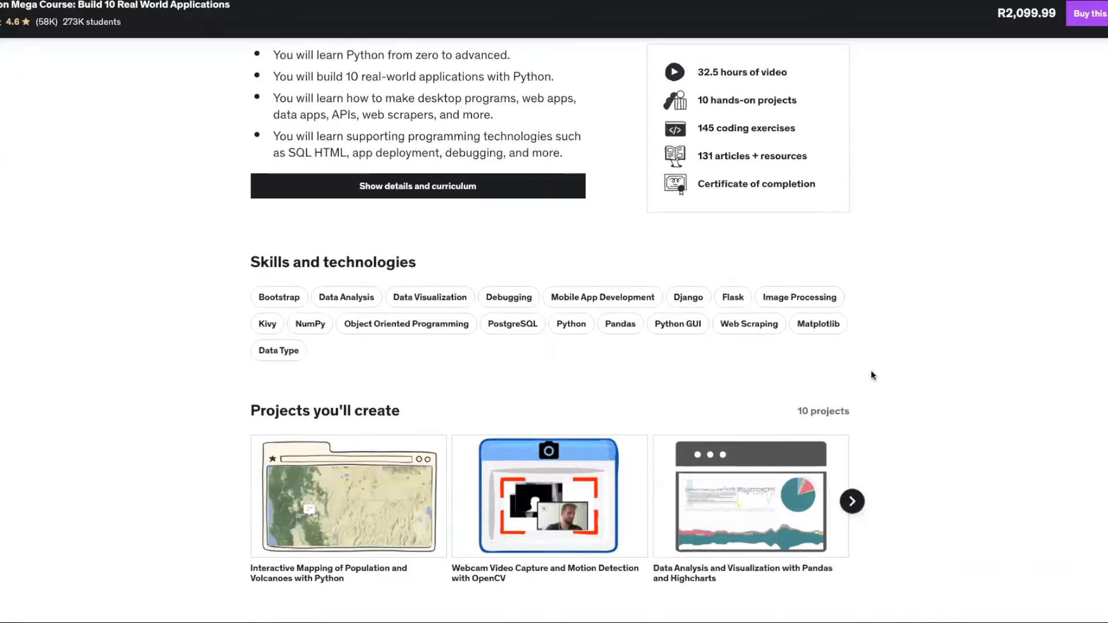
- Scroll down to the Python Mega Course's 4.6 rating summary and student review cards
scroll("down", 3)
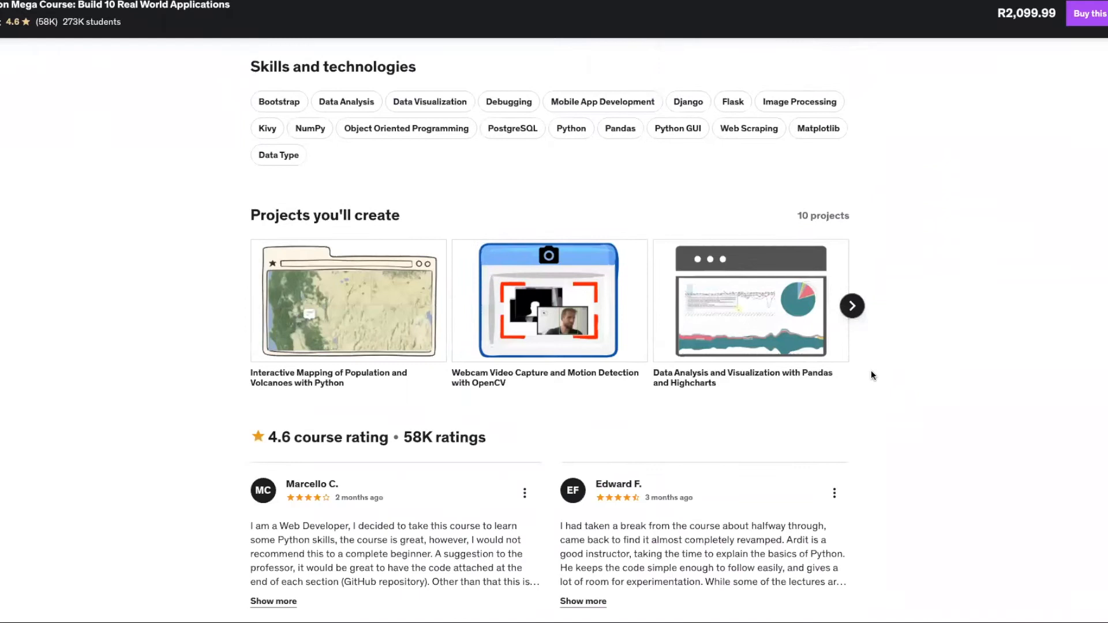
mouse_move(374, 411)
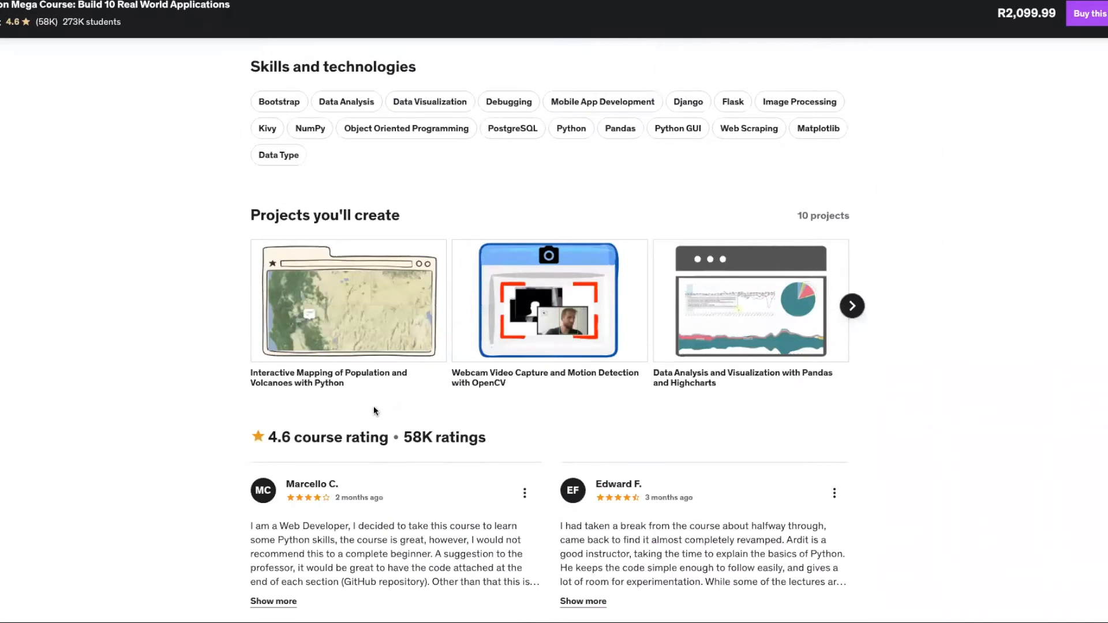
mouse_move(1048, 391)
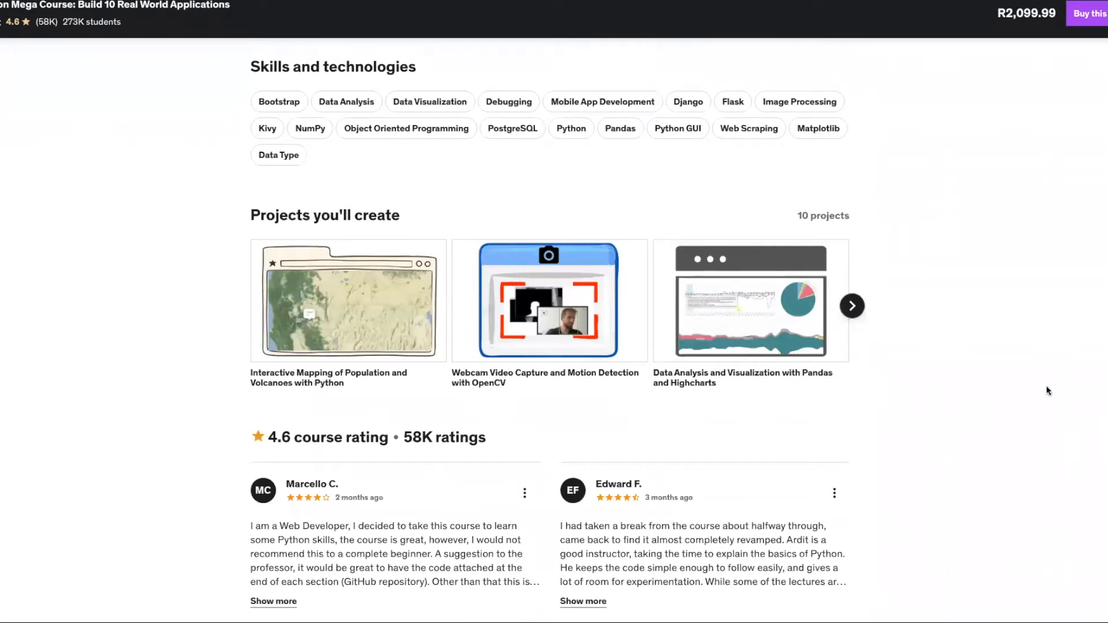
mouse_move(1078, 354)
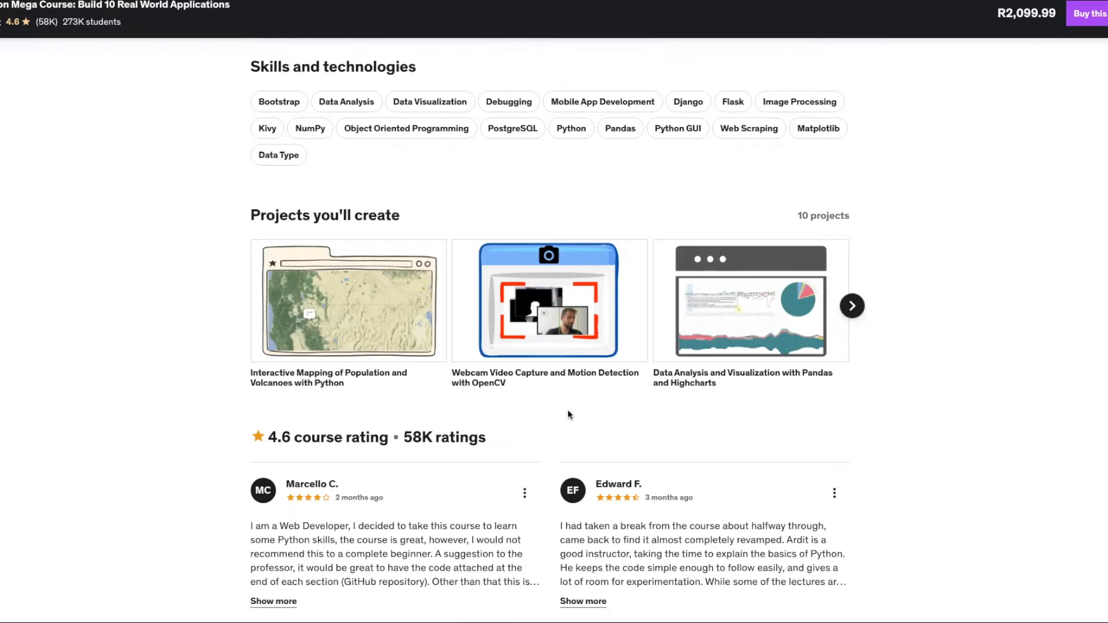
scroll("down", 3)
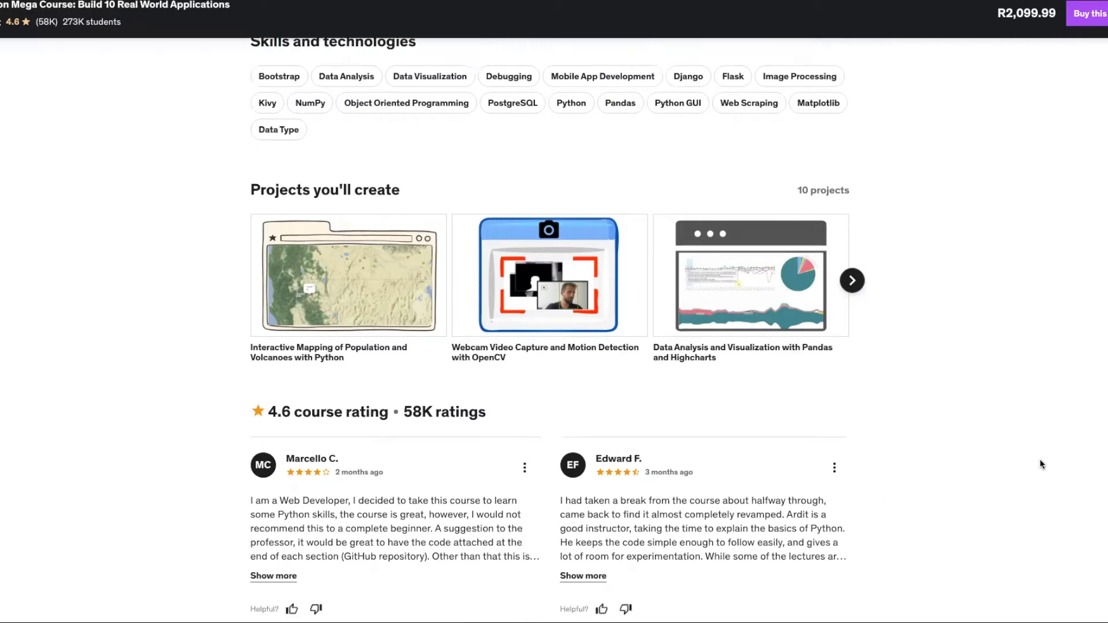
scroll("down", 3)
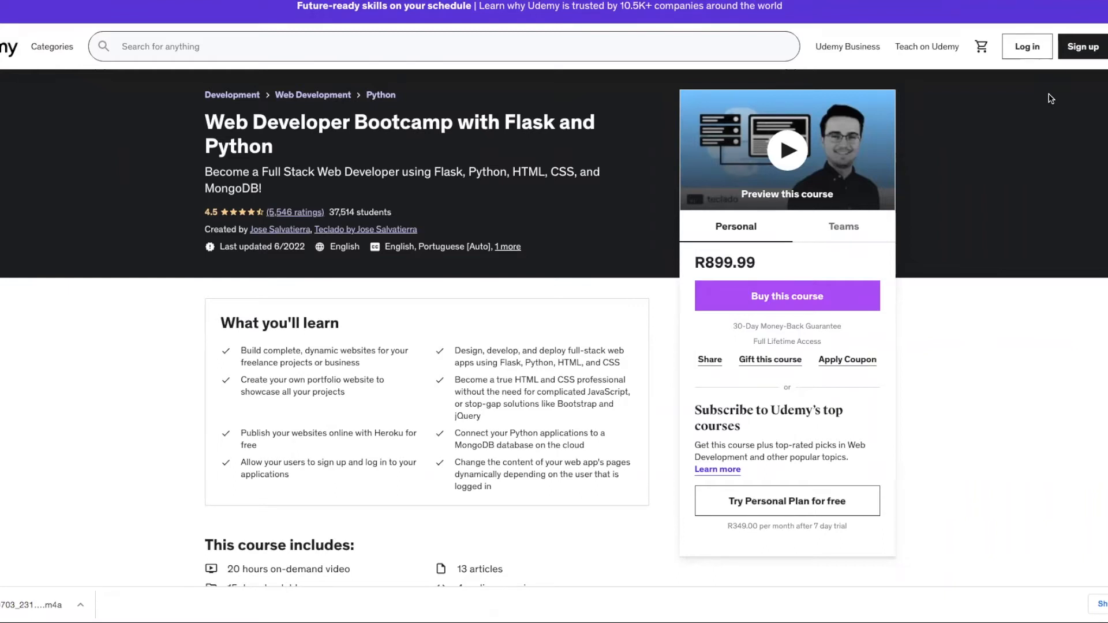
mouse_move(1034, 133)
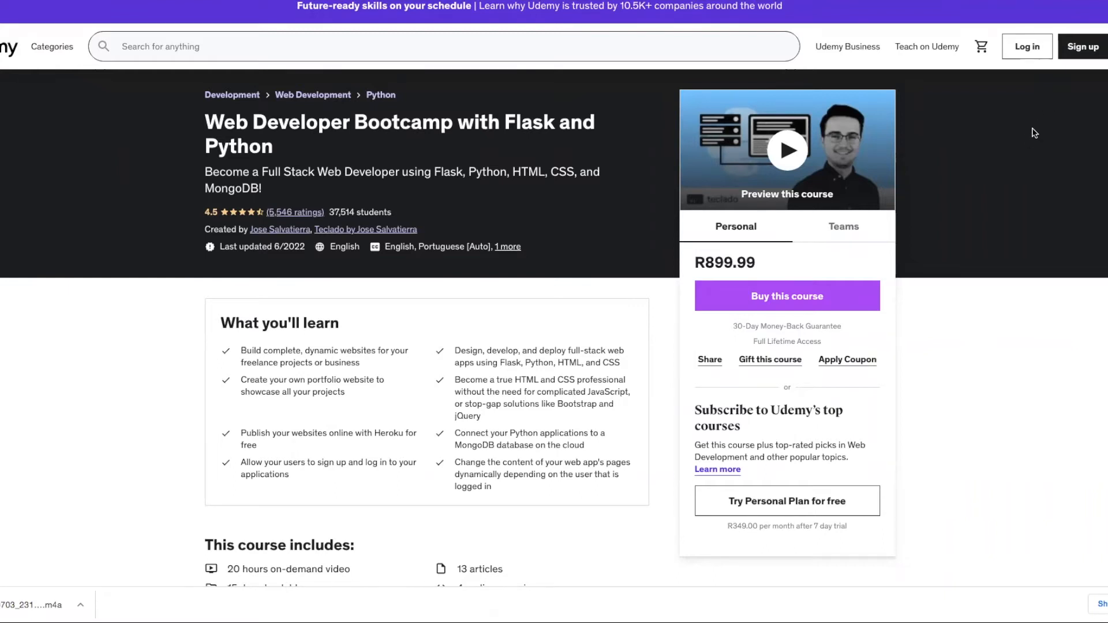
mouse_move(943, 145)
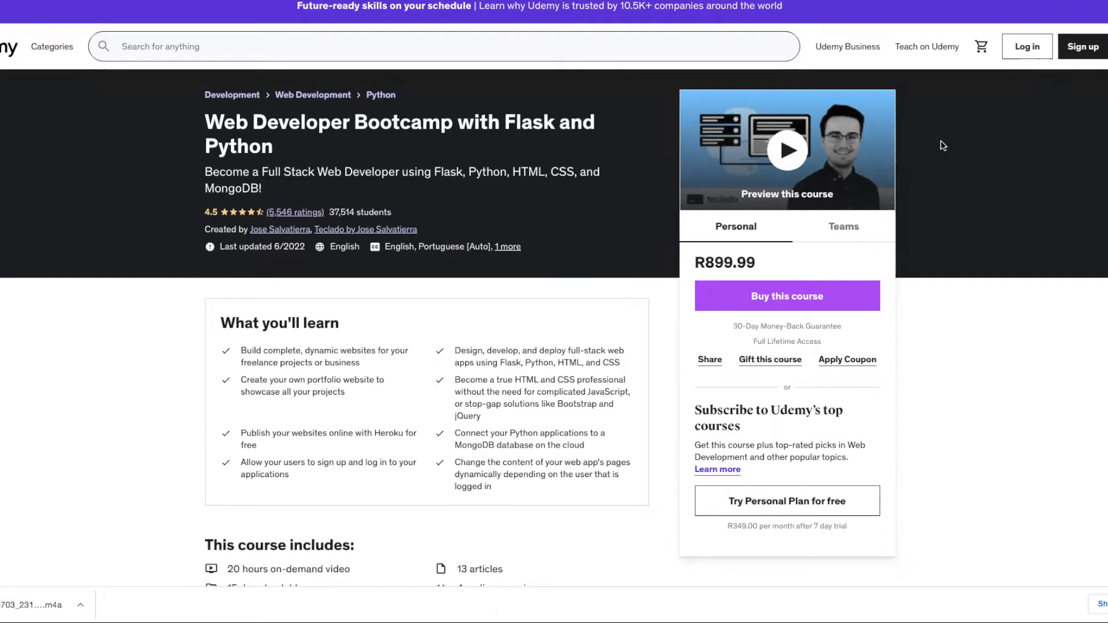
mouse_move(291, 212)
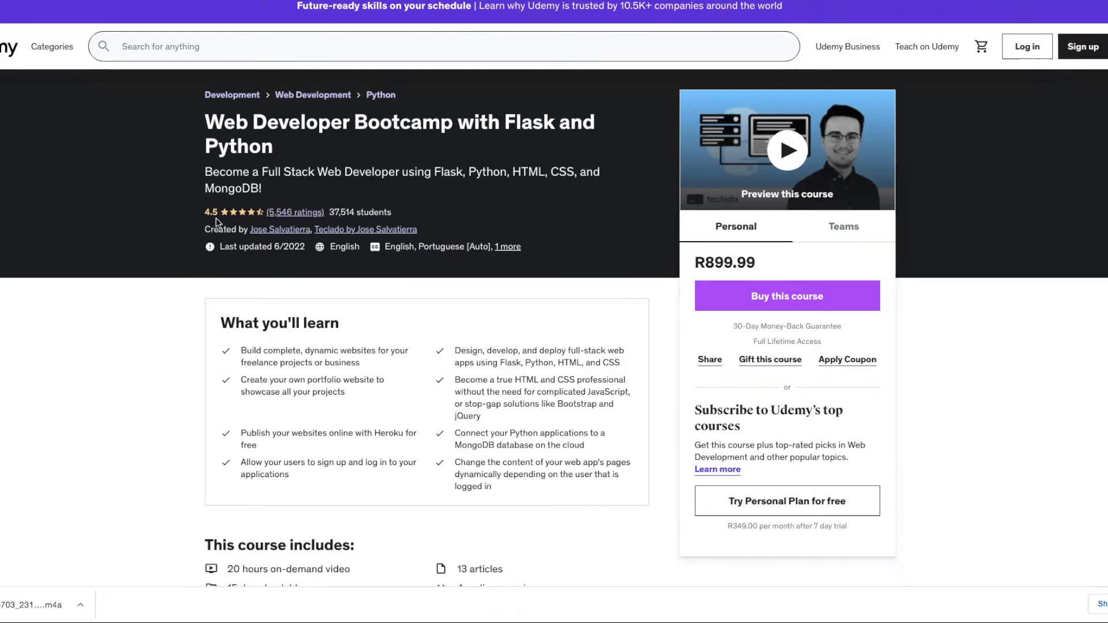
mouse_move(347, 225)
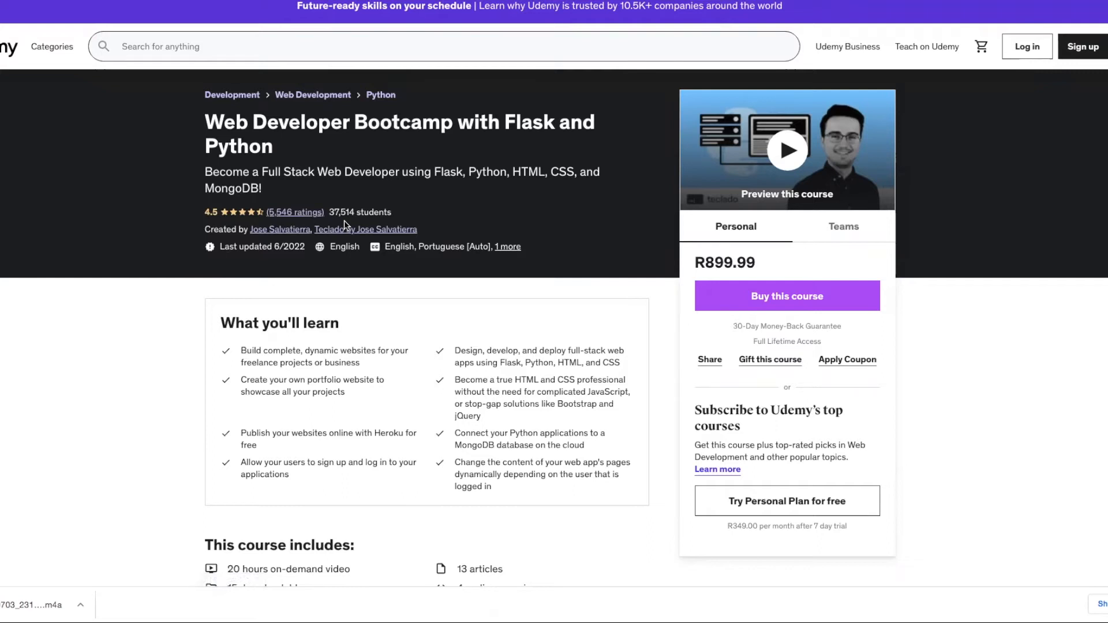
mouse_move(269, 264)
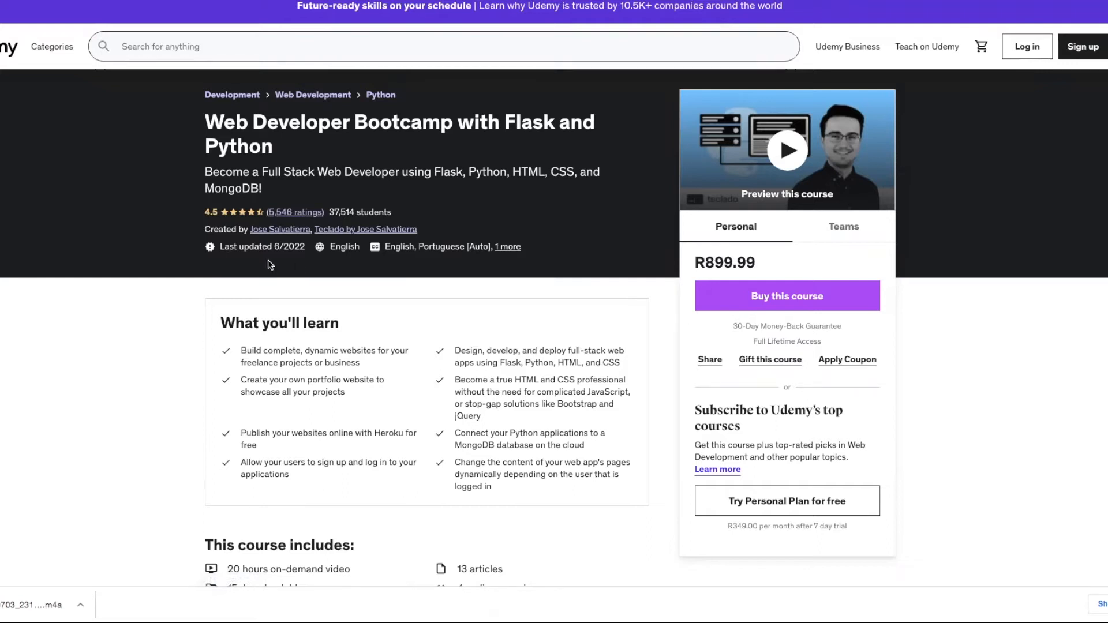
mouse_move(480, 269)
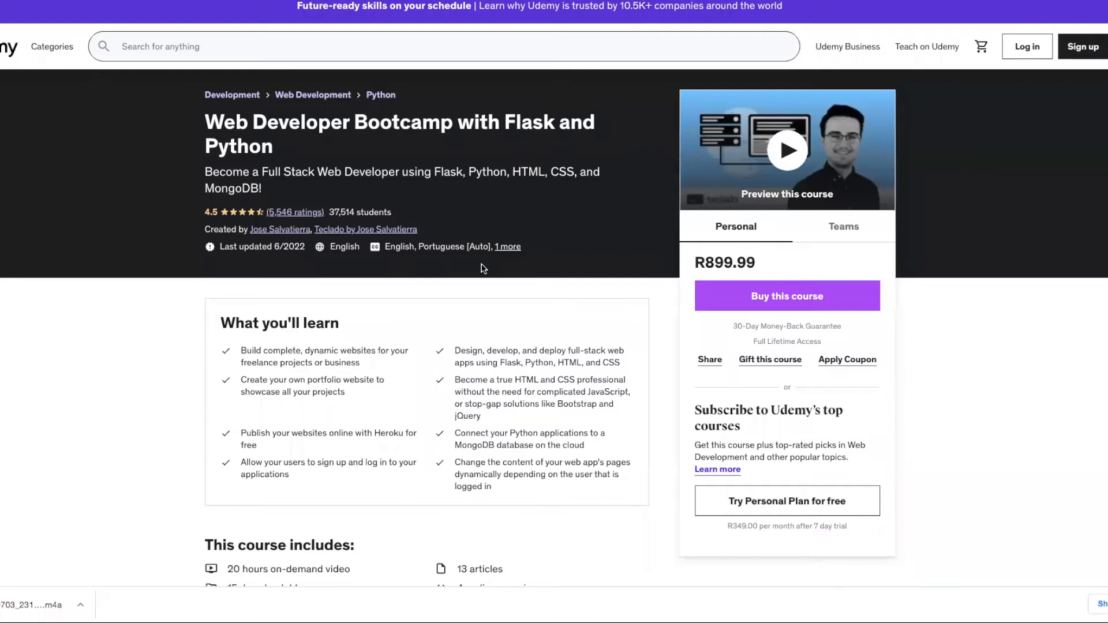
mouse_move(660, 280)
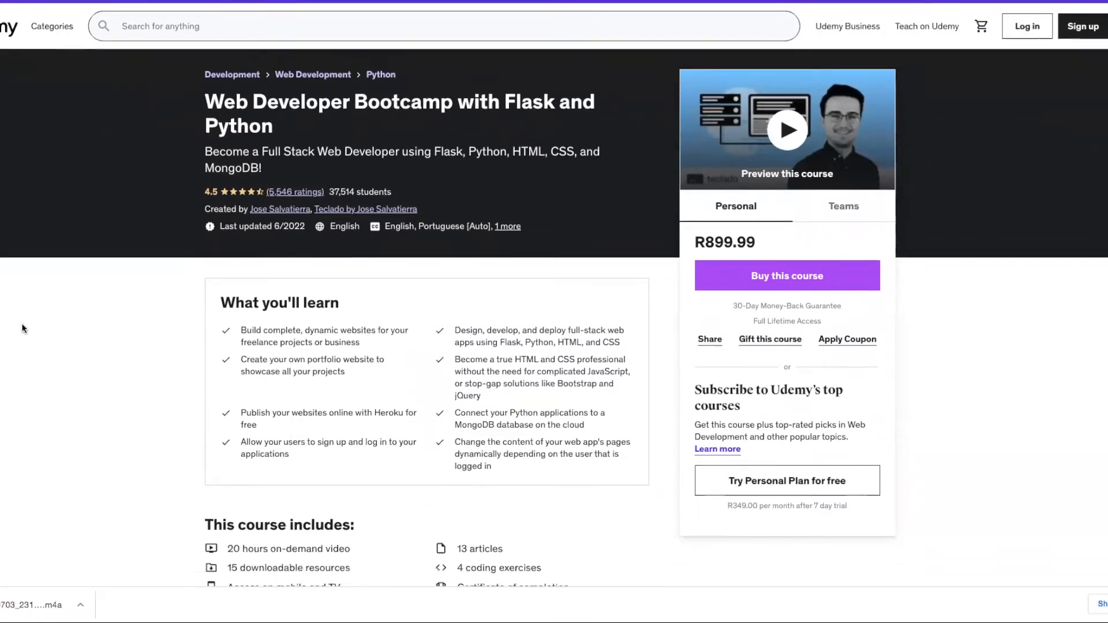
- Scroll through the Flask and Python Web Developer Bootcamp's Course content to its Requirements and Description
scroll("down", 3)
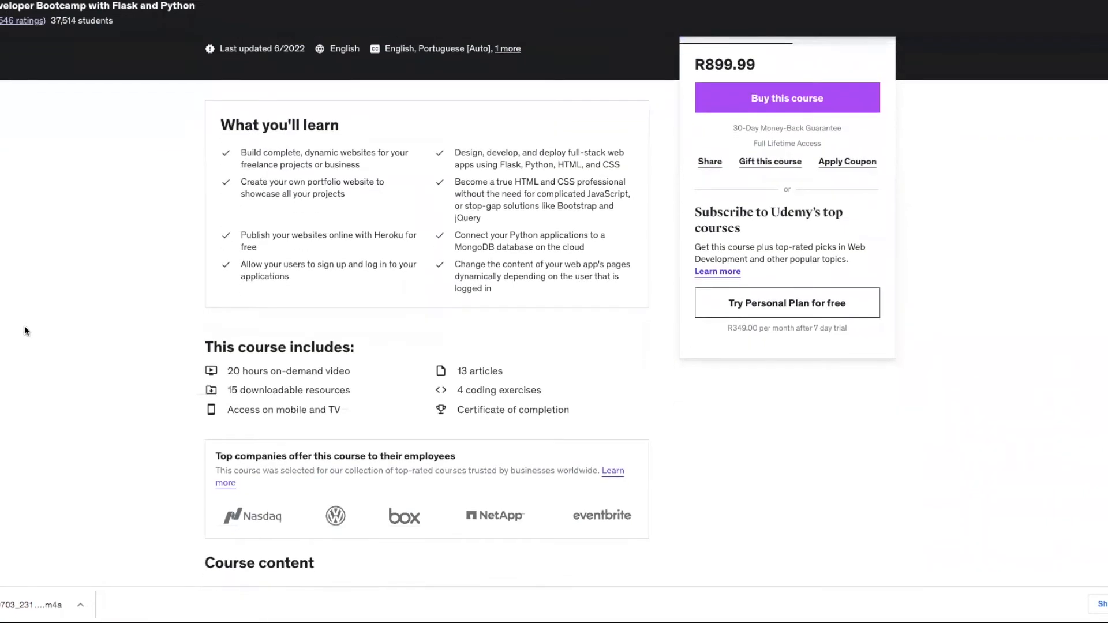
mouse_move(376, 185)
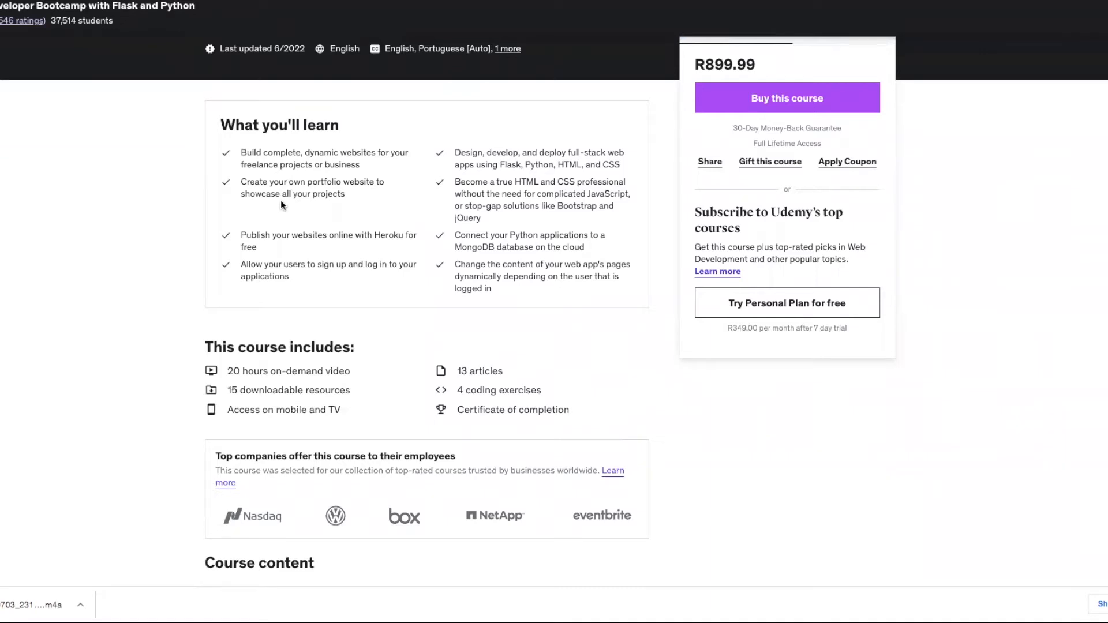
mouse_move(409, 222)
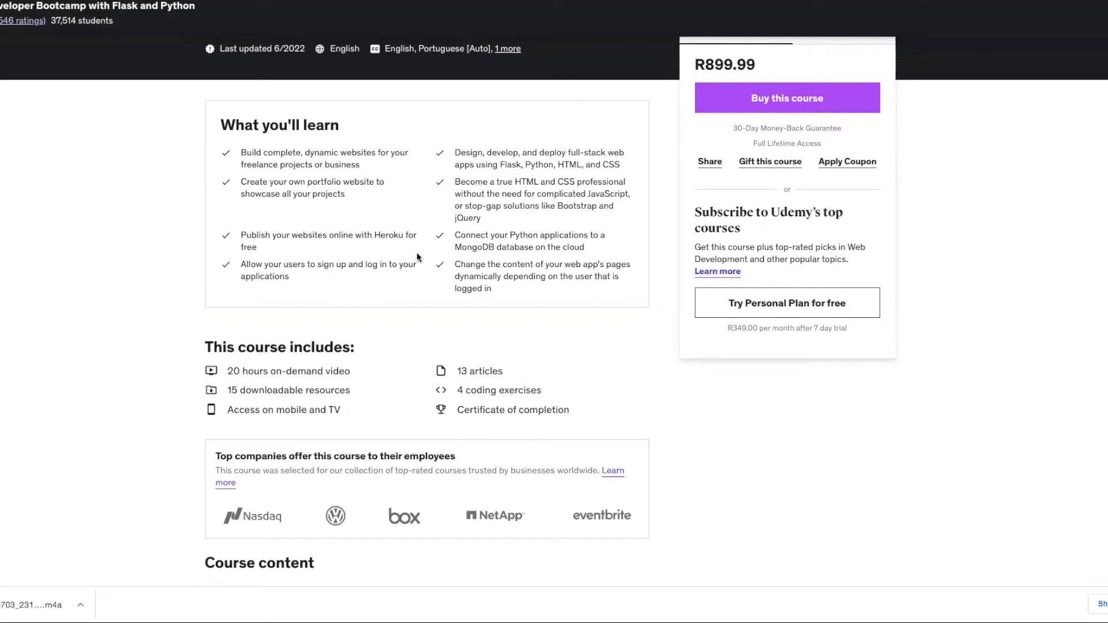
mouse_move(397, 253)
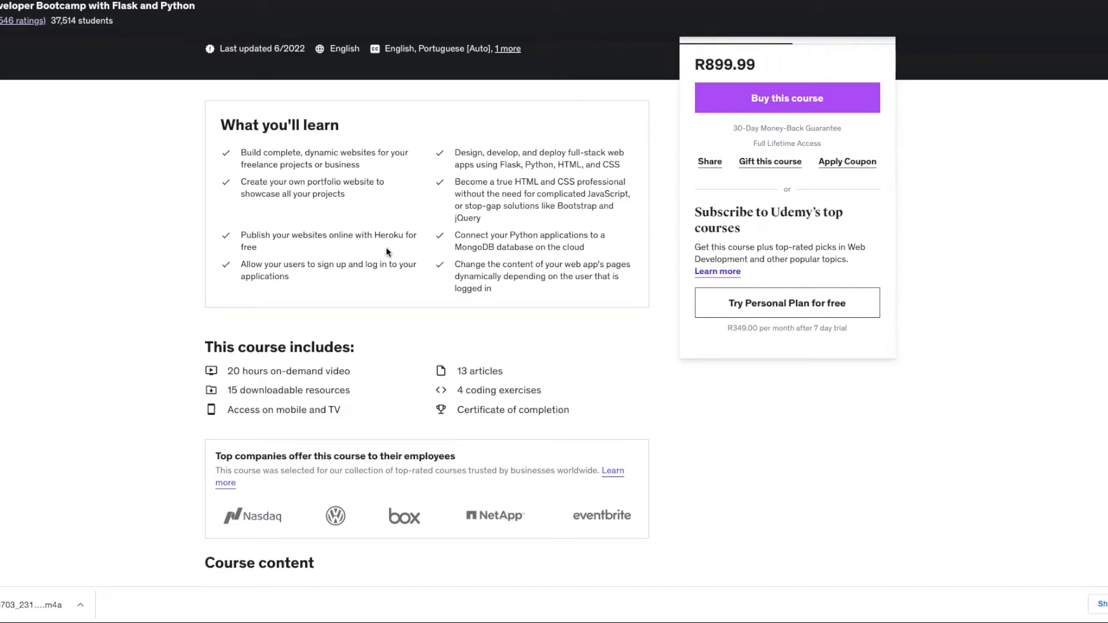
mouse_move(653, 179)
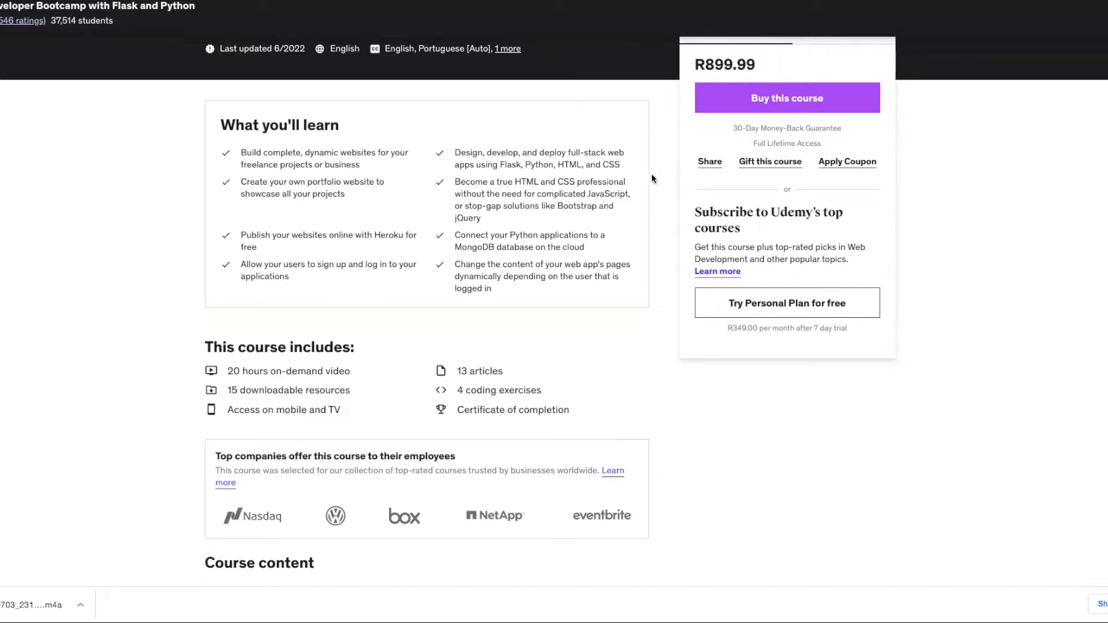
mouse_move(480, 218)
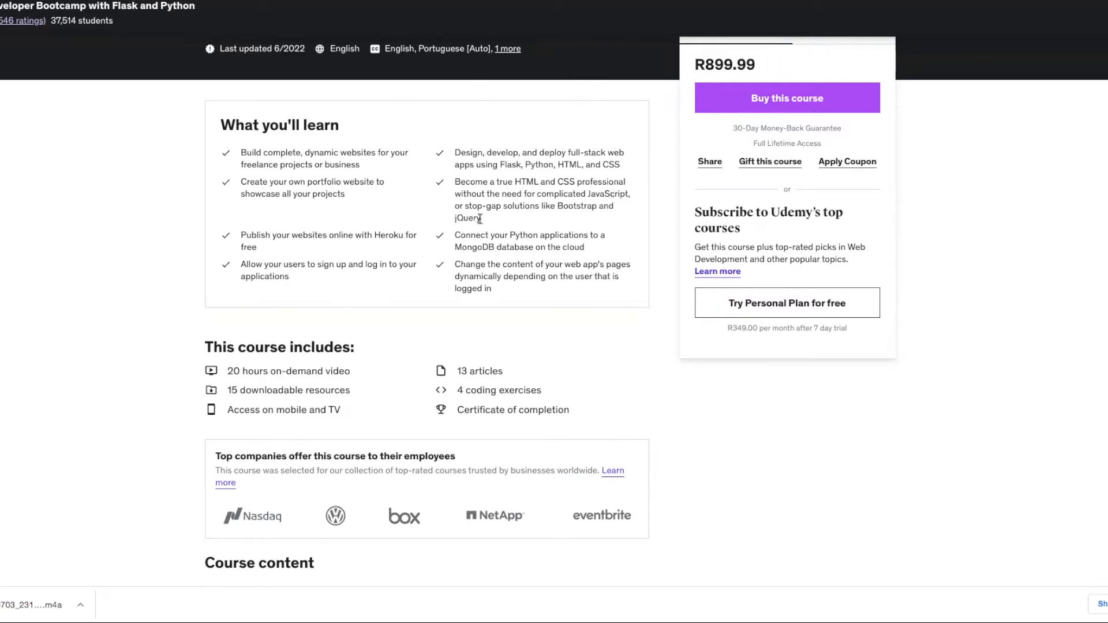
mouse_move(533, 229)
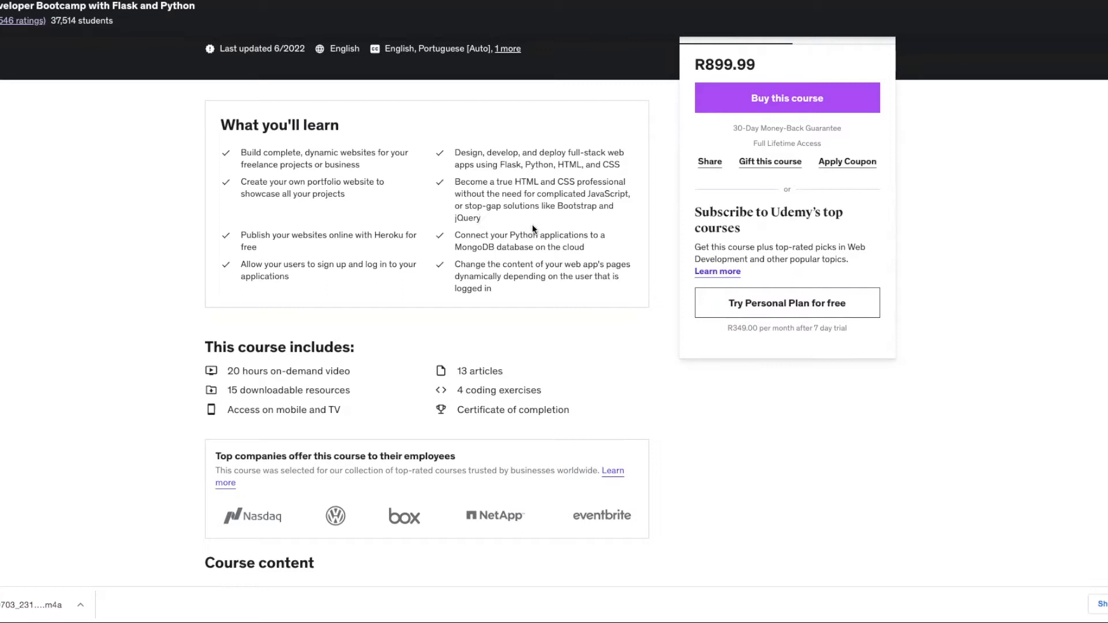
scroll("down", 3)
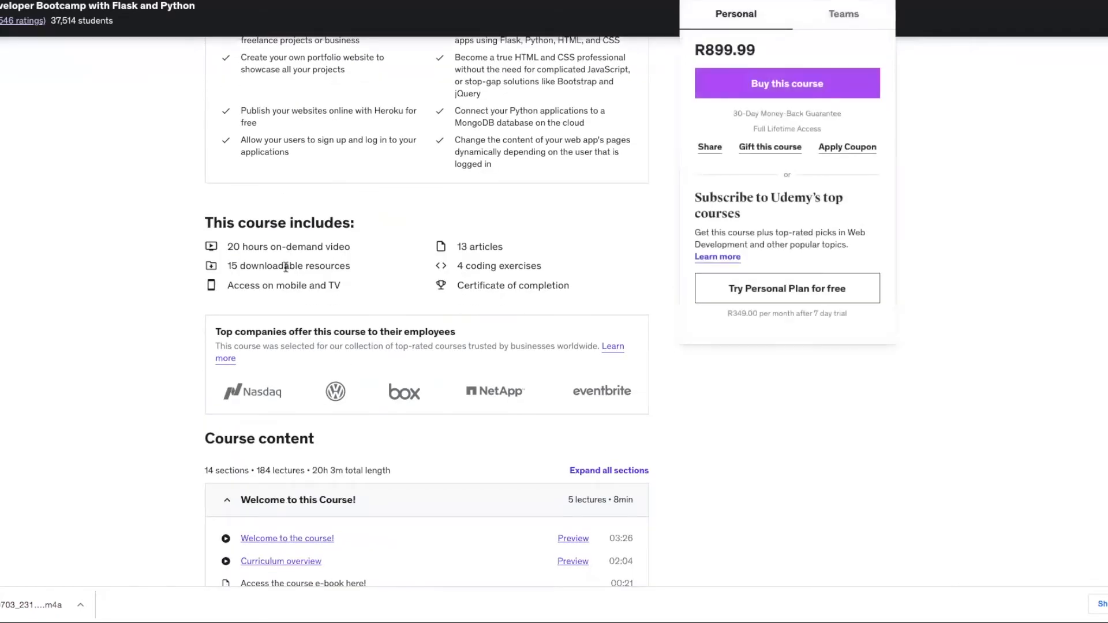
mouse_move(499, 239)
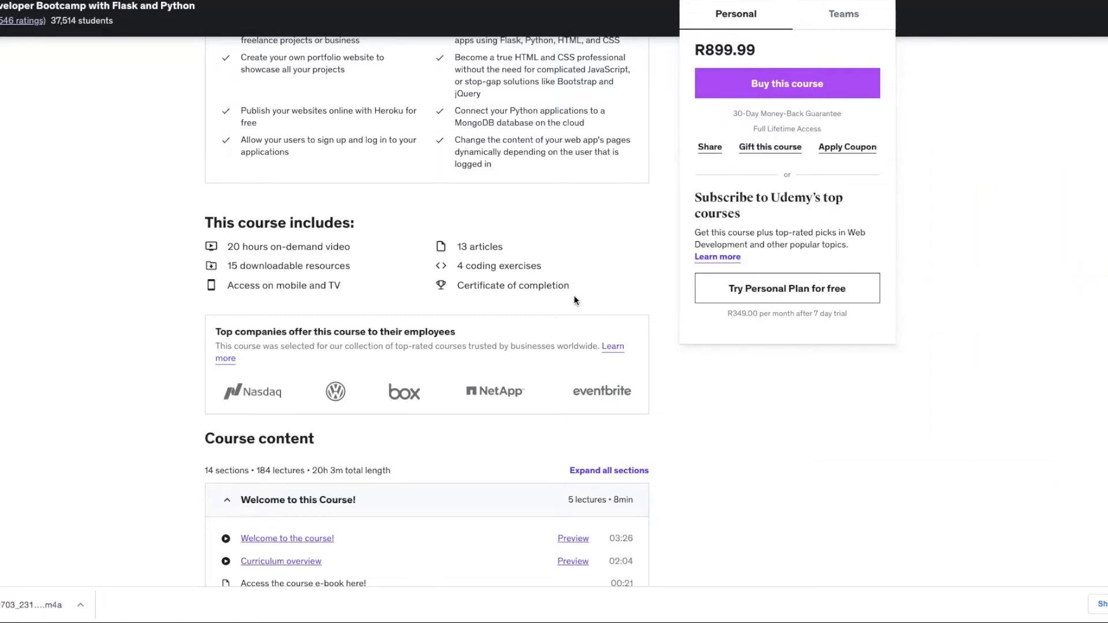
scroll("down", 3)
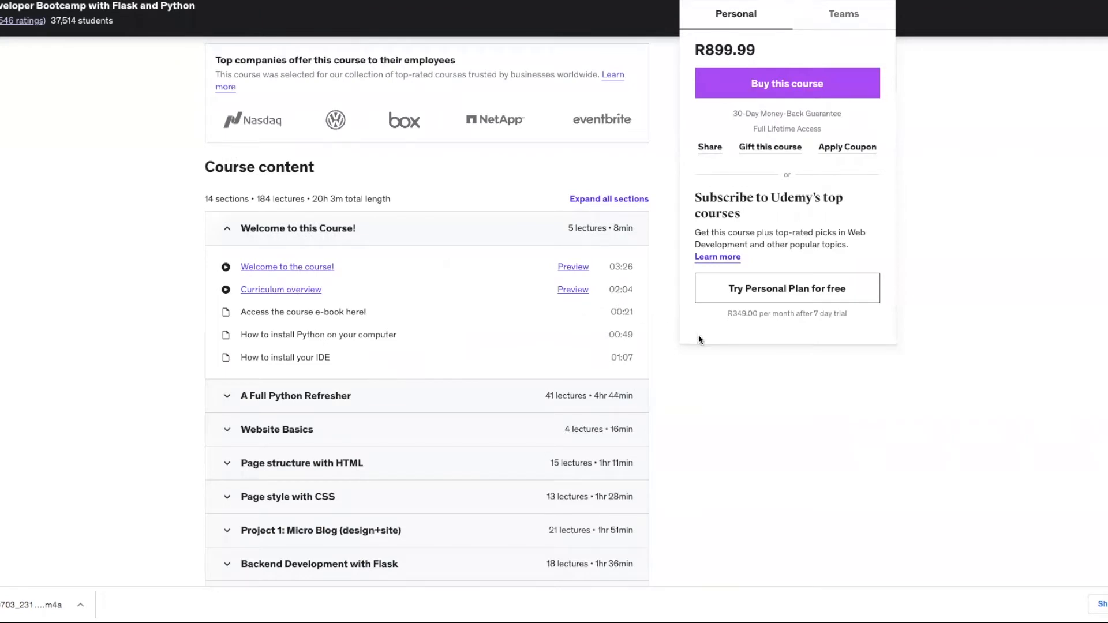
scroll("down", 3)
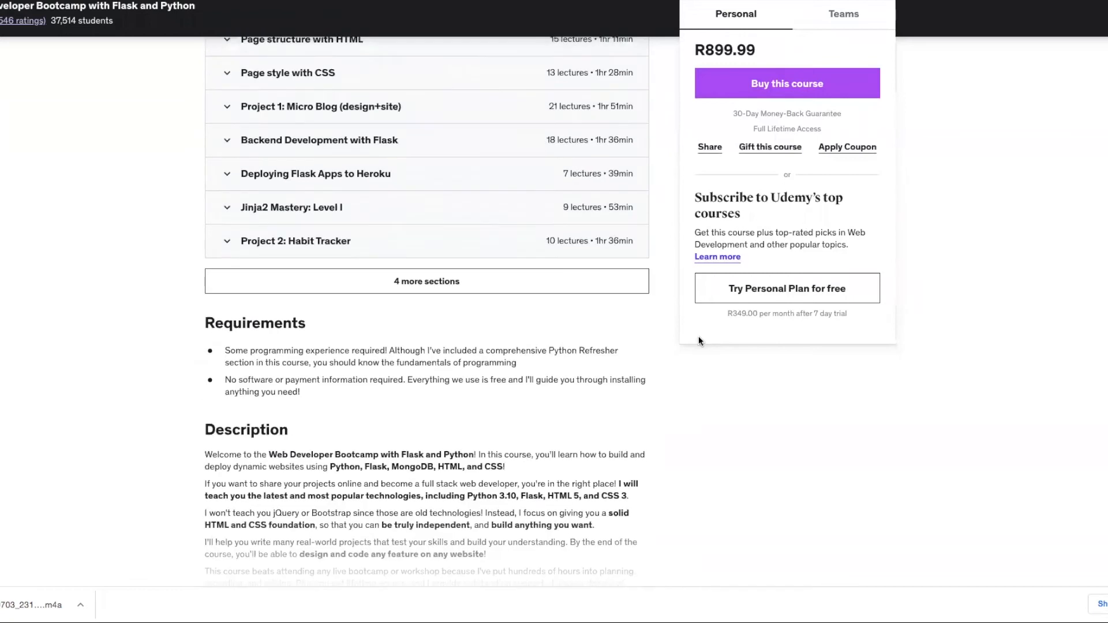
scroll("down", 3)
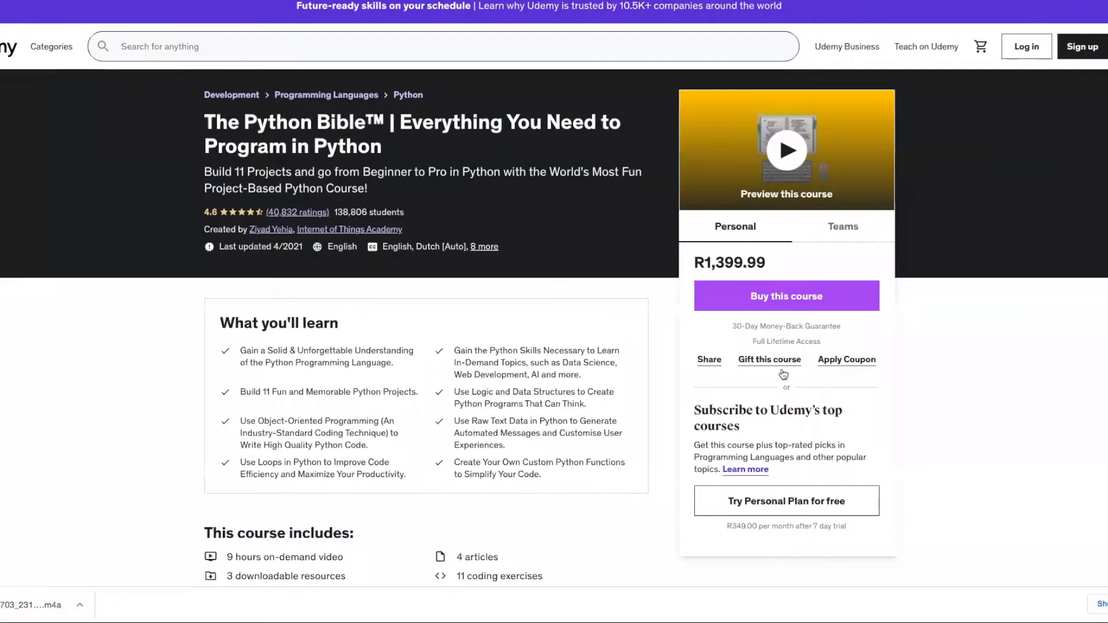
mouse_move(1096, 286)
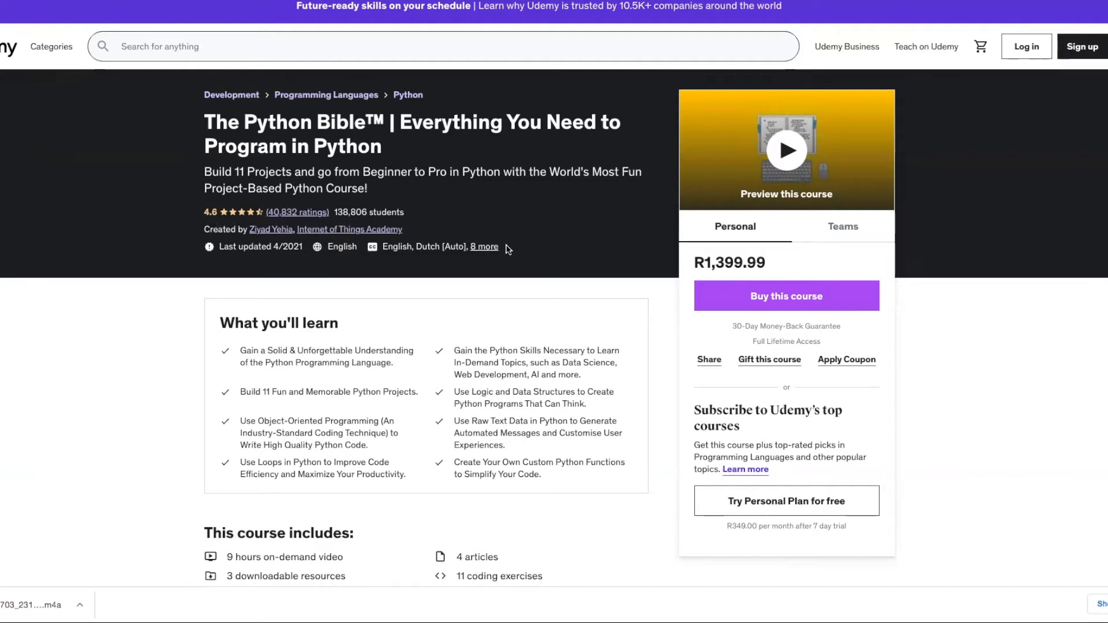
- Scroll down The Python Bible page to its learning outcomes and included 9 hours of video, 4 articles and 11 coding exercises
scroll("down", 3)
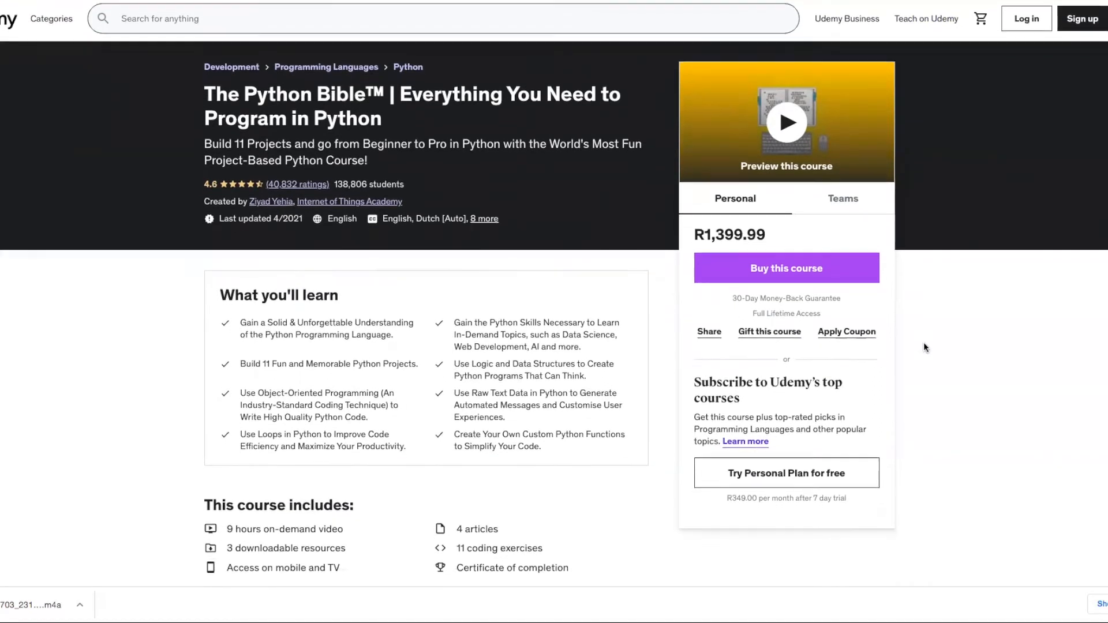
- Scroll through The Python Bible's included resources, 11-section Course content and Requirements
scroll("down", 3)
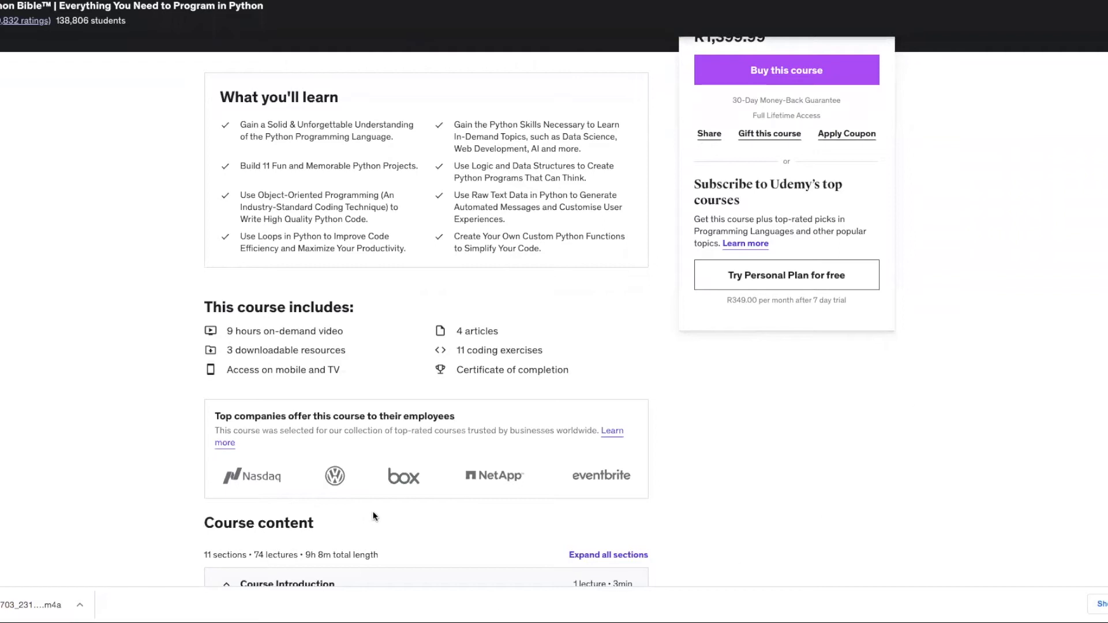
mouse_move(395, 521)
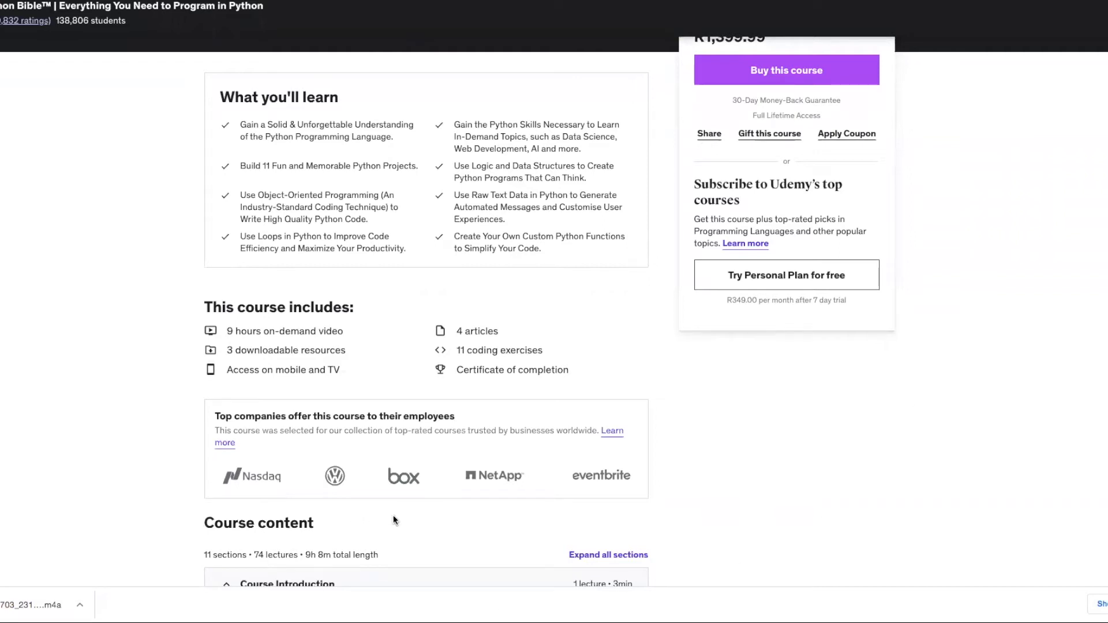
mouse_move(1081, 477)
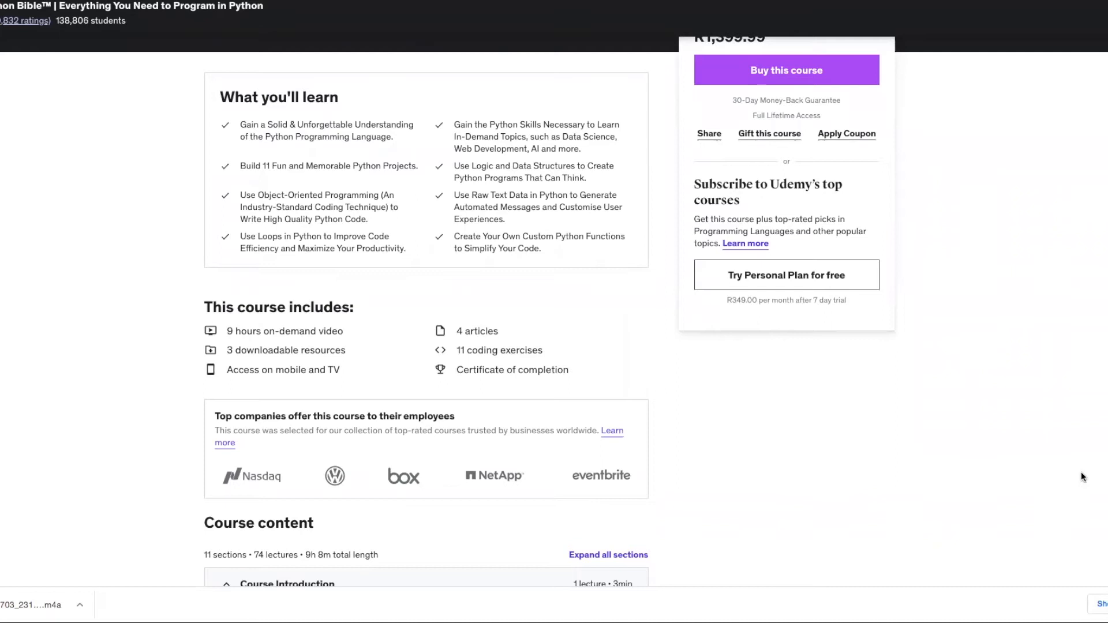
mouse_move(578, 204)
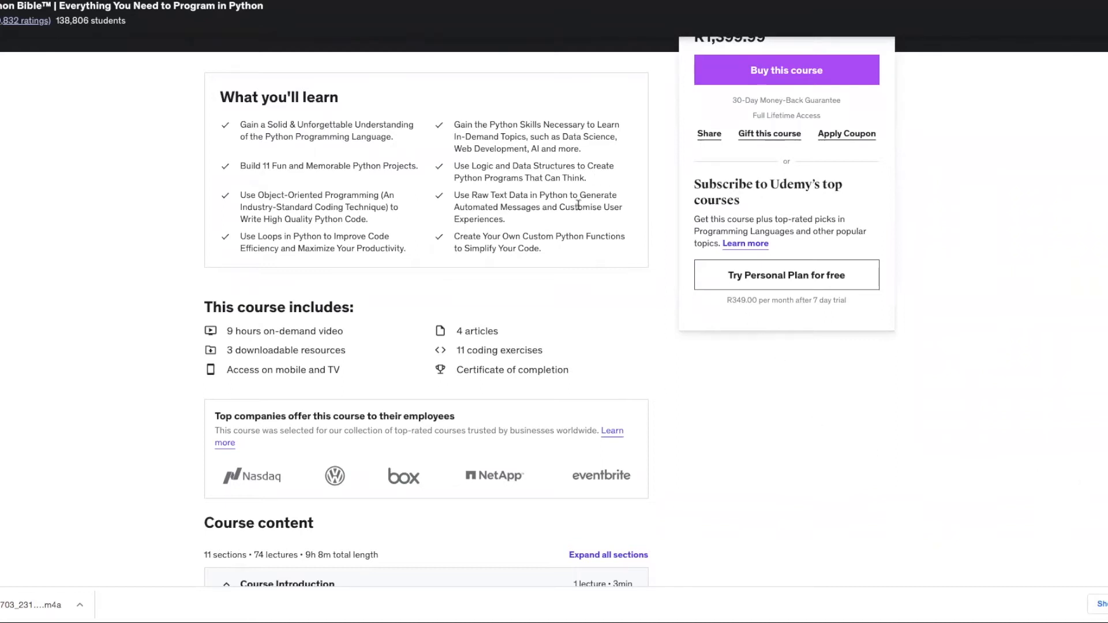
mouse_move(531, 288)
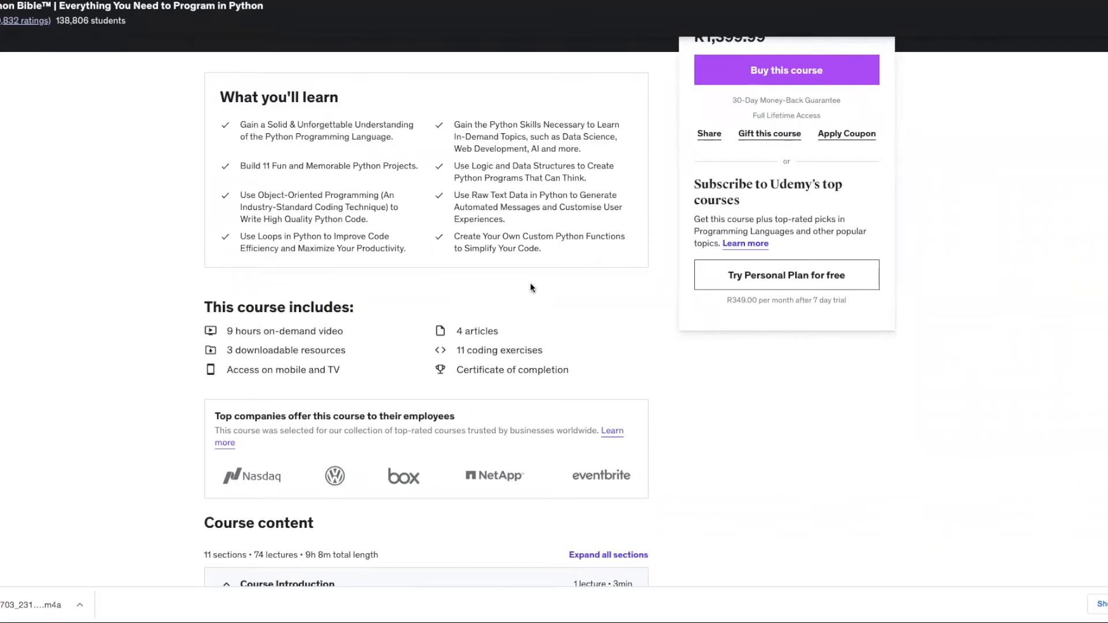
mouse_move(496, 282)
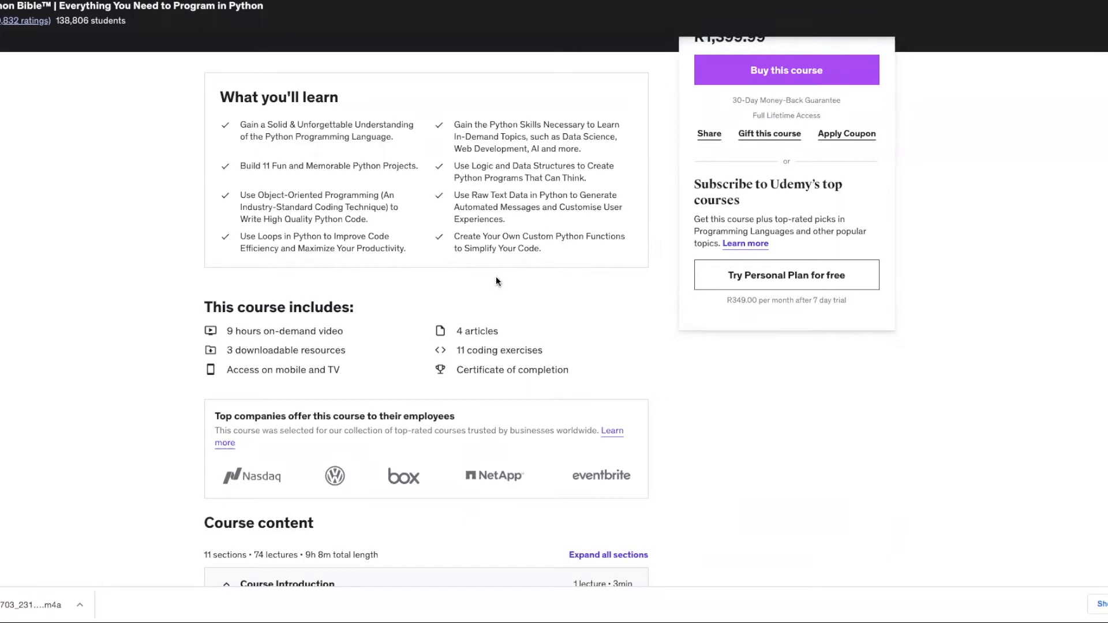
scroll("down", 3)
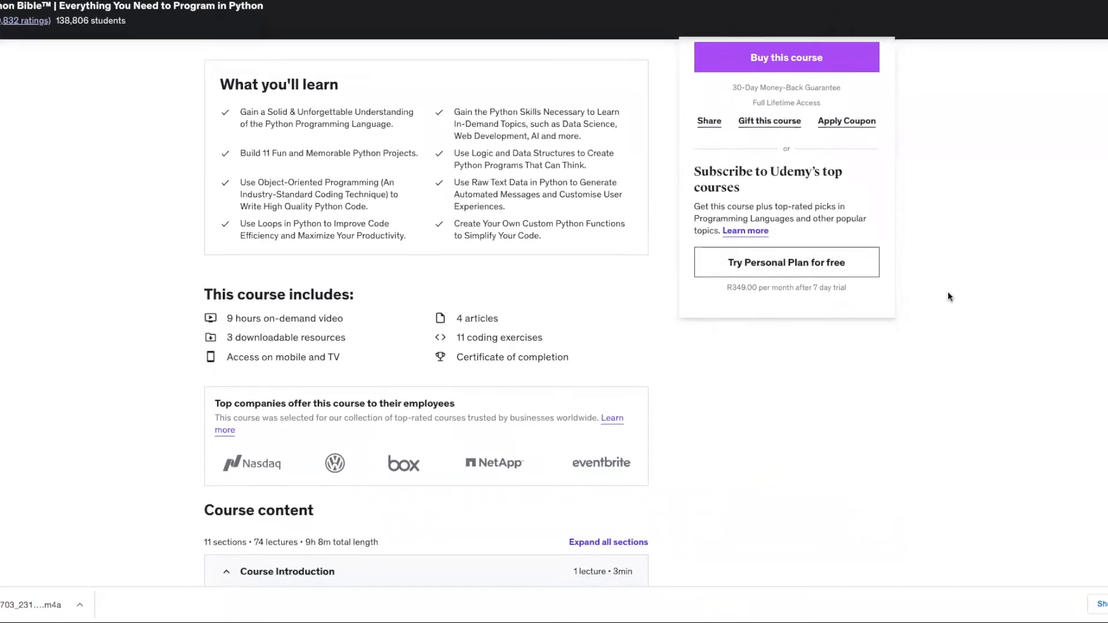
scroll("down", 3)
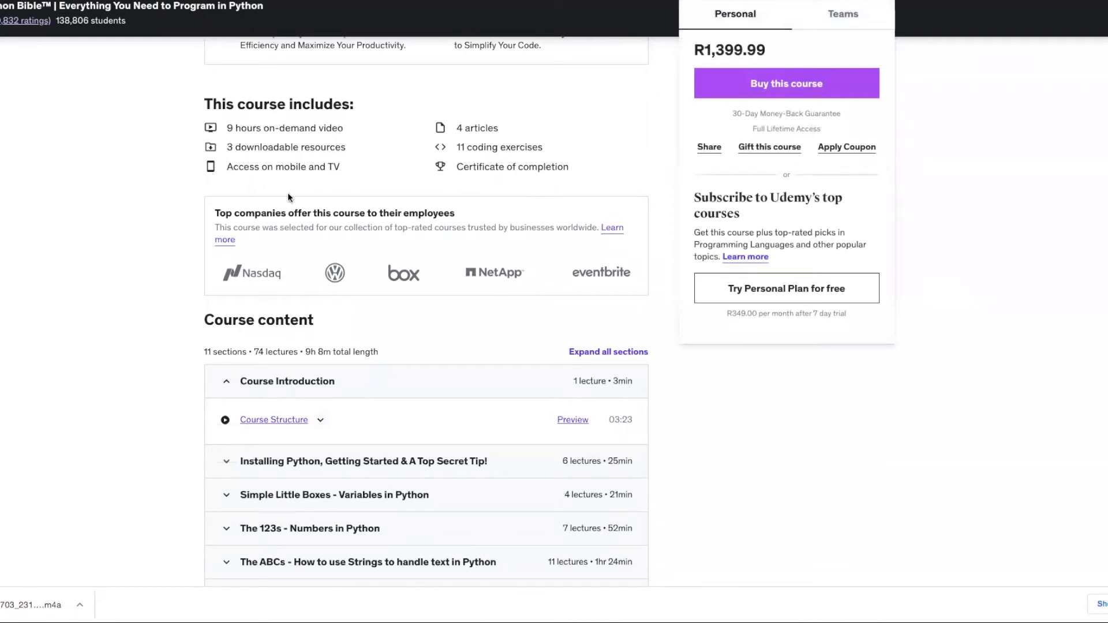
mouse_move(406, 212)
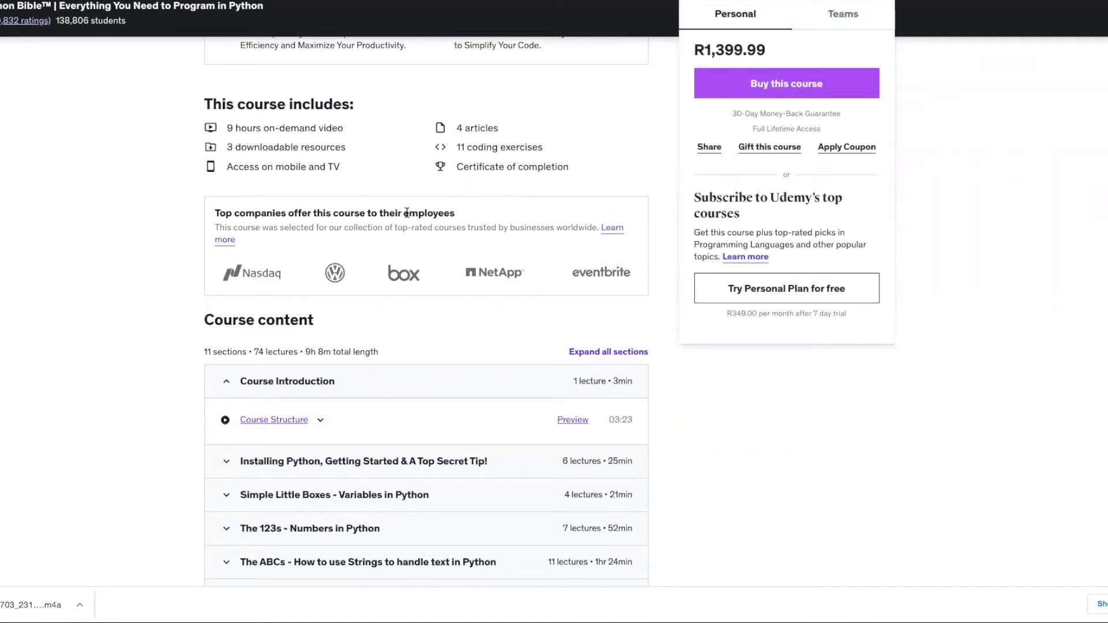
scroll("down", 3)
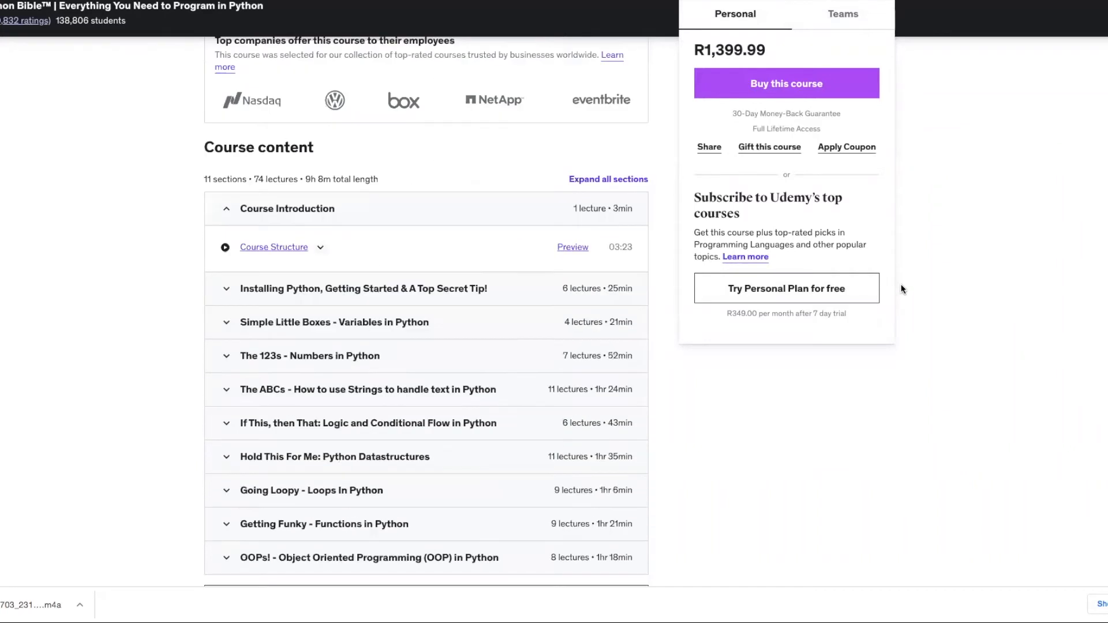
scroll("down", 3)
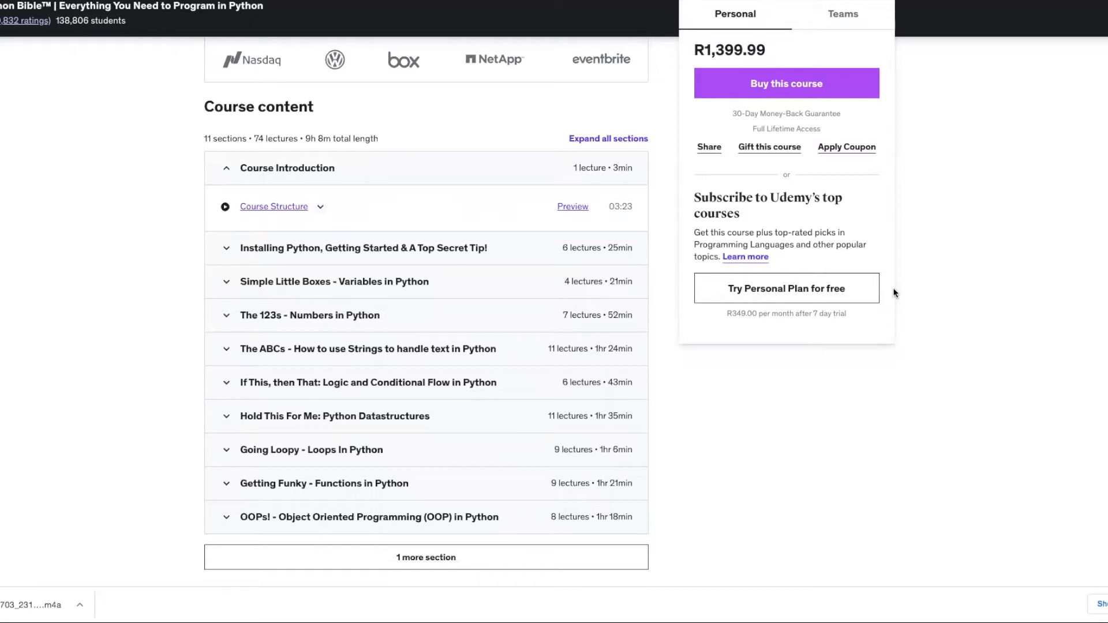
scroll("down", 3)
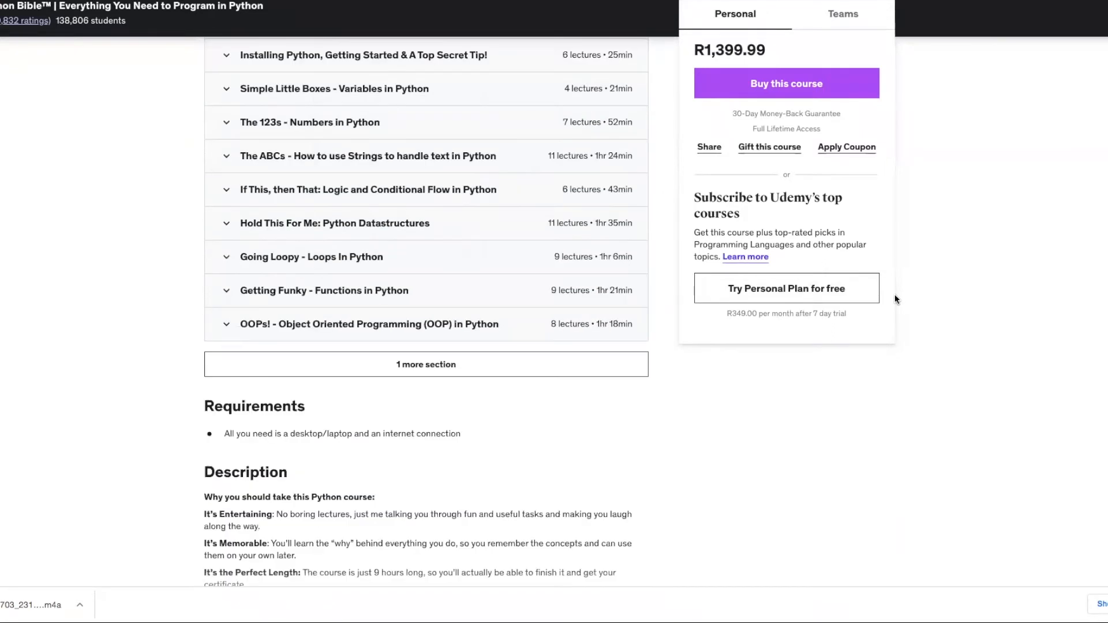
scroll("down", 3)
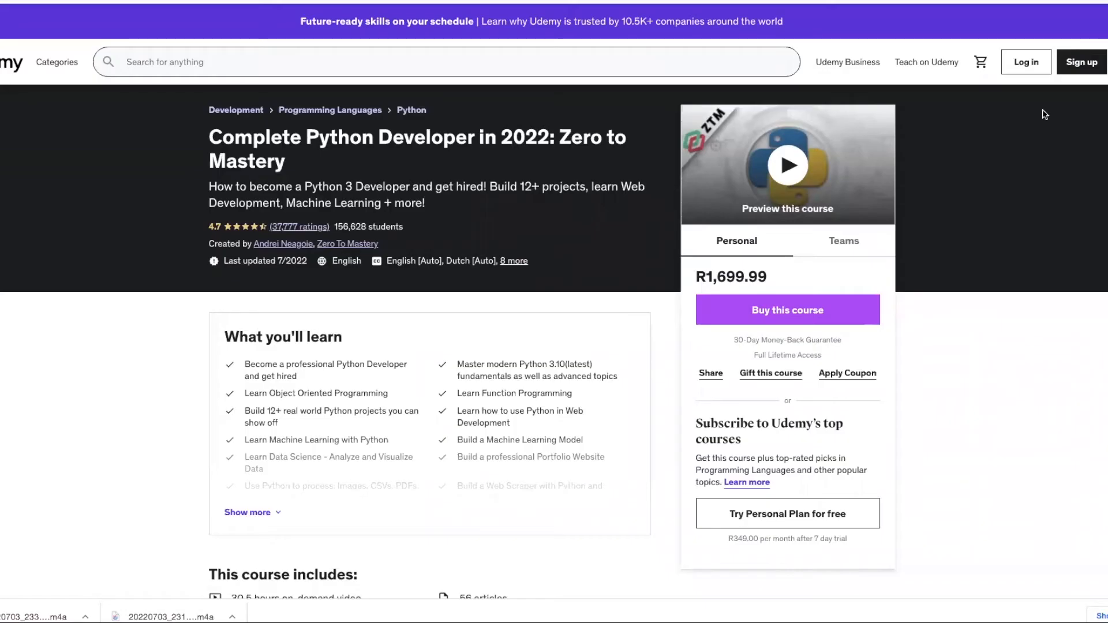
mouse_move(1094, 174)
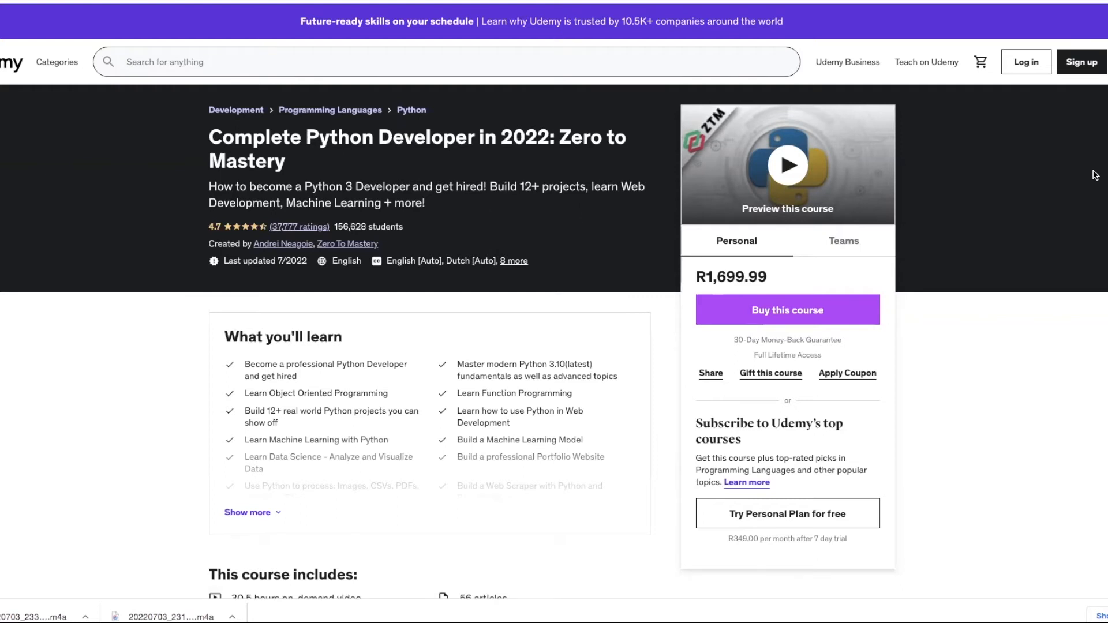
mouse_move(968, 156)
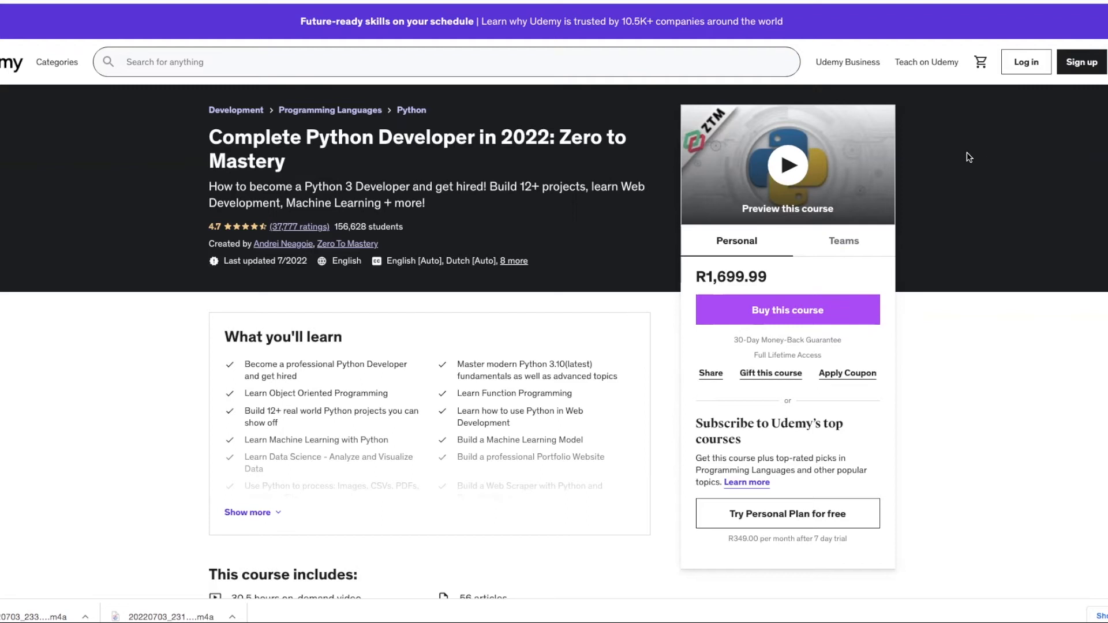
- Expand the full What you'll learn list on the Complete Python Developer in 2022 page
left_click(247, 512)
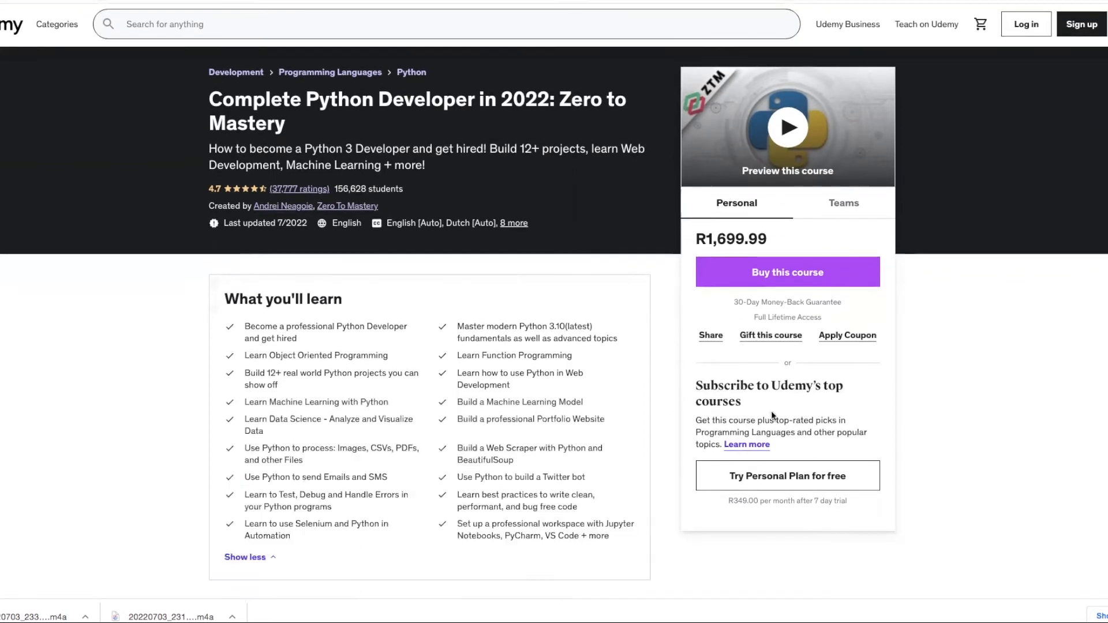
mouse_move(1045, 418)
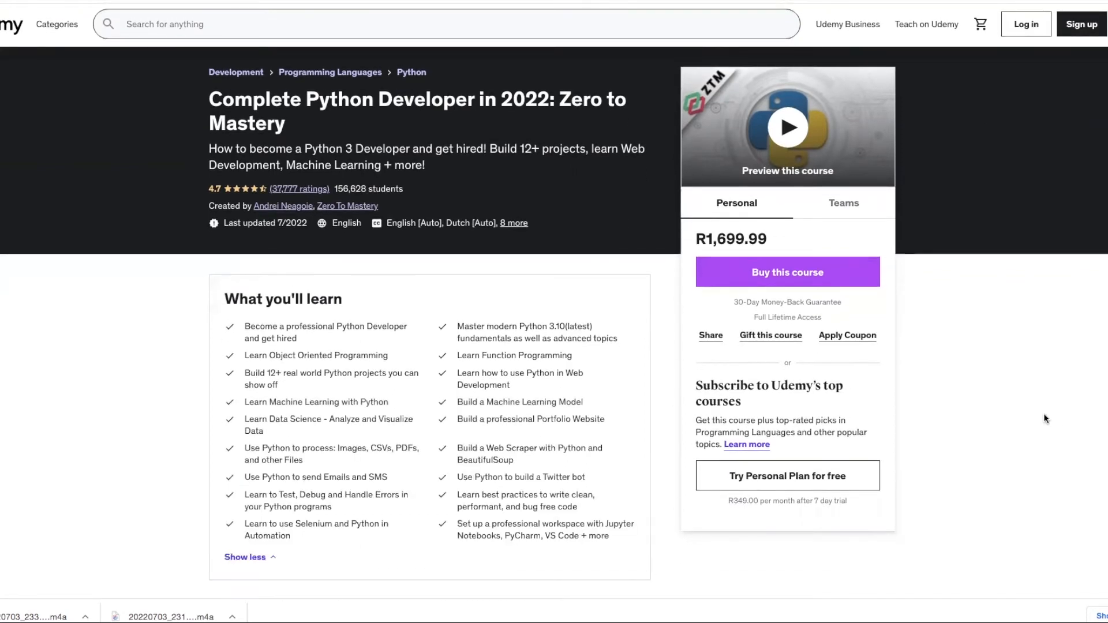
- Scroll through the included content, 25-section curriculum and Requirements of the Zero to Mastery course
scroll("down", 3)
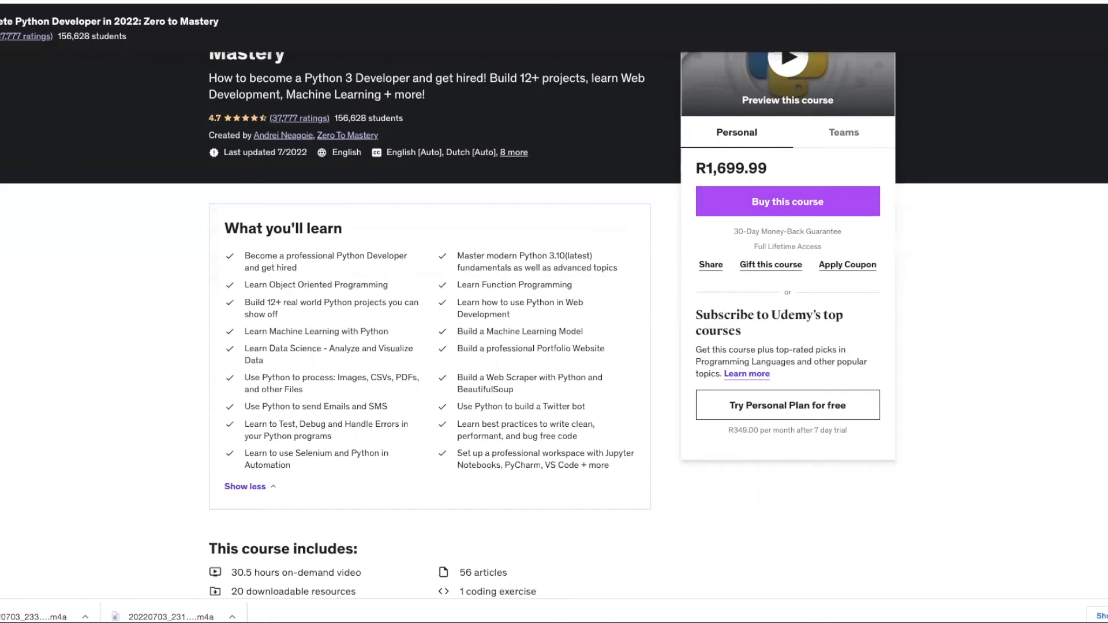
mouse_move(90, 253)
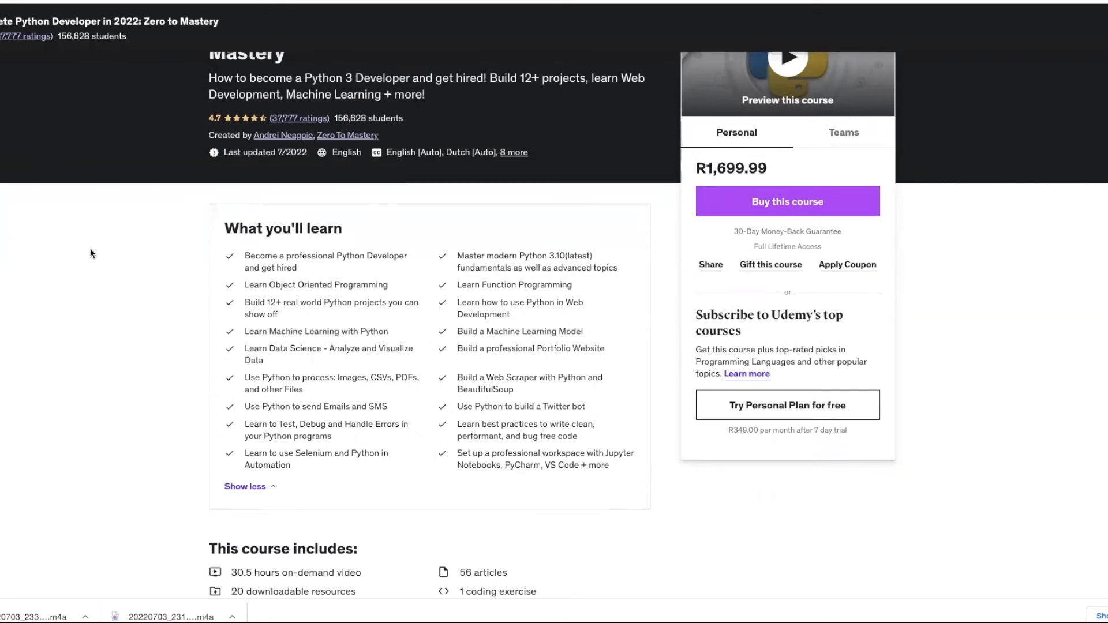
mouse_move(205, 307)
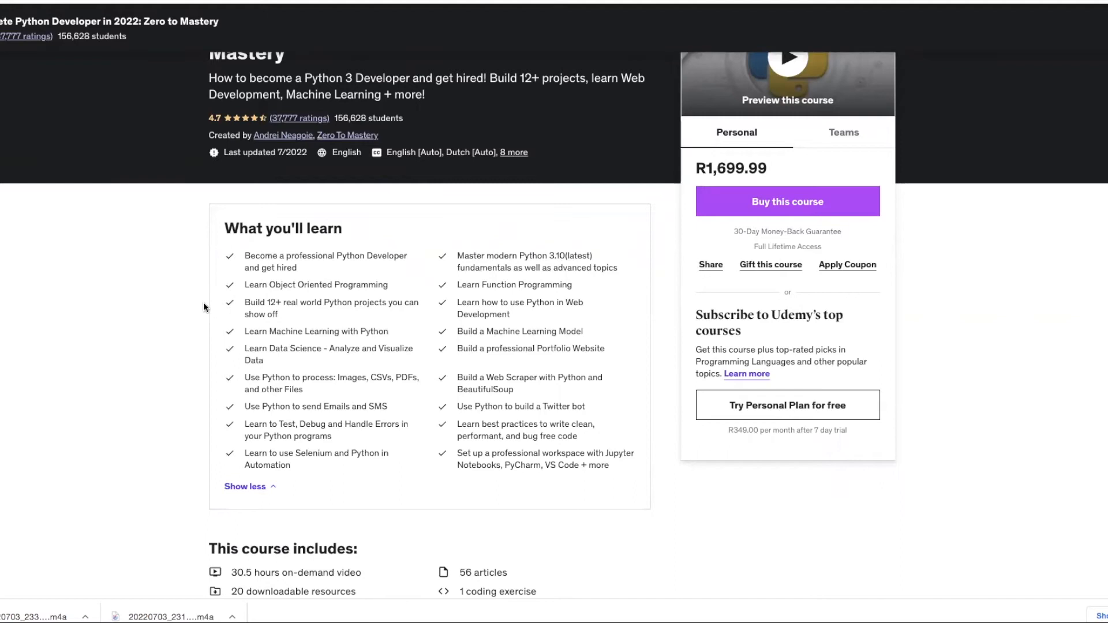
mouse_move(216, 401)
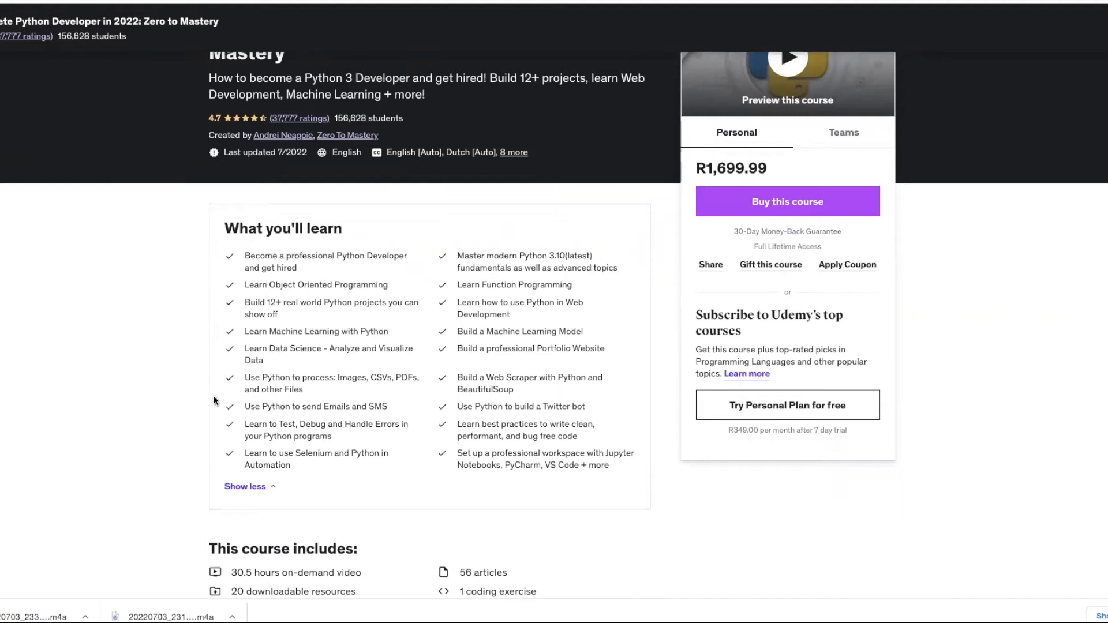
mouse_move(558, 542)
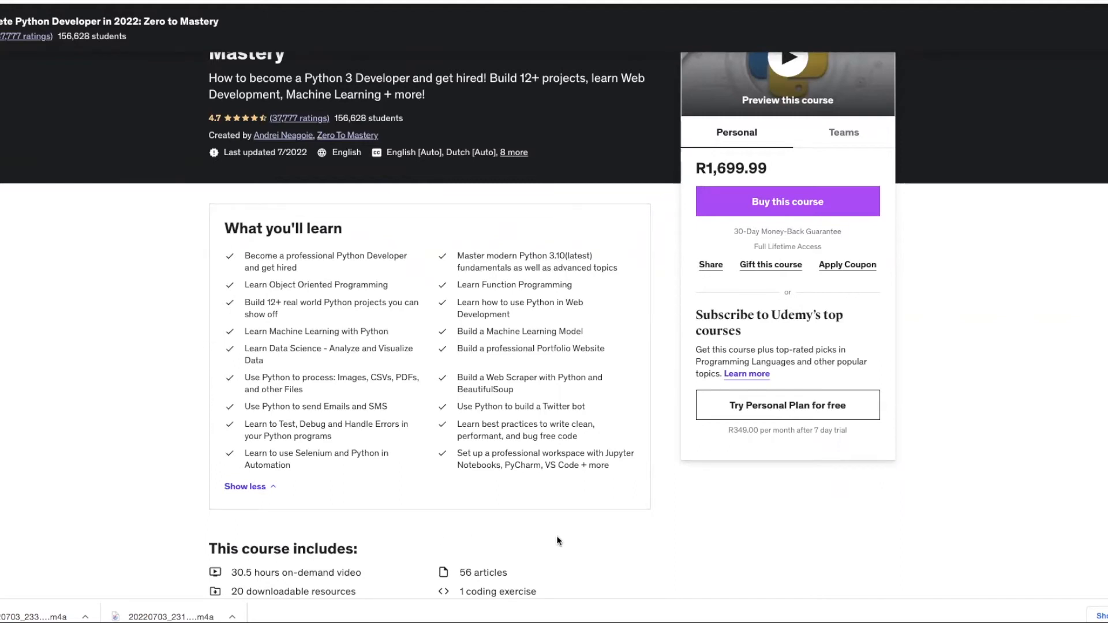
mouse_move(598, 336)
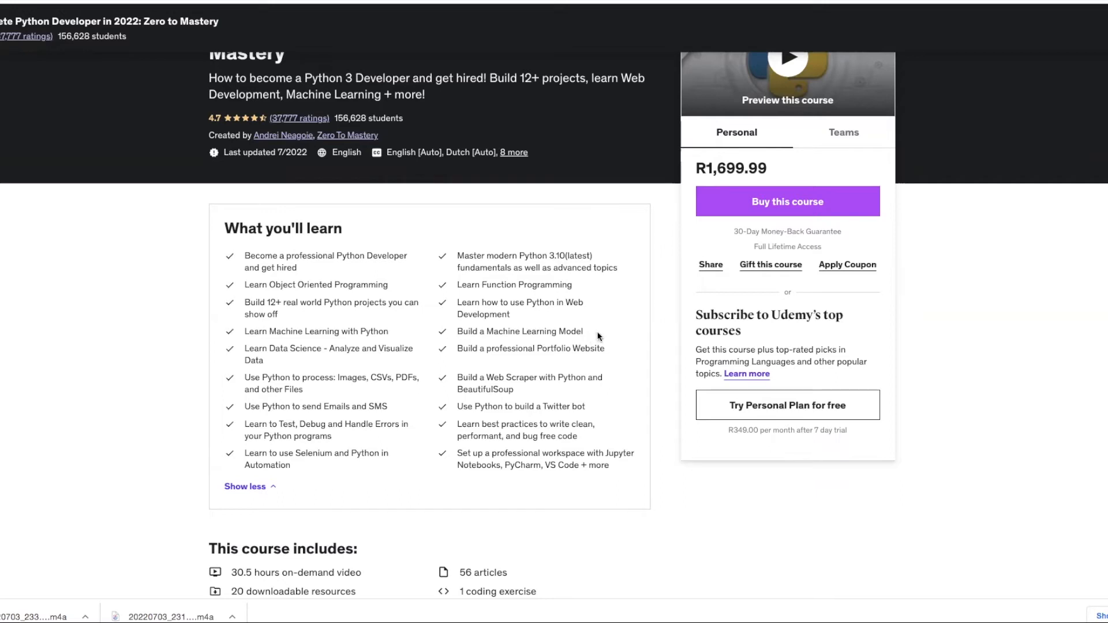
mouse_move(639, 394)
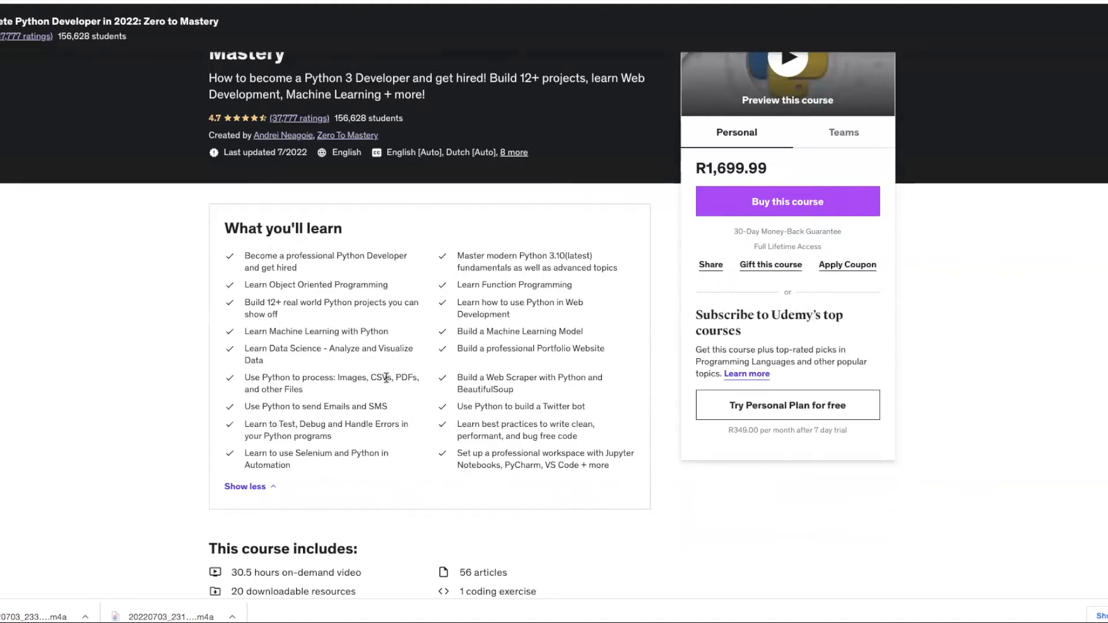
scroll("down", 3)
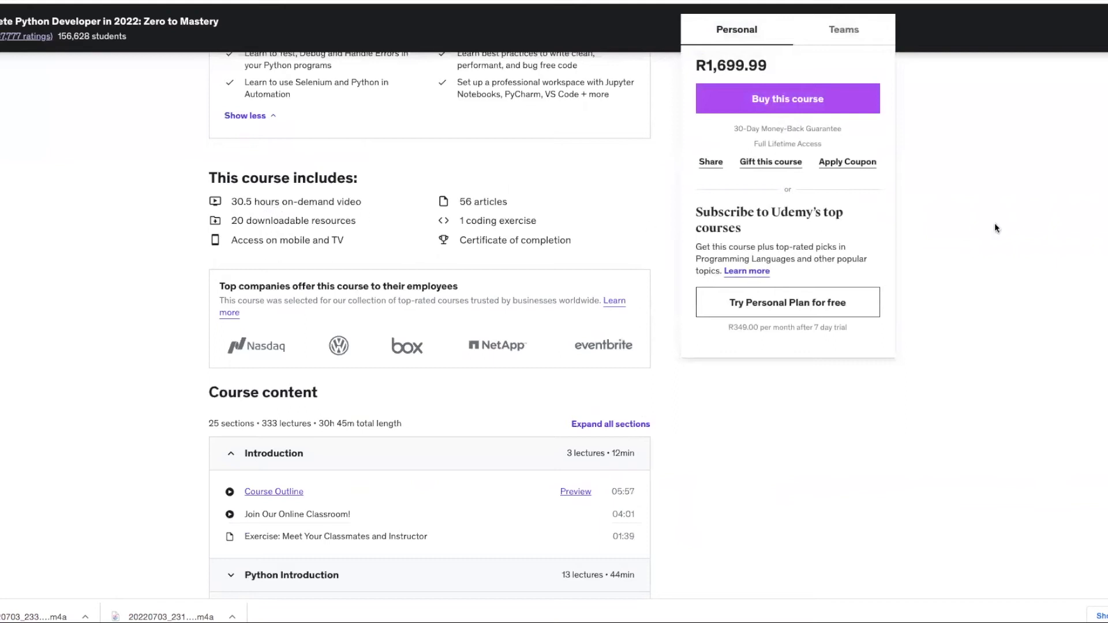
mouse_move(841, 307)
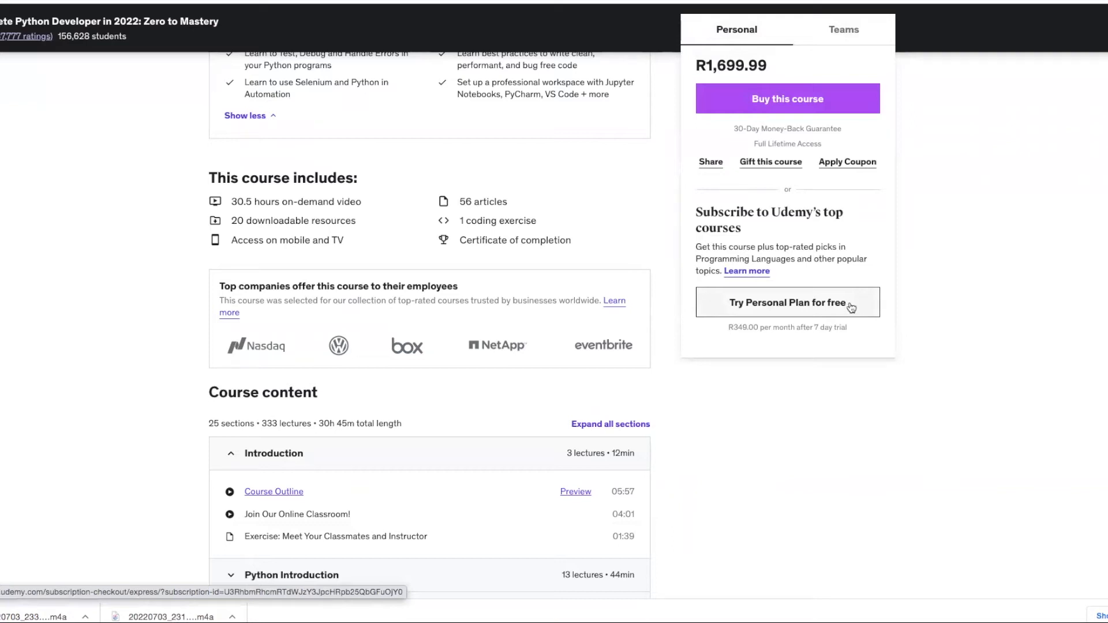
scroll("down", 3)
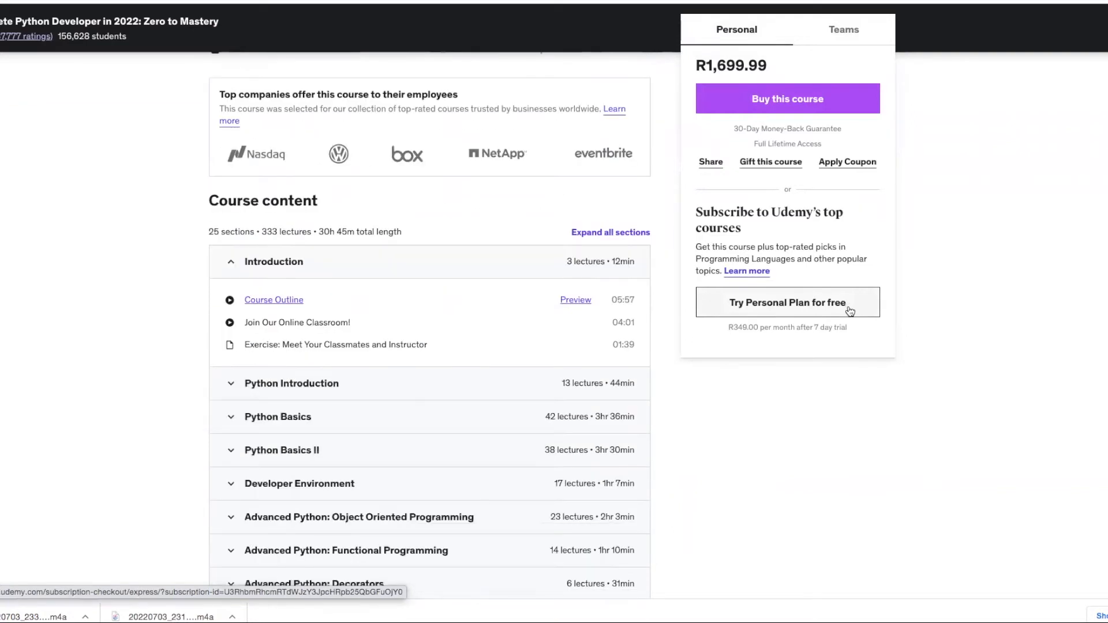
- Continue down to the Featured review and the Students also bought list of similar Python courses
scroll("down", 3)
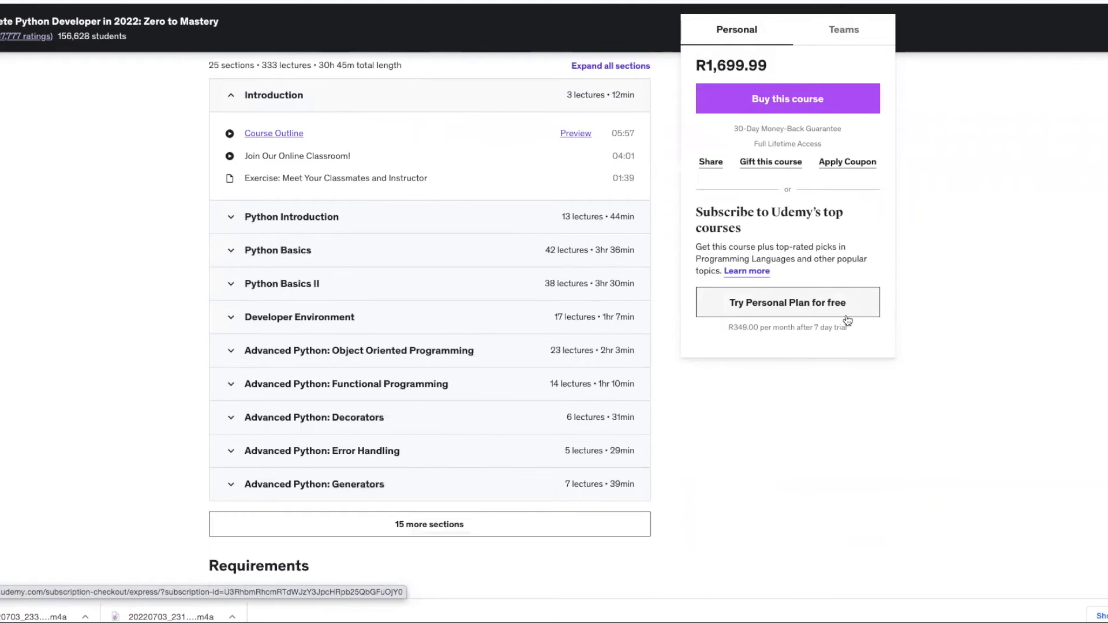
scroll("down", 3)
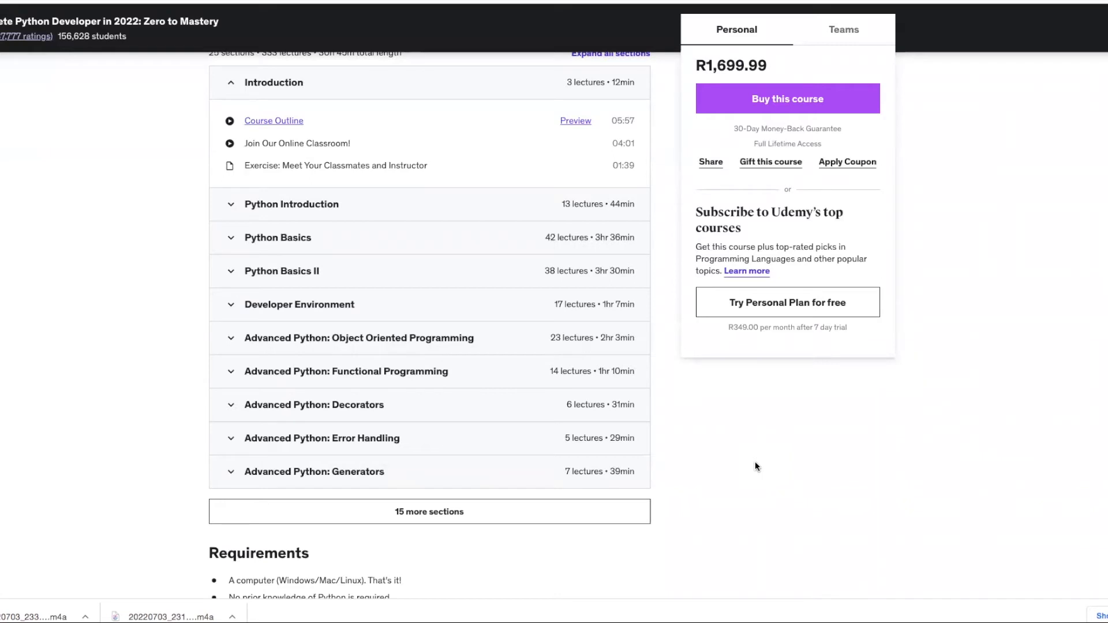
scroll("down", 3)
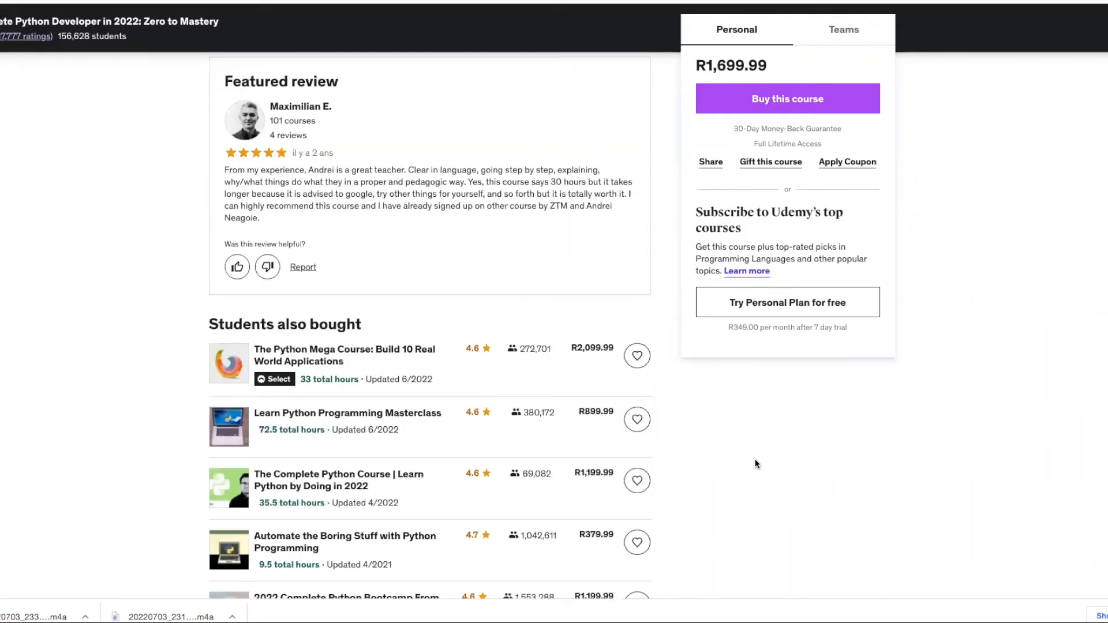
mouse_move(665, 230)
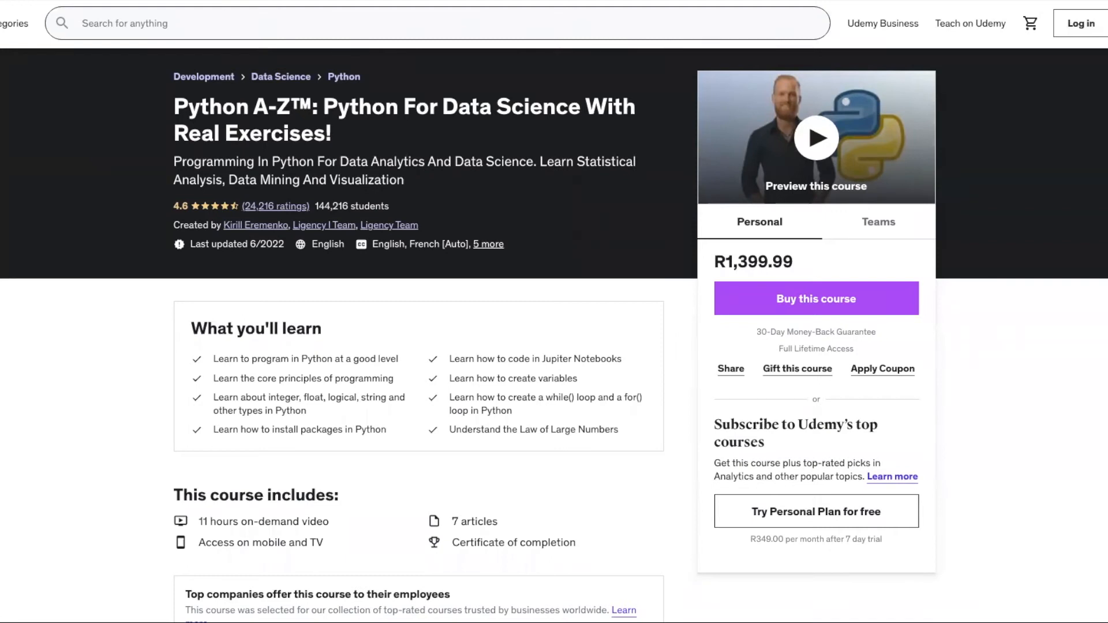
- Scroll the Python A-Z page through What you'll learn and This course includes to its 8-section Course content
scroll("down", 3)
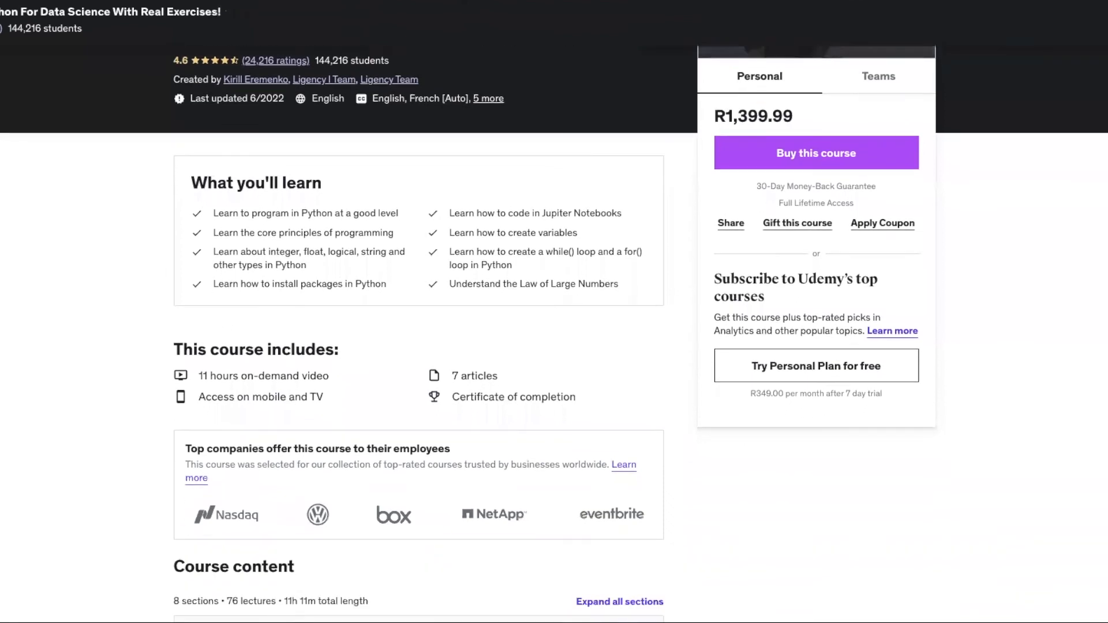
scroll("down", 3)
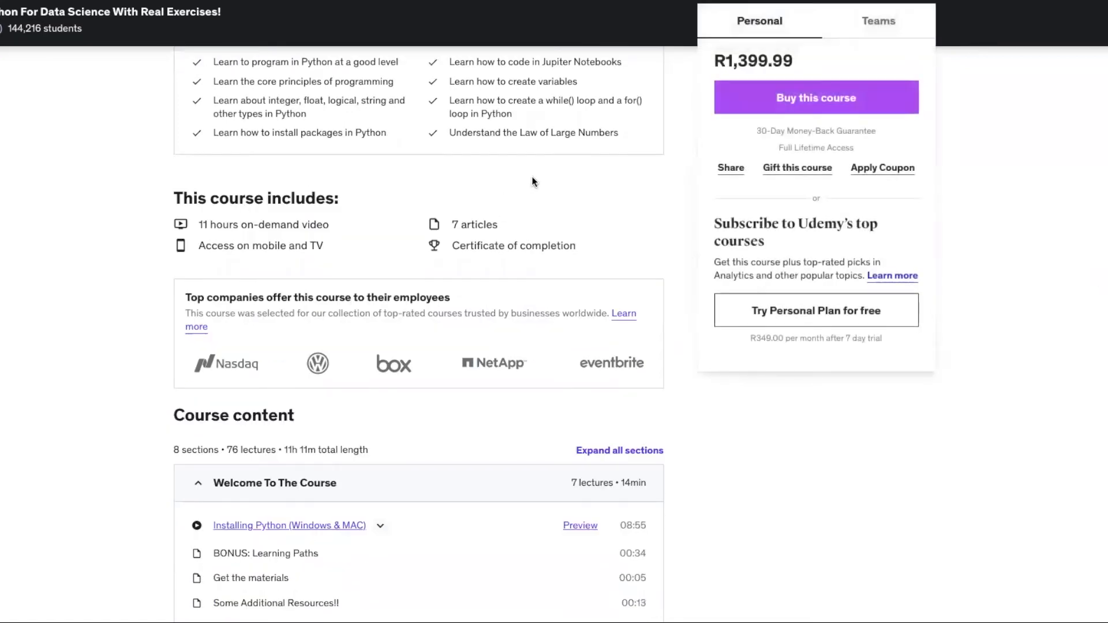
- Scroll through the Python A-Z eight sections, Requirements and Description to the featured five-star review
scroll("down", 3)
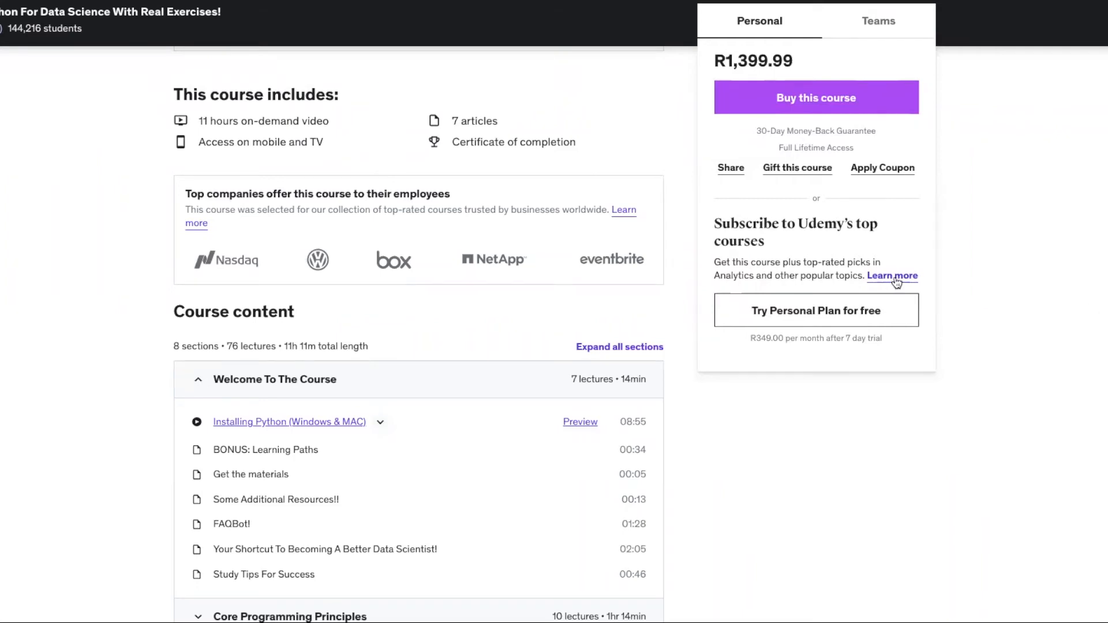
scroll("down", 3)
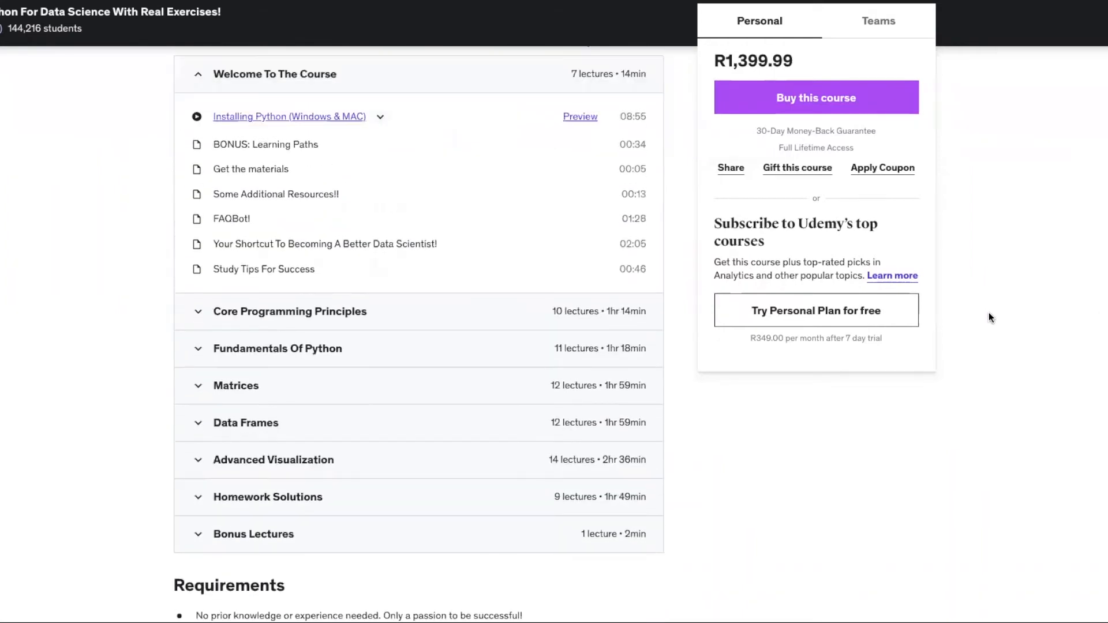
mouse_move(907, 508)
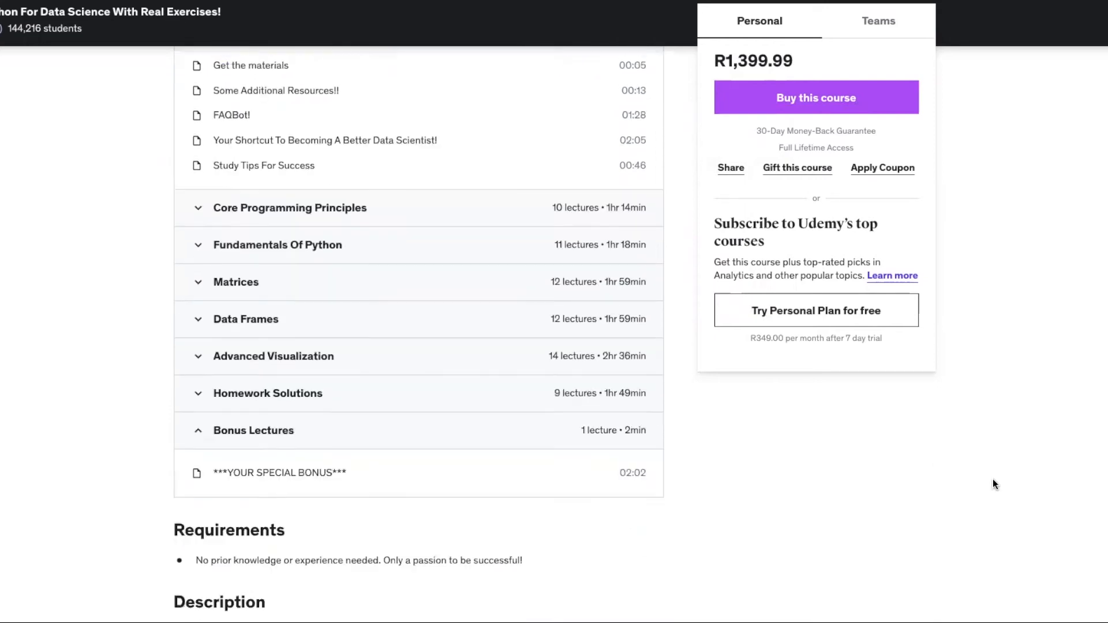
scroll("down", 3)
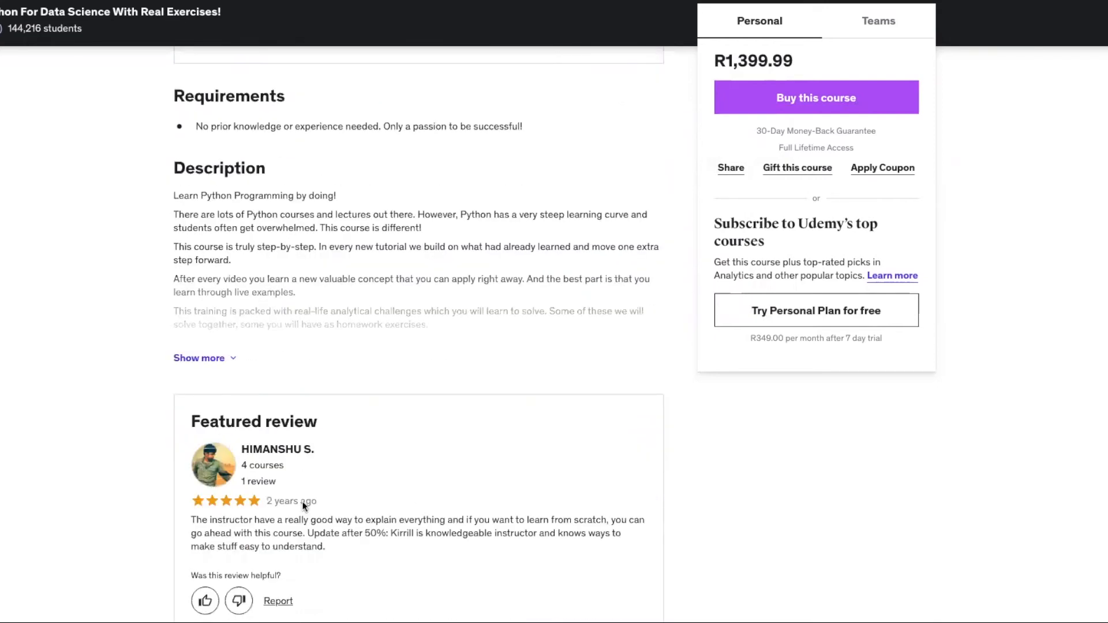
mouse_move(682, 477)
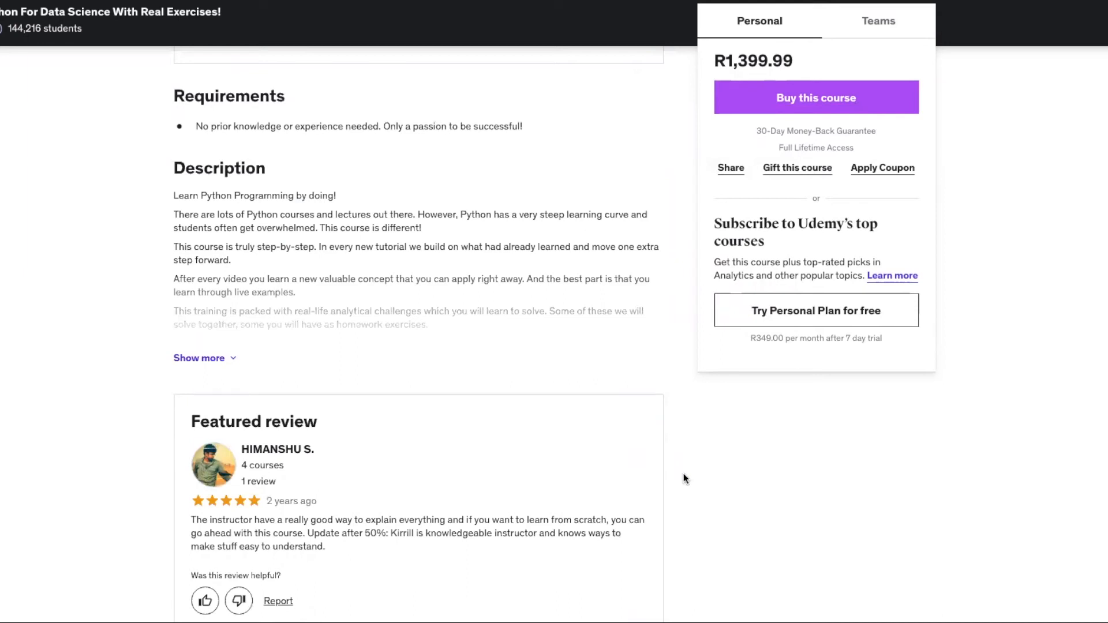
mouse_move(693, 483)
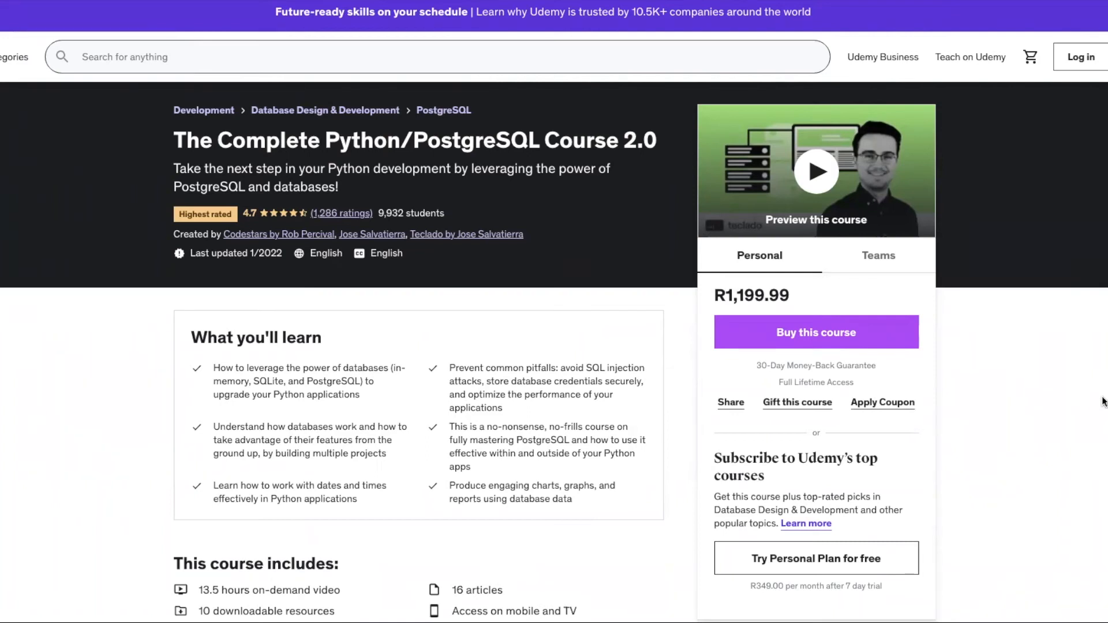
mouse_move(1014, 353)
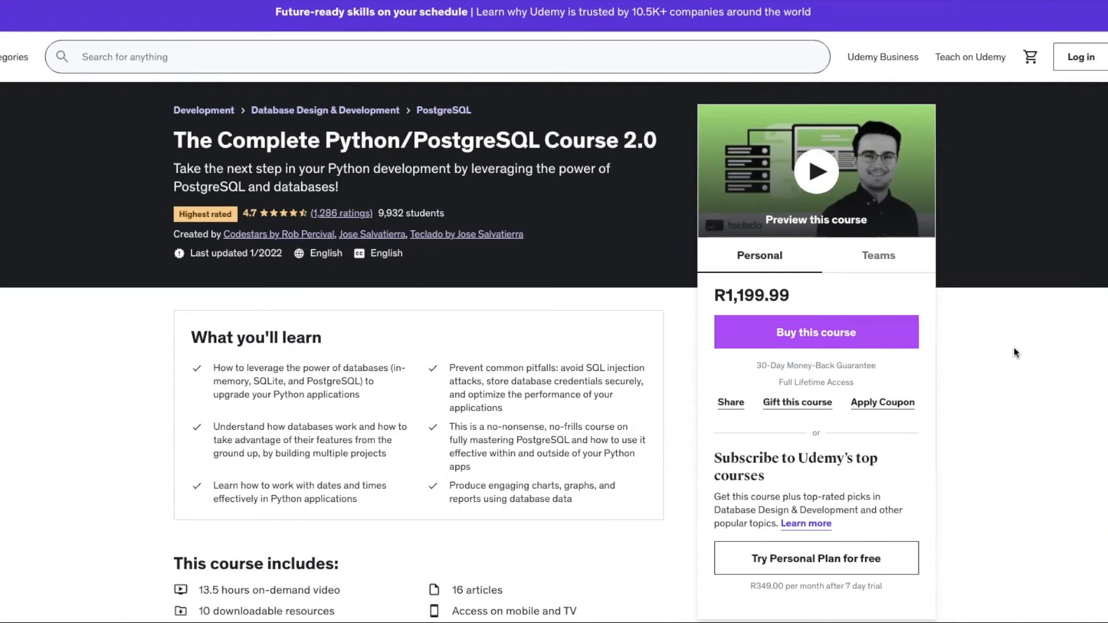
mouse_move(243, 228)
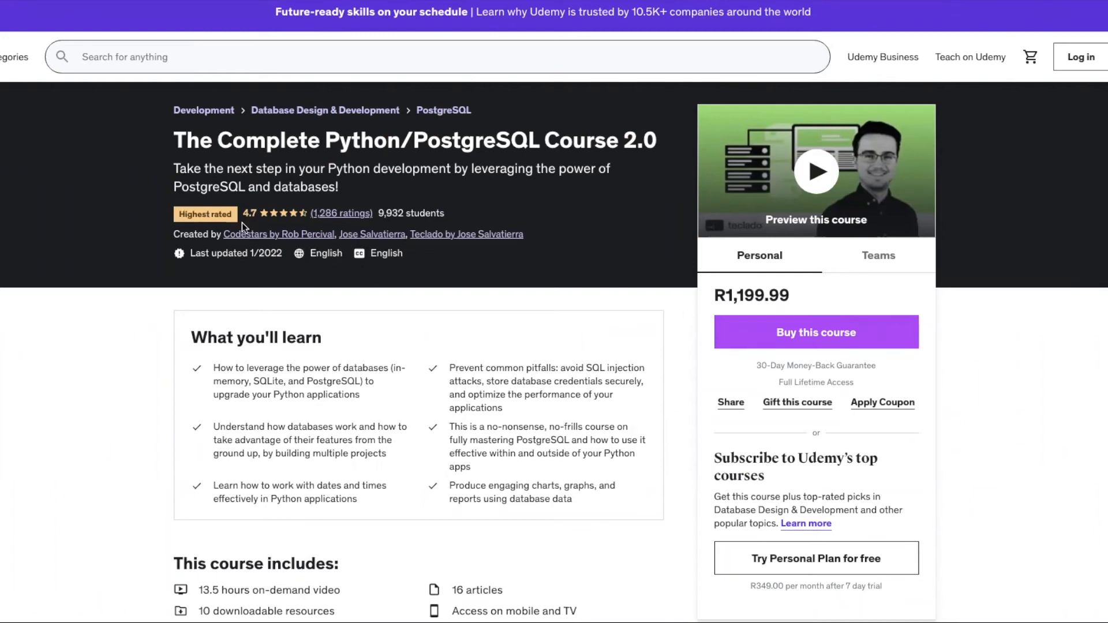
mouse_move(1042, 373)
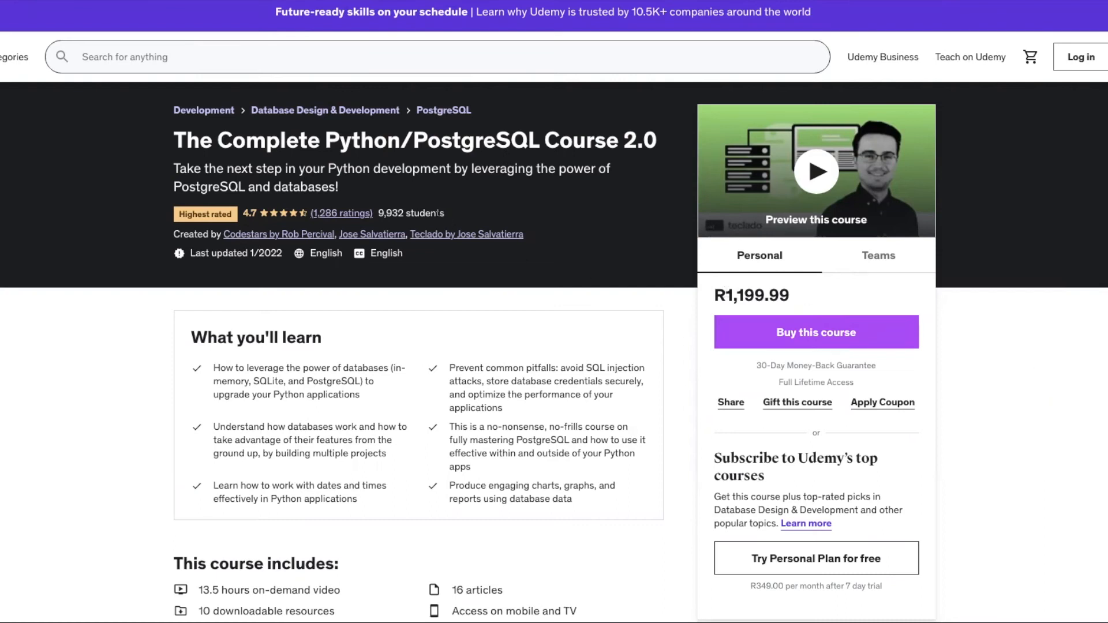
- Scroll the Python/PostgreSQL Course 2.0 header showing 4.7 rating, 9,932 students and R1,199.99 price
scroll("down", 3)
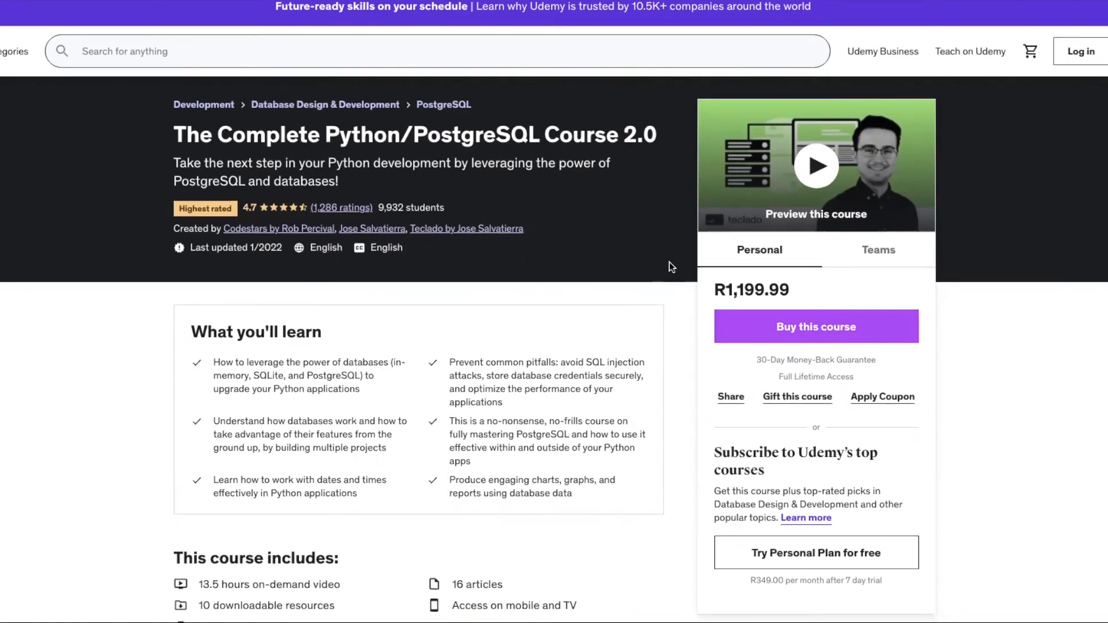
scroll("down", 3)
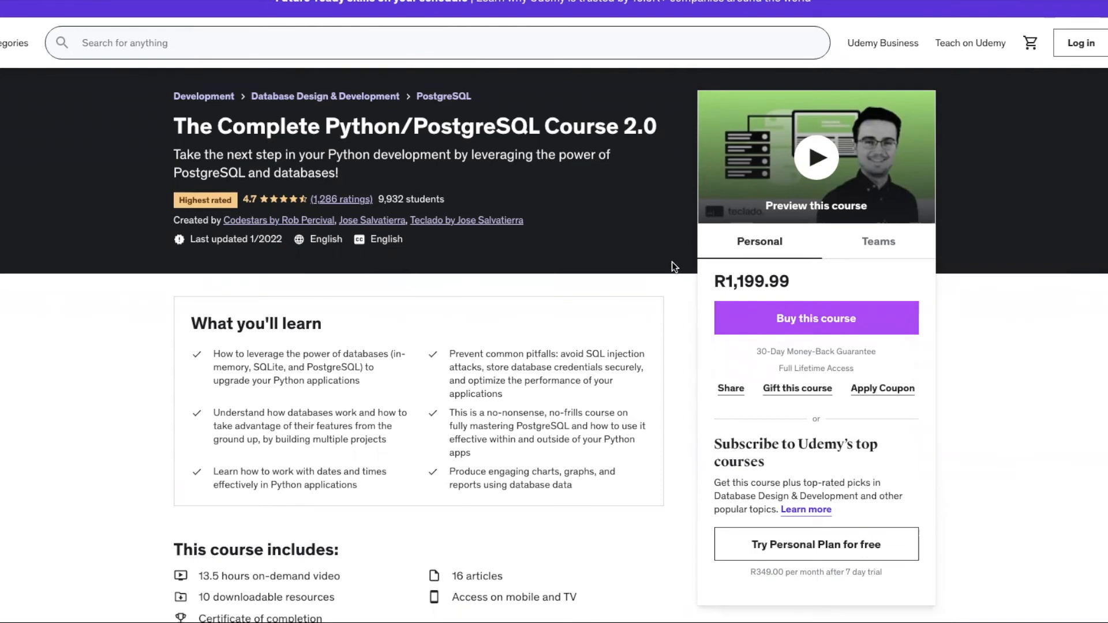
- Scroll to the PostgreSQL course's learning outcomes and included 16 articles and 10 downloadable resources
scroll("down", 3)
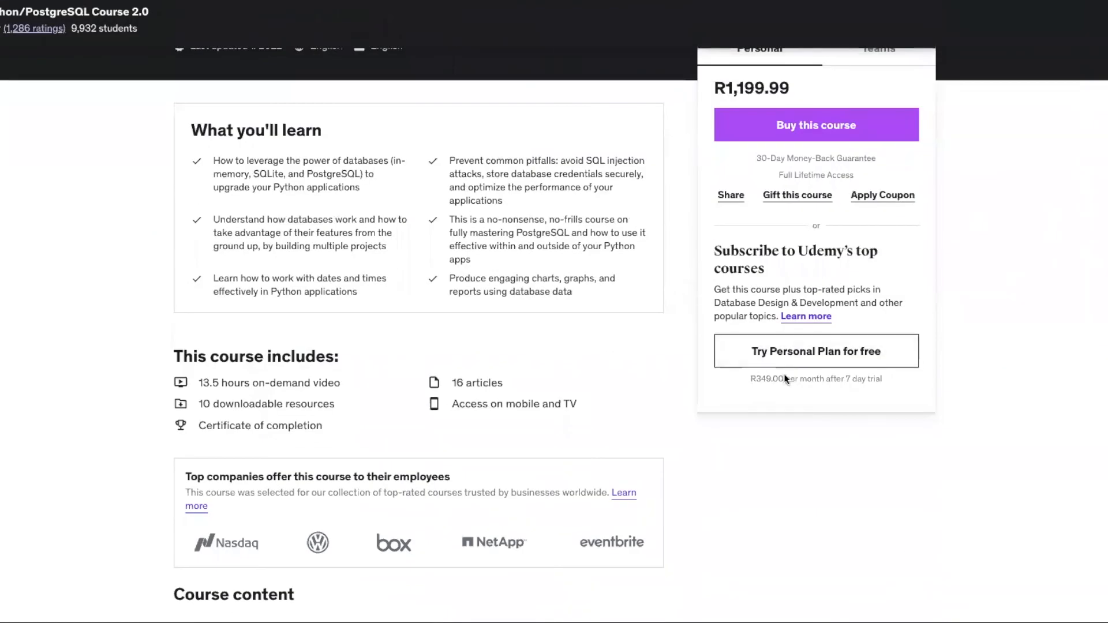
mouse_move(848, 403)
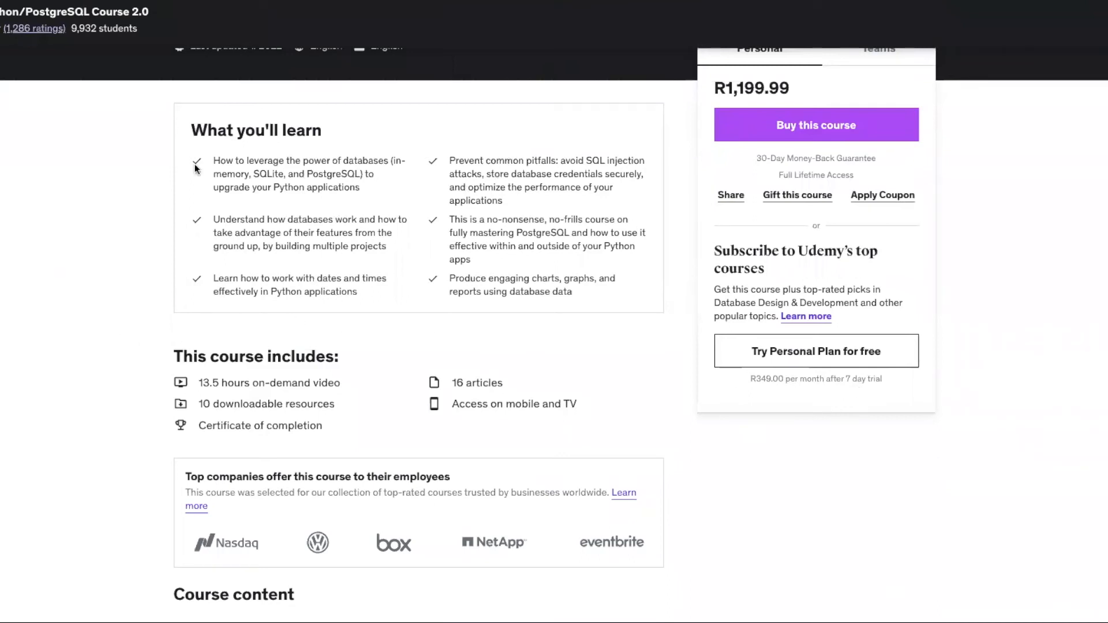
scroll("down", 3)
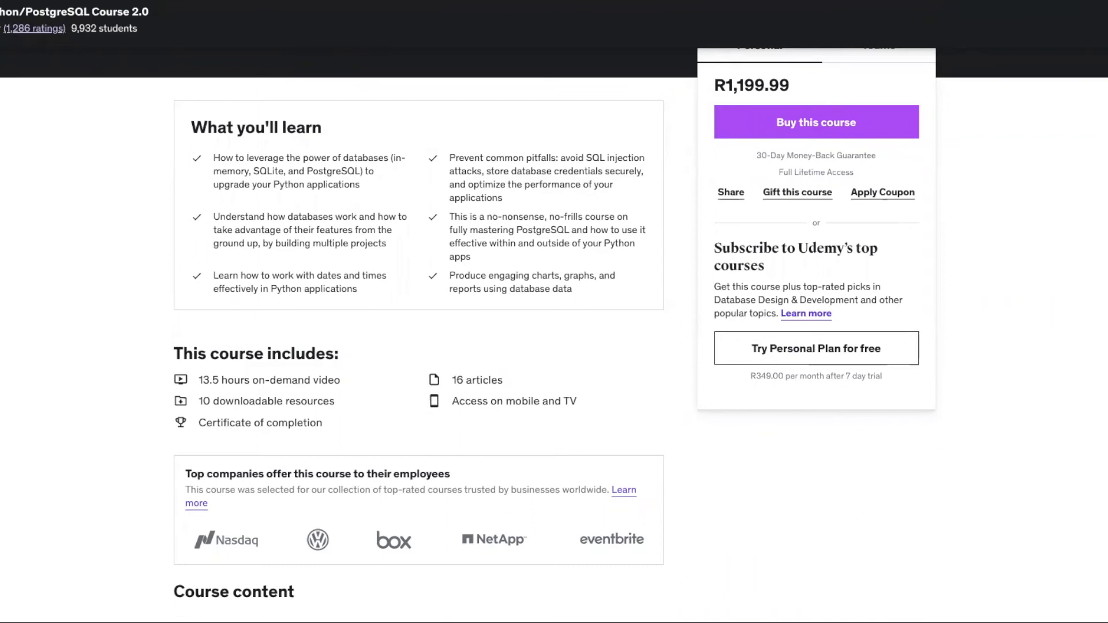
mouse_move(885, 367)
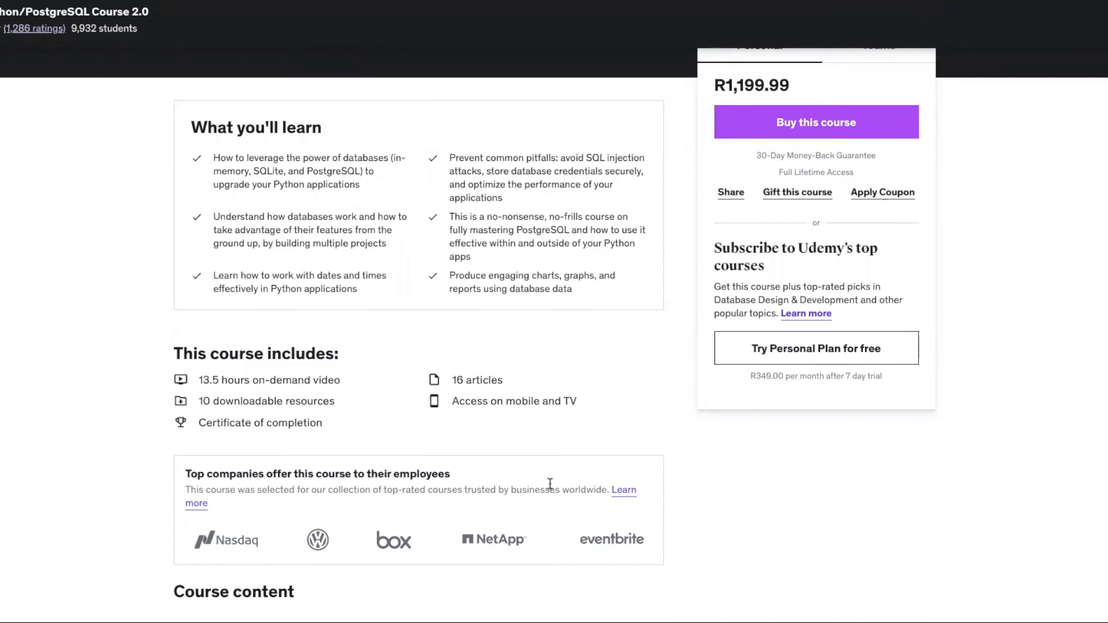
mouse_move(621, 460)
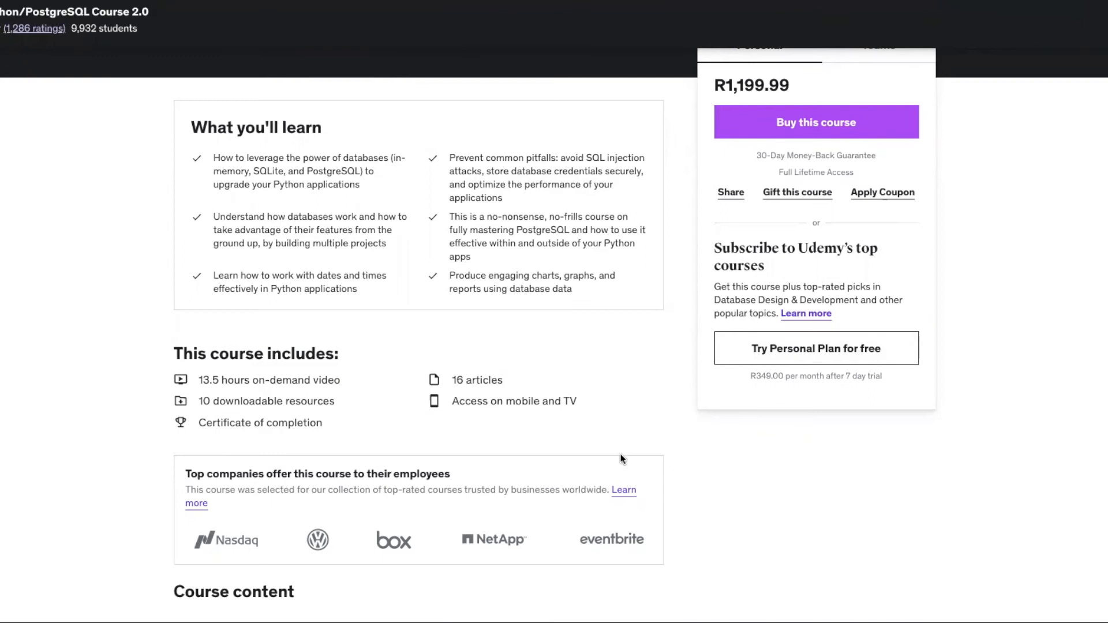
mouse_move(733, 460)
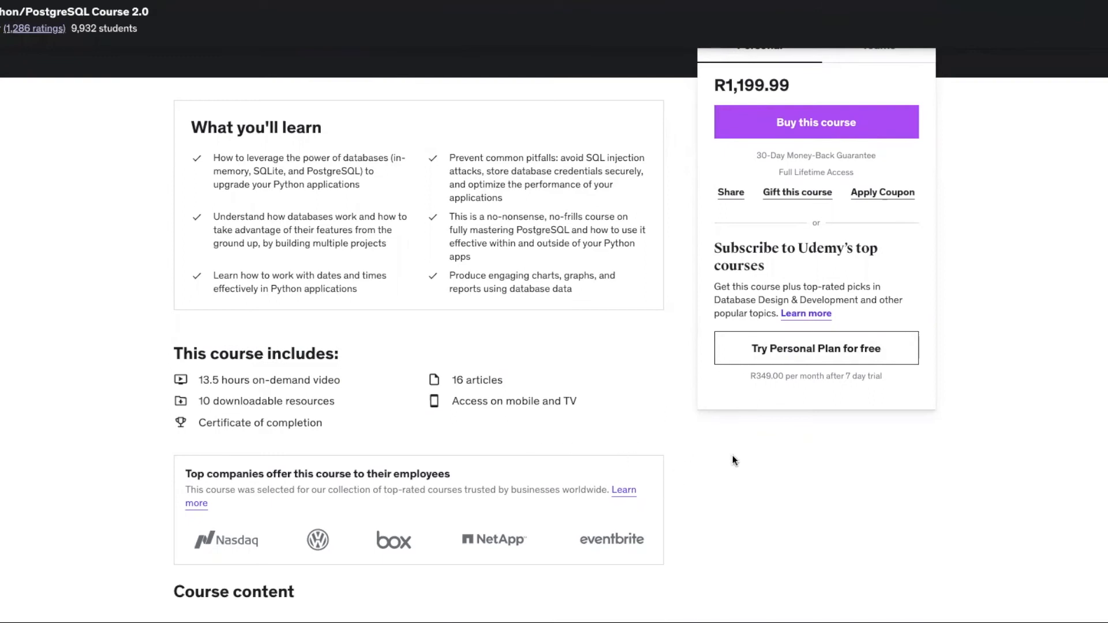
mouse_move(418, 433)
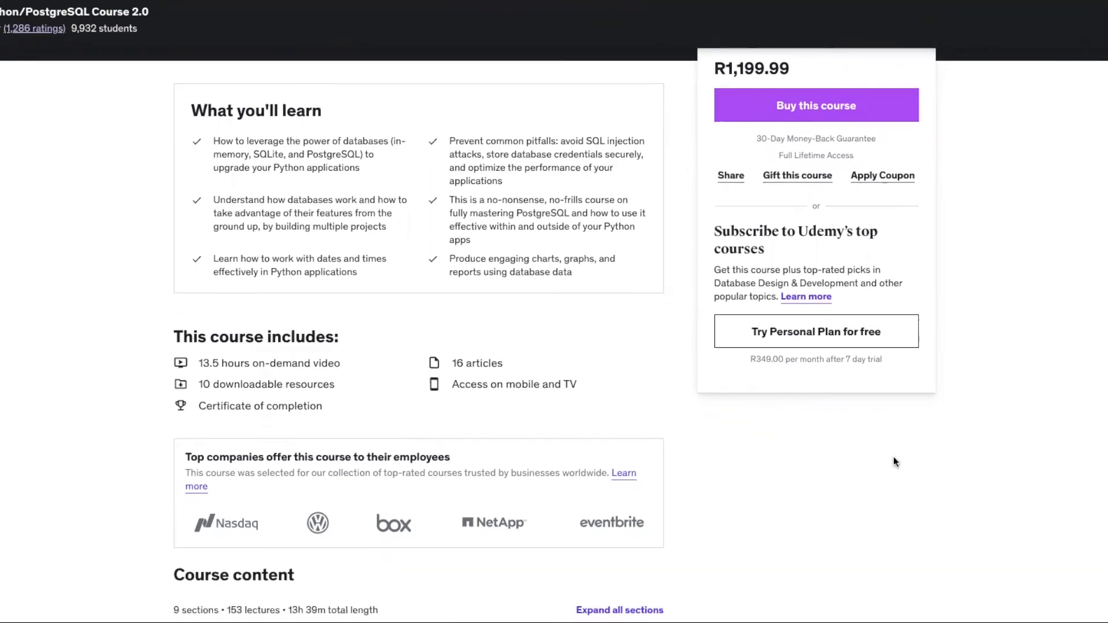
scroll("down", 3)
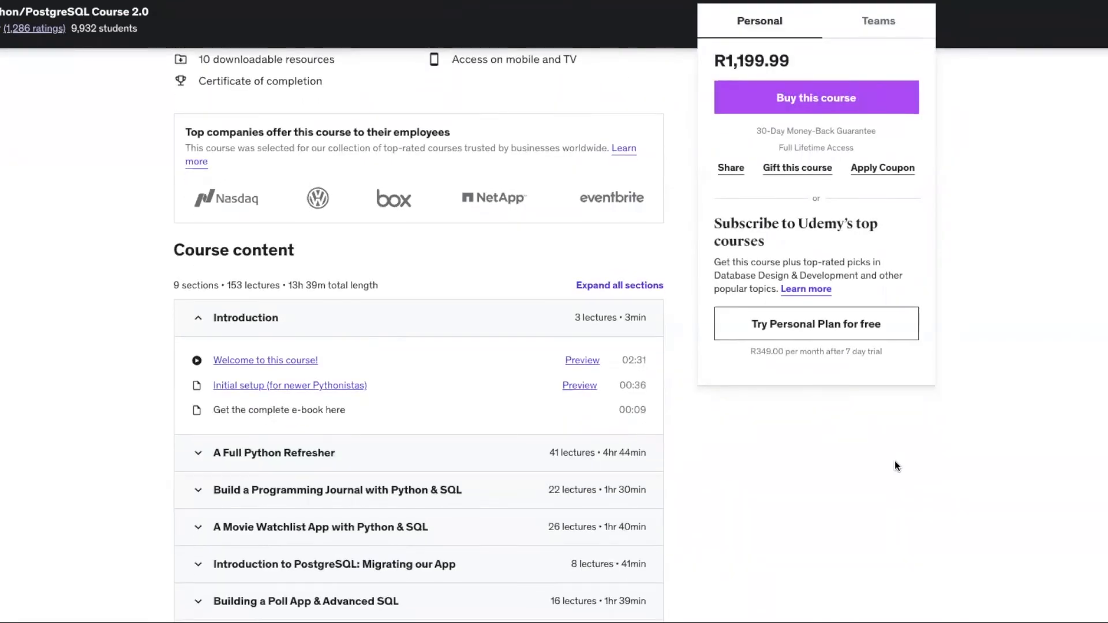
scroll("down", 3)
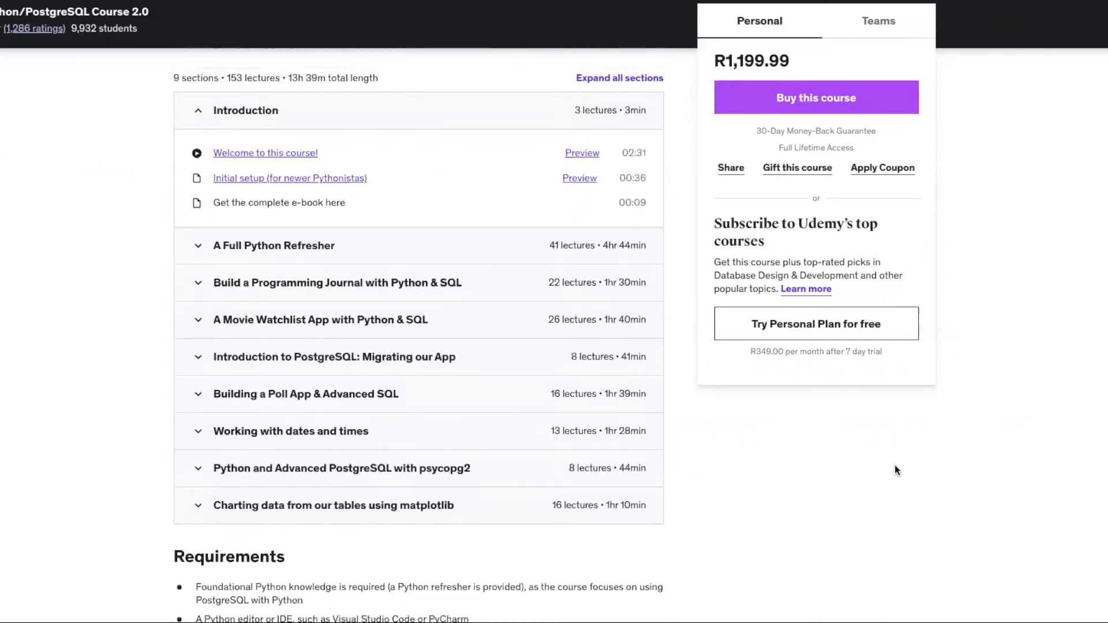
scroll("down", 3)
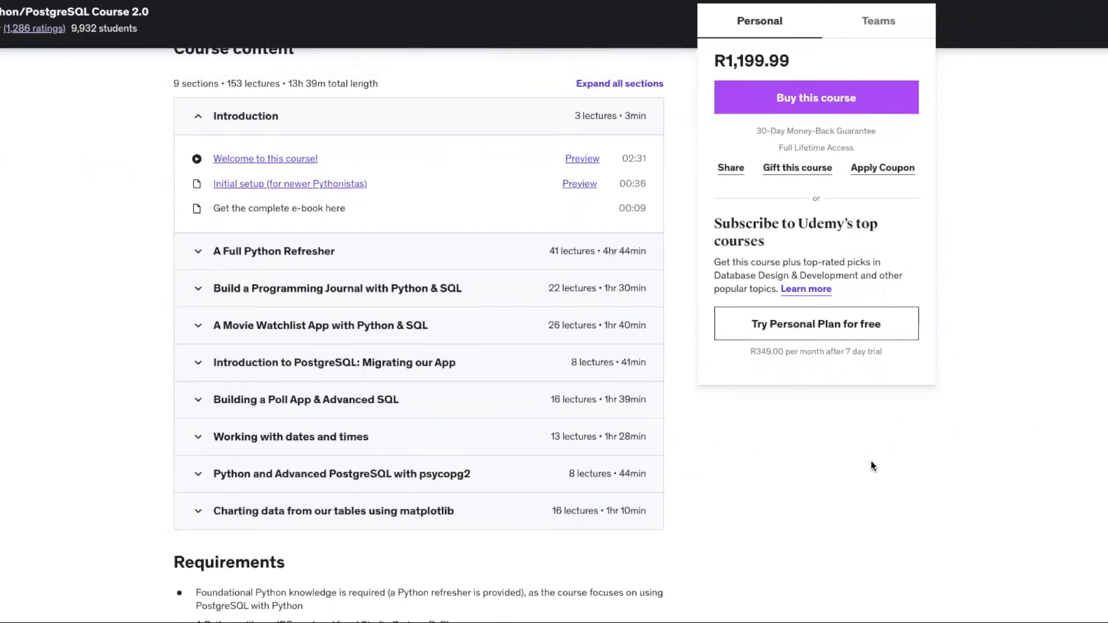
mouse_move(836, 467)
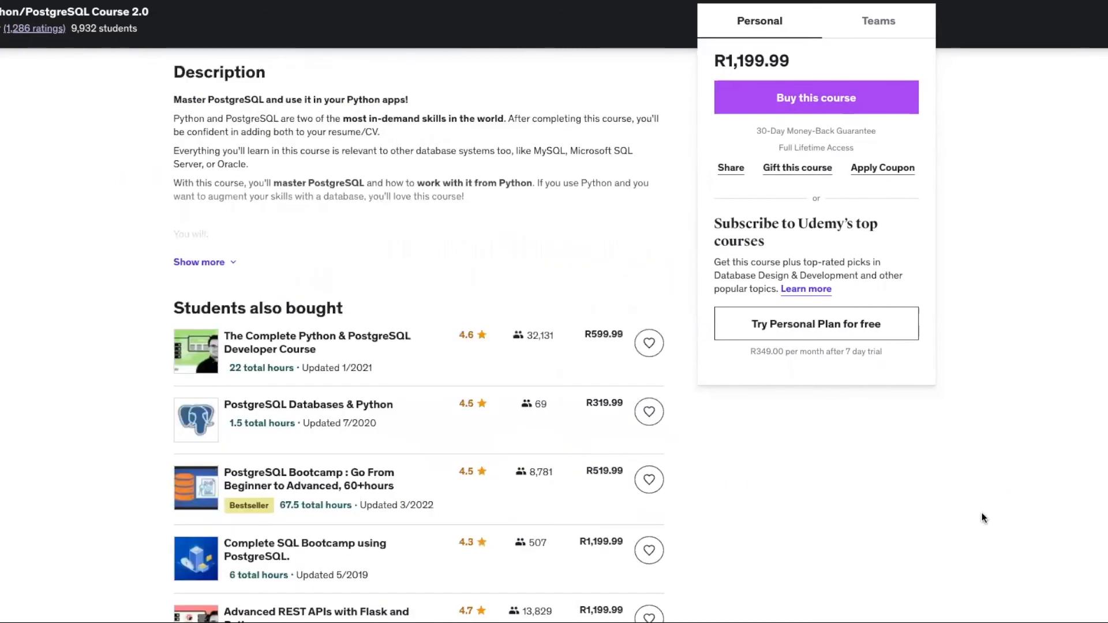
left_click(199, 262)
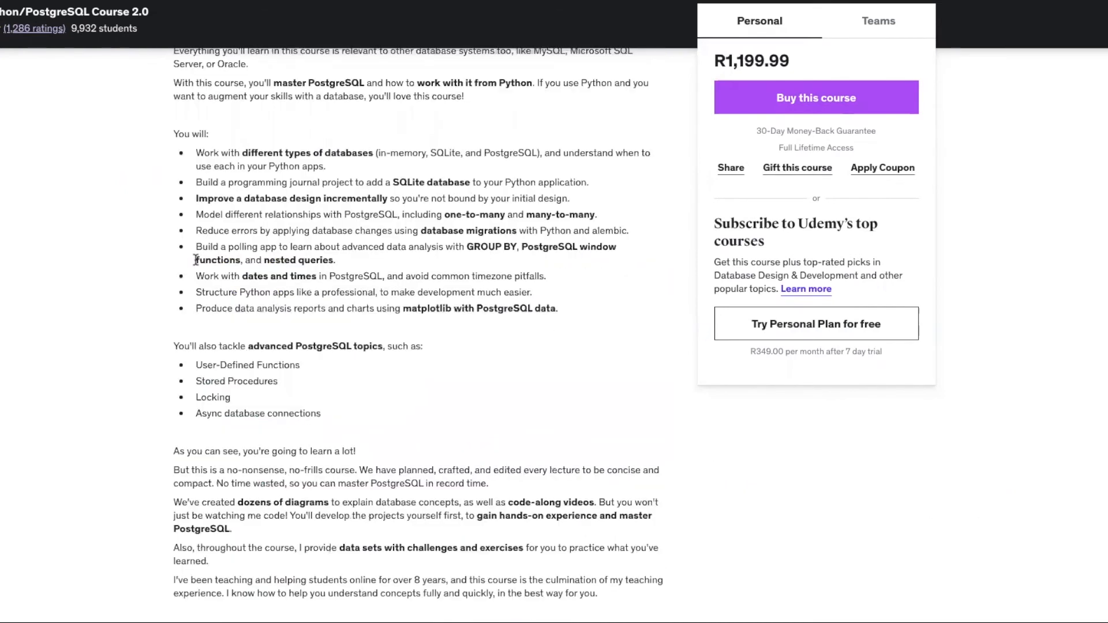
scroll("down", 3)
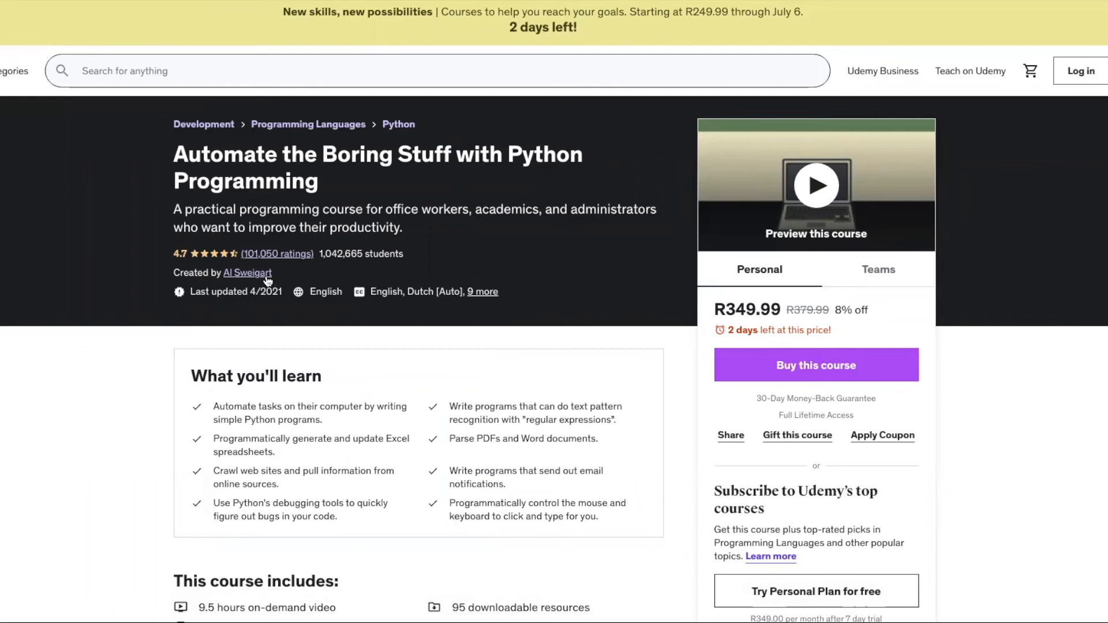
mouse_move(180, 263)
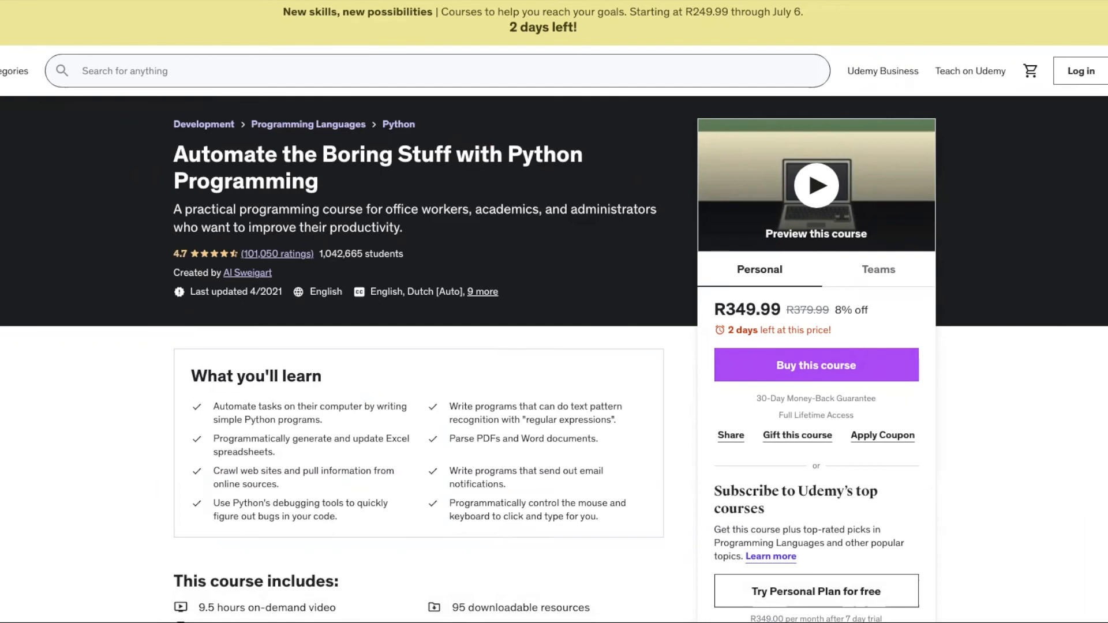
- Scroll the Automate the Boring Stuff page to its learning outcomes, 9.5 hours of video and 95 downloadable resources
scroll("down", 3)
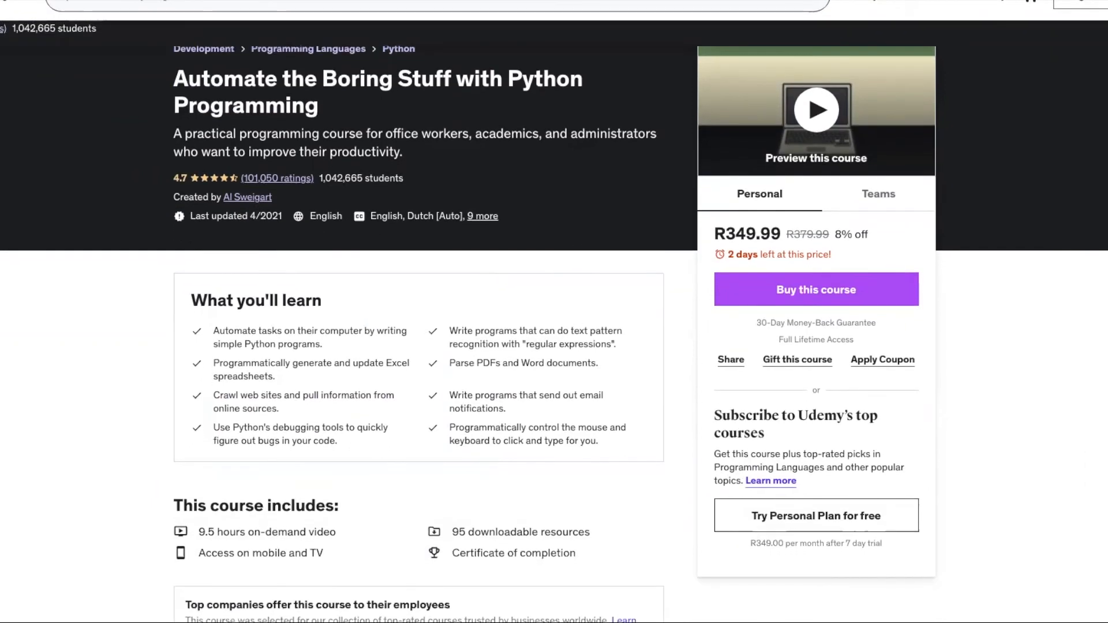
scroll("down", 3)
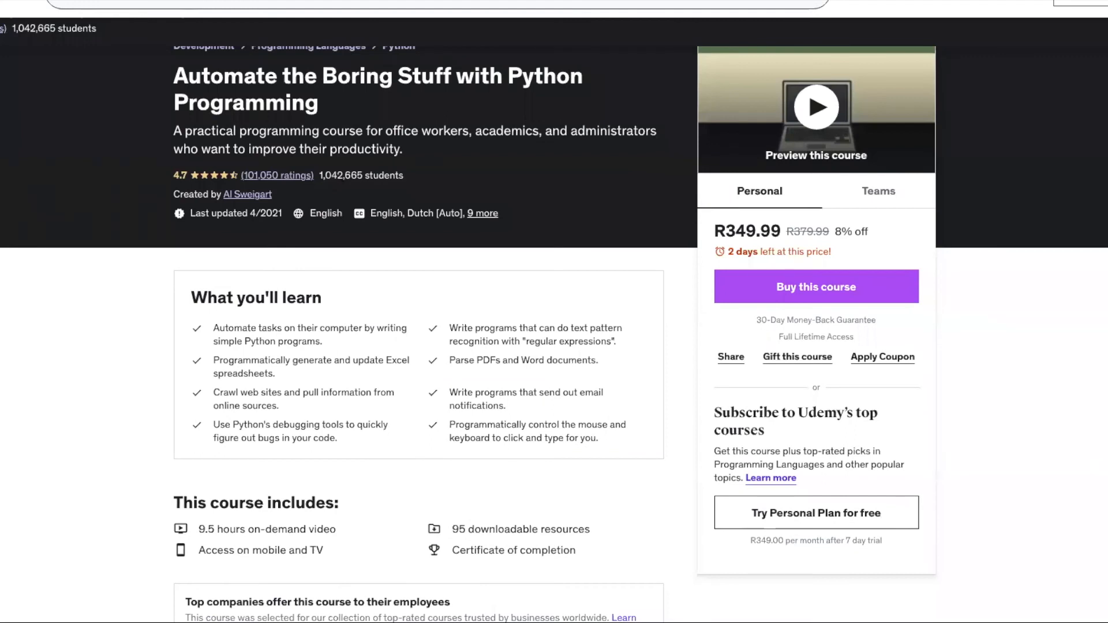
mouse_move(974, 502)
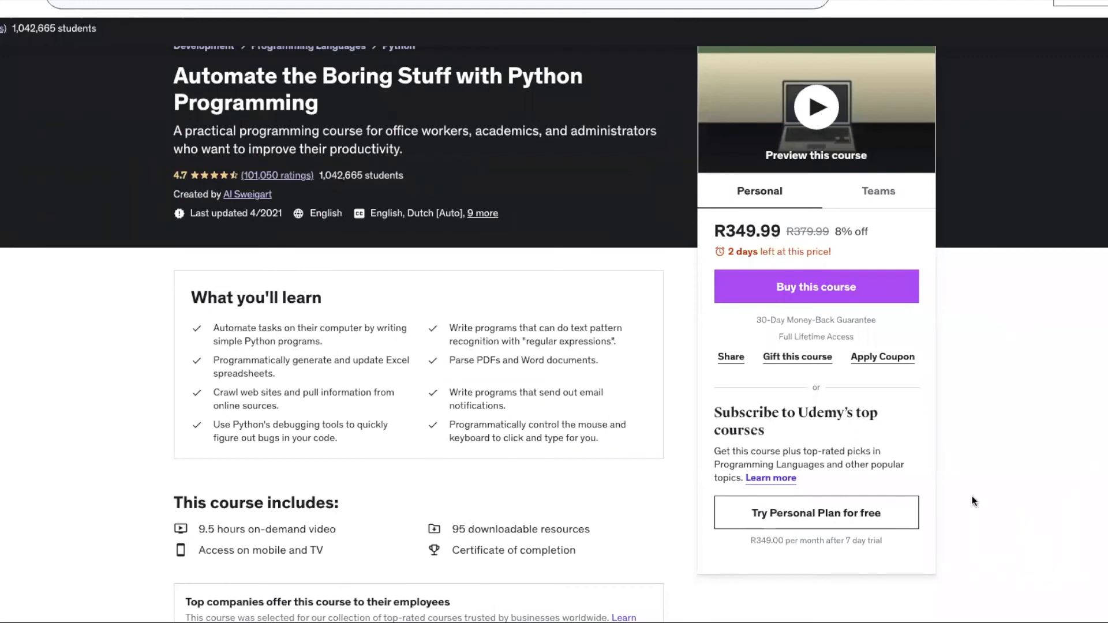
- Scroll through Automate the Boring Stuff's Course content, Requirements and Description
scroll("down", 3)
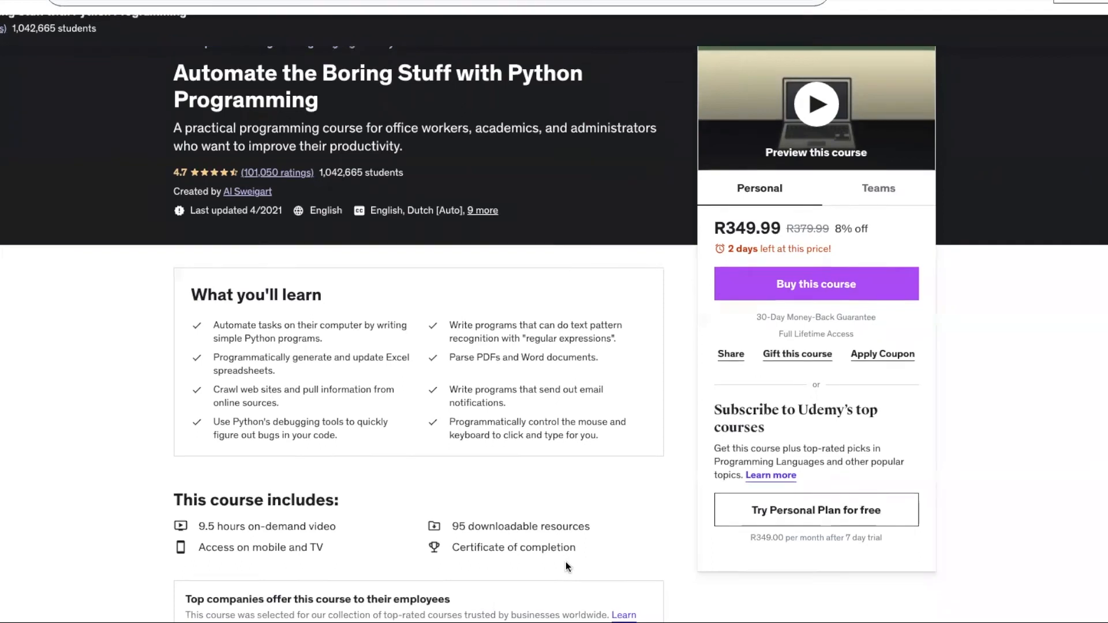
scroll("down", 3)
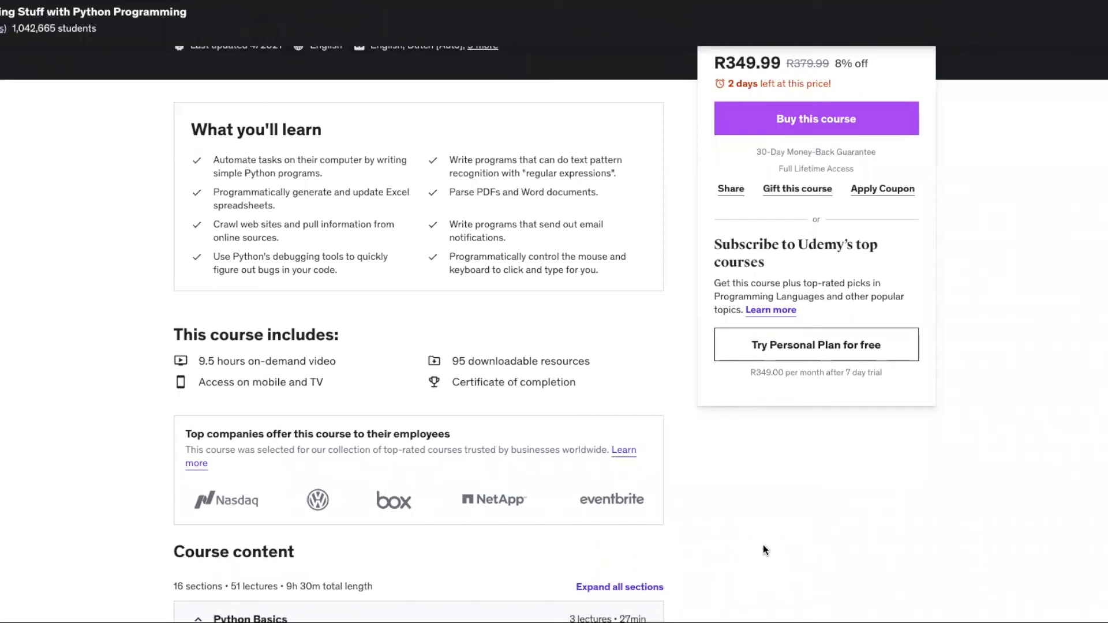
scroll("down", 3)
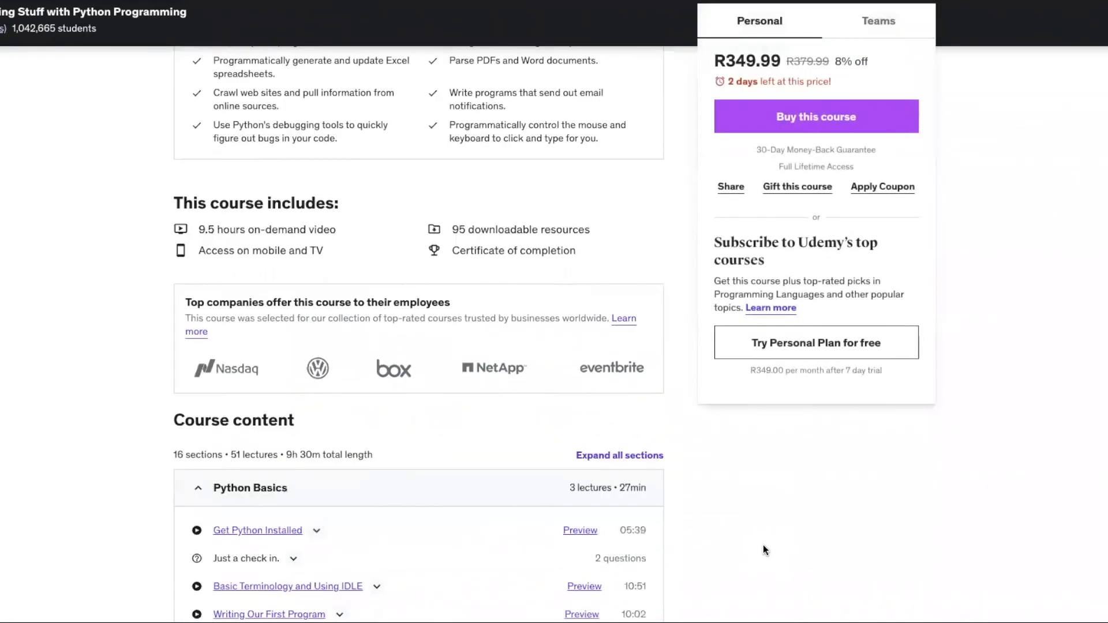
scroll("down", 3)
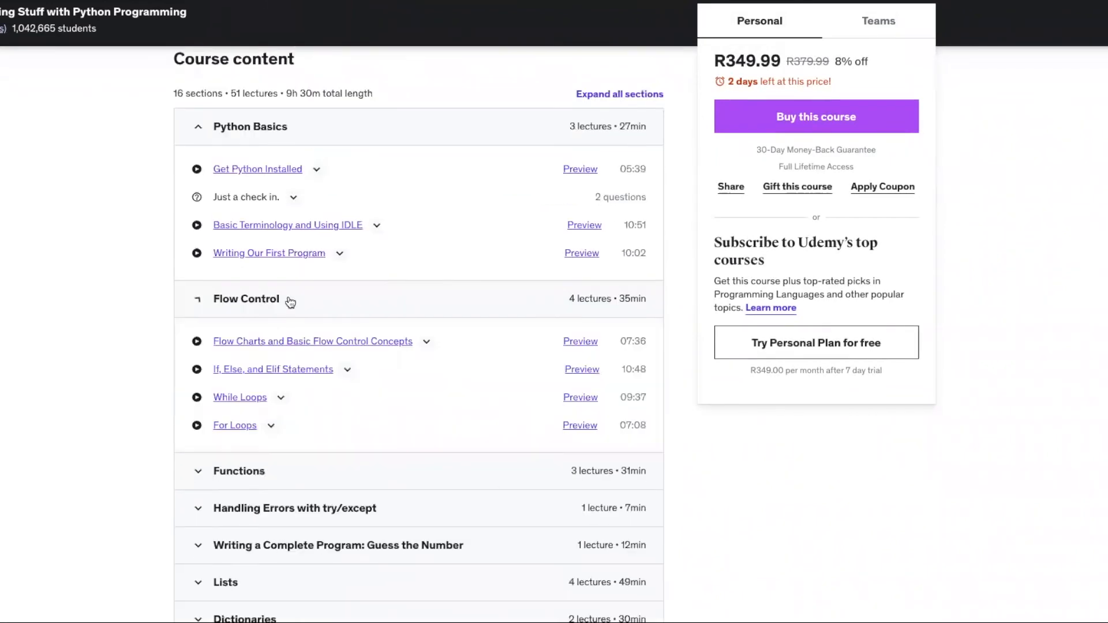
- Continue past the Featured review to the 4.7 Student feedback section
scroll("down", 3)
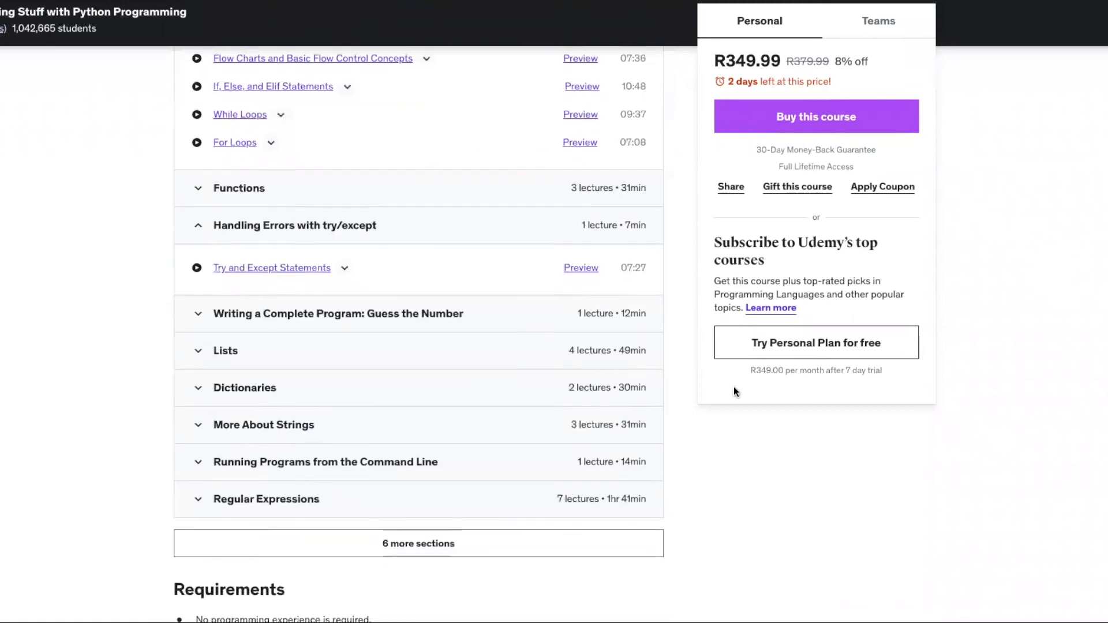
scroll("down", 3)
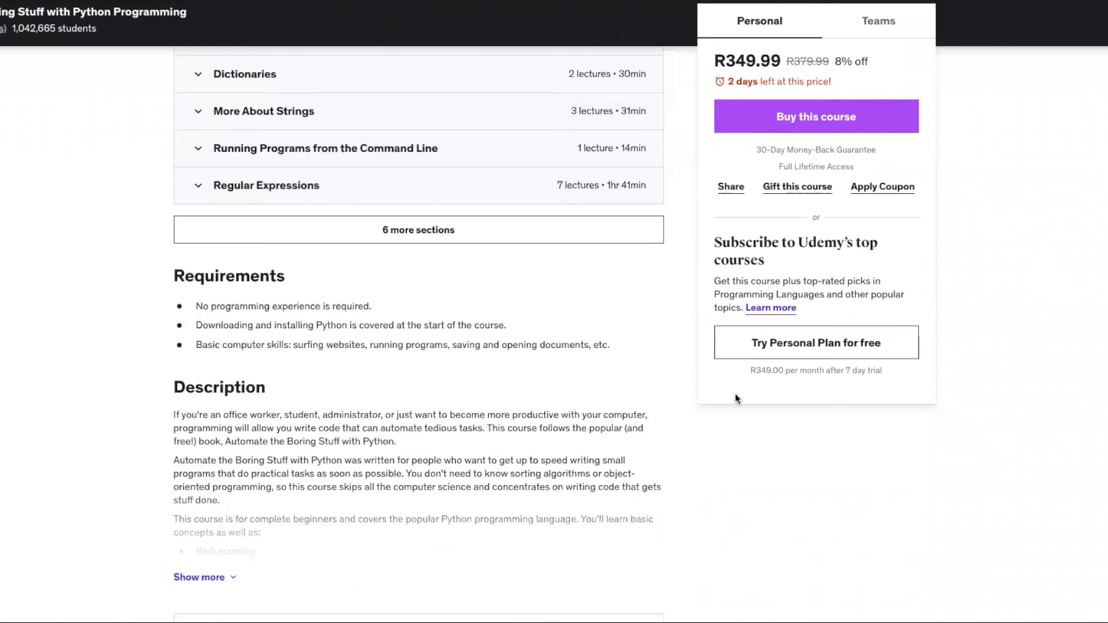
scroll("down", 3)
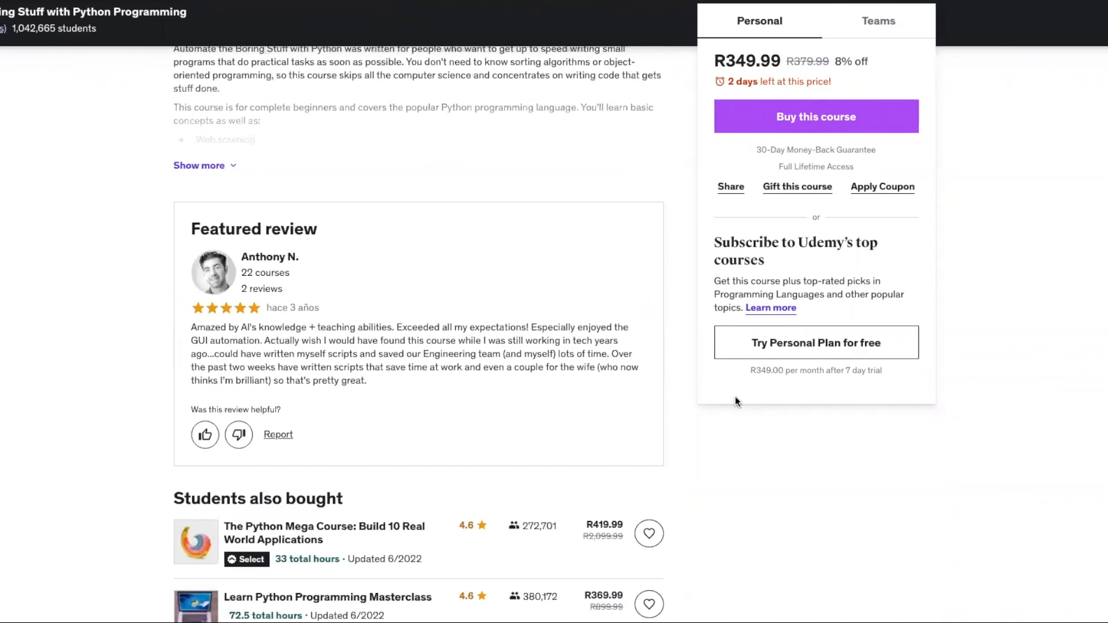
scroll("down", 3)
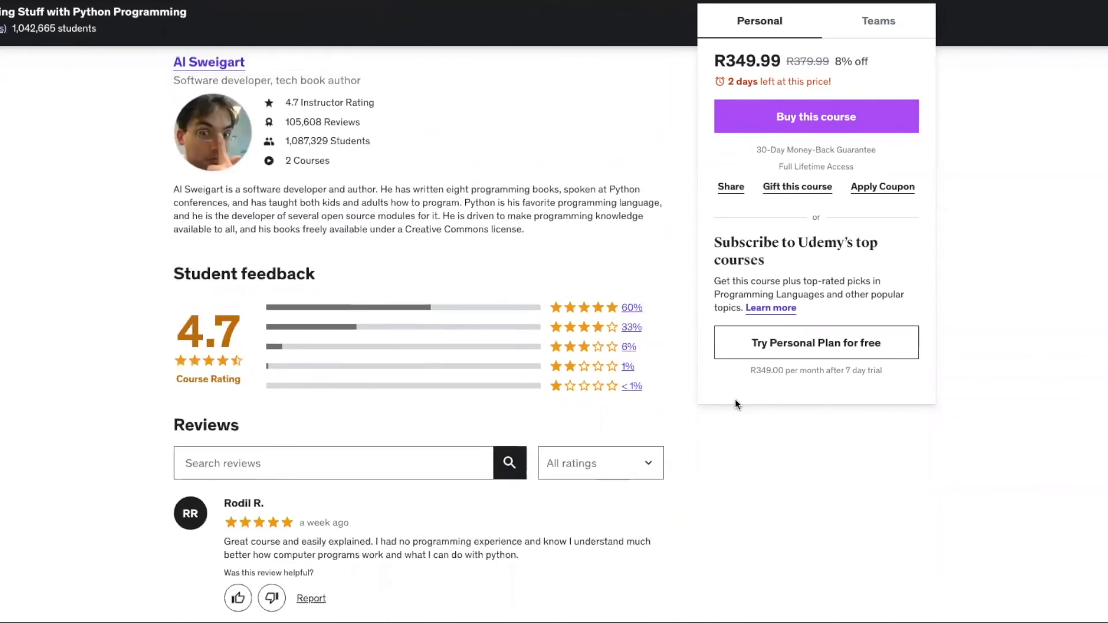
scroll("down", 3)
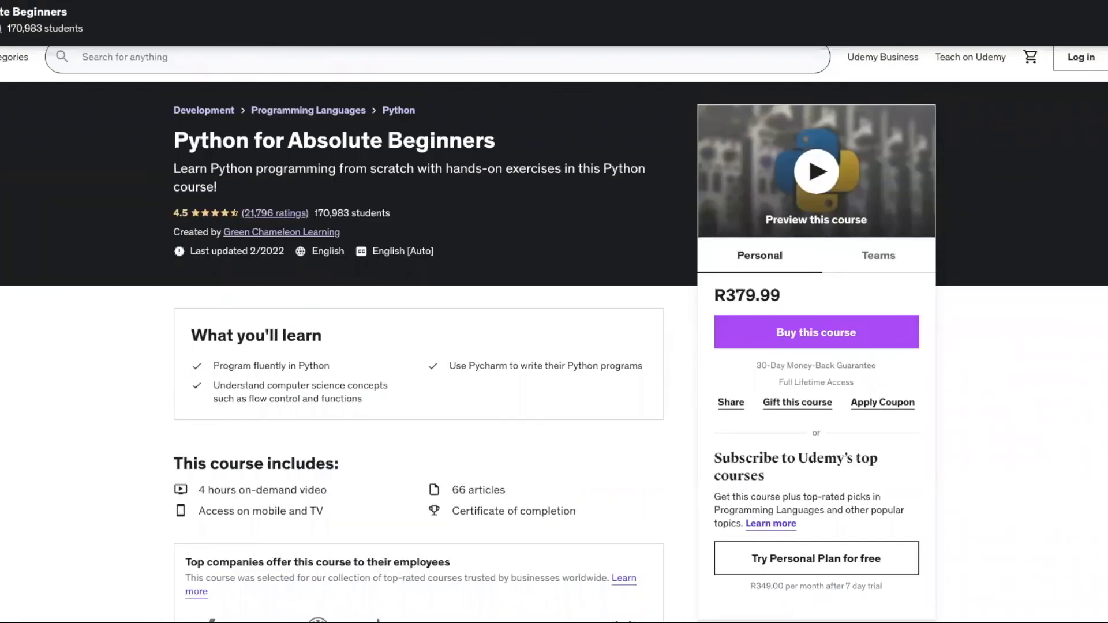
- Scroll the Python for Absolute Beginners page to its included content and 11-section, 110-lecture curriculum
scroll("down", 3)
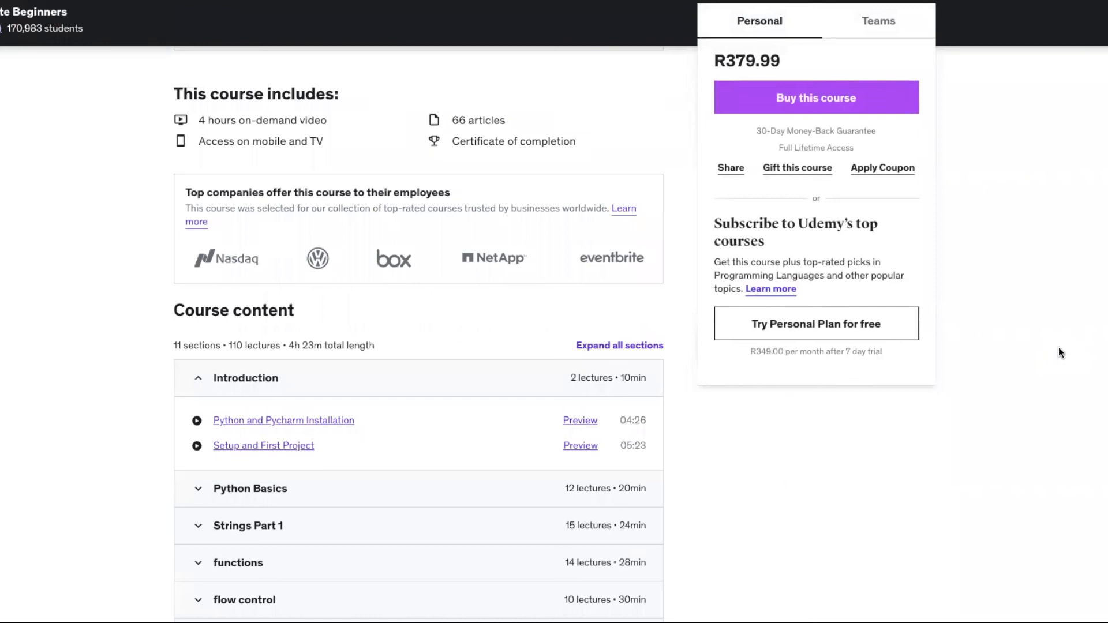
- Scroll through the Python for Absolute Beginners Course content sections and Requirements
scroll("down", 3)
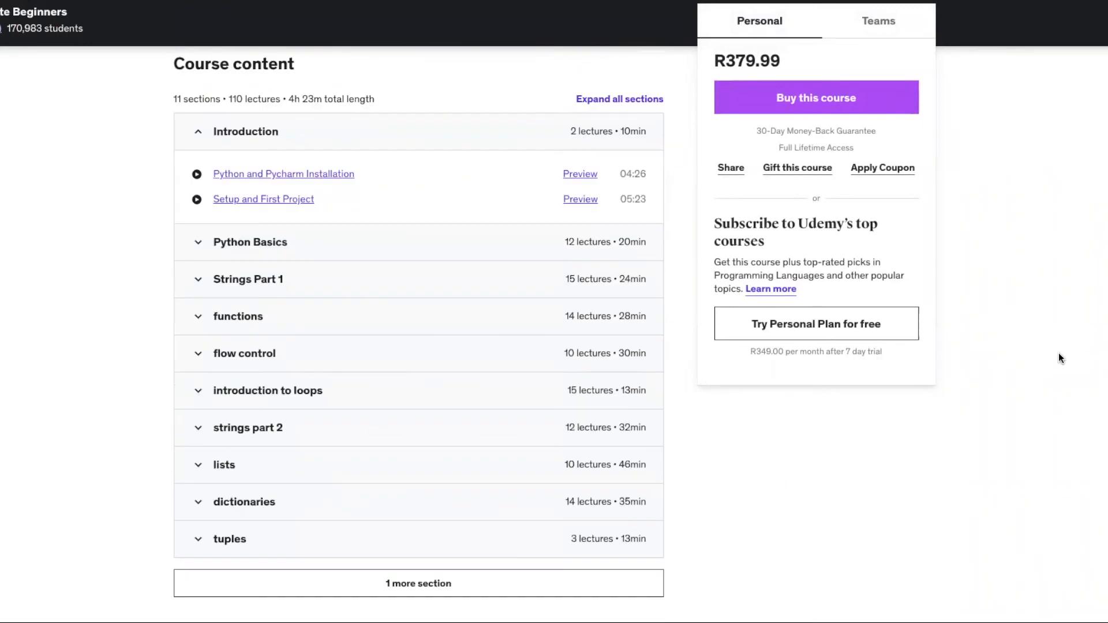
mouse_move(112, 328)
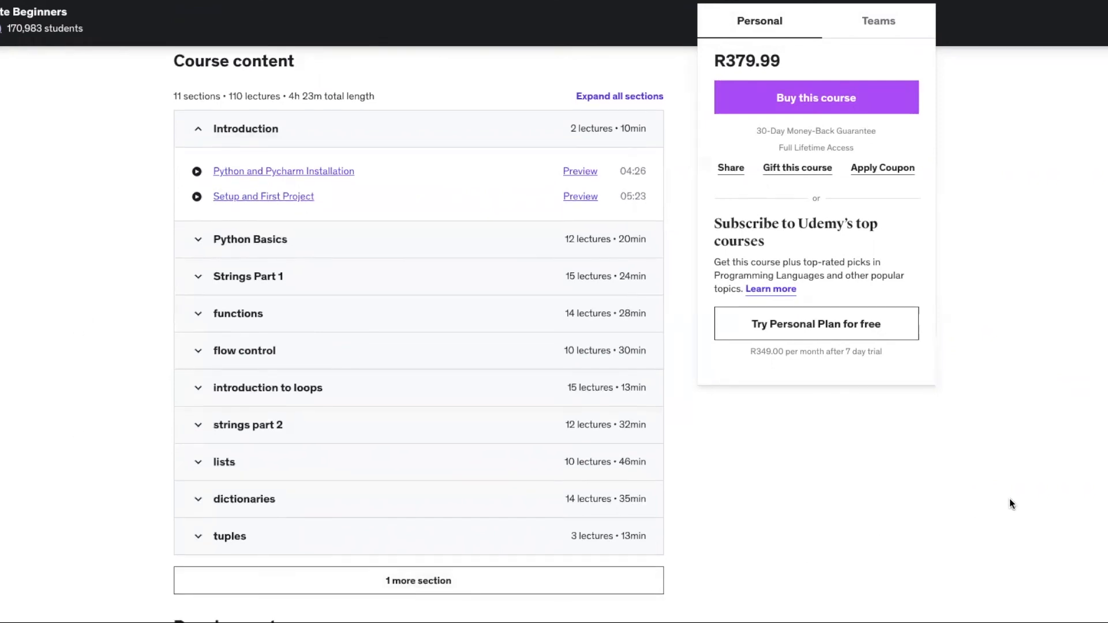
scroll("down", 3)
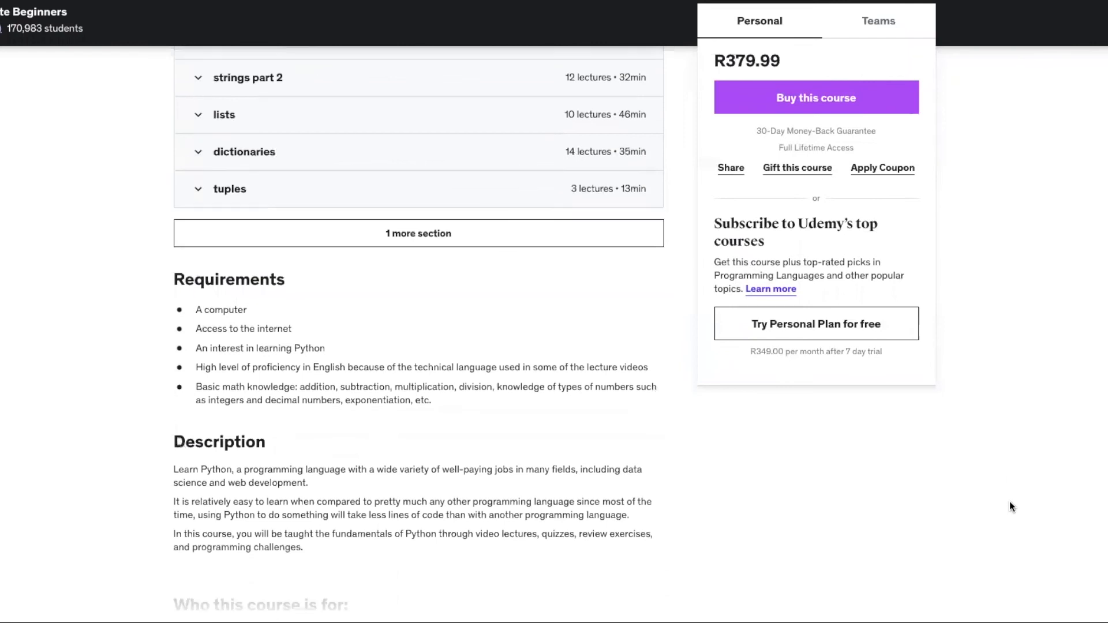
scroll("down", 3)
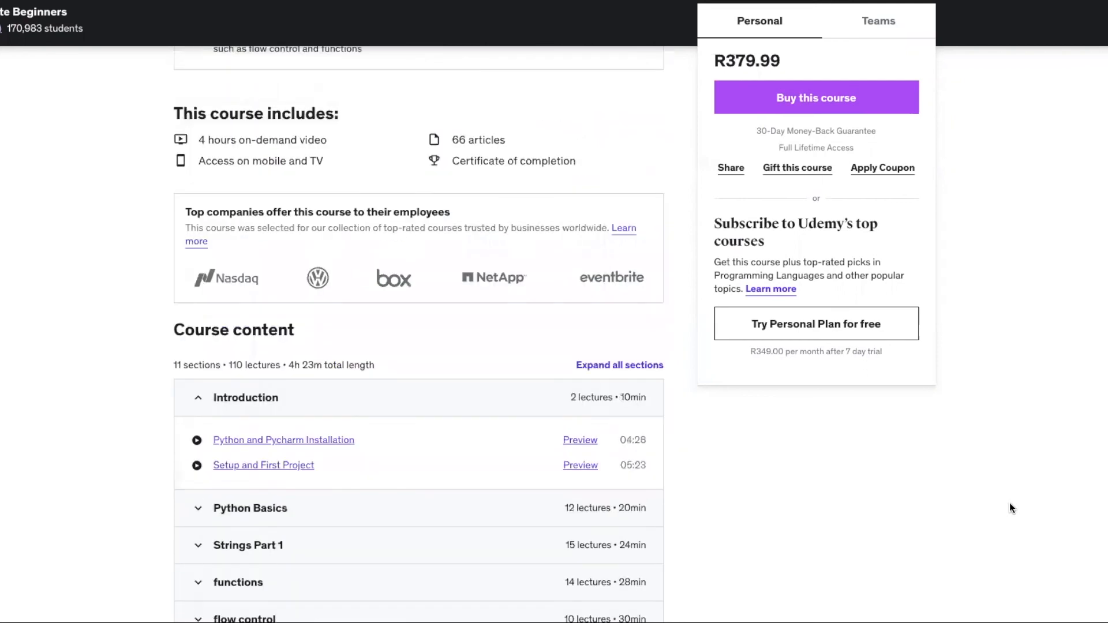
mouse_move(611, 160)
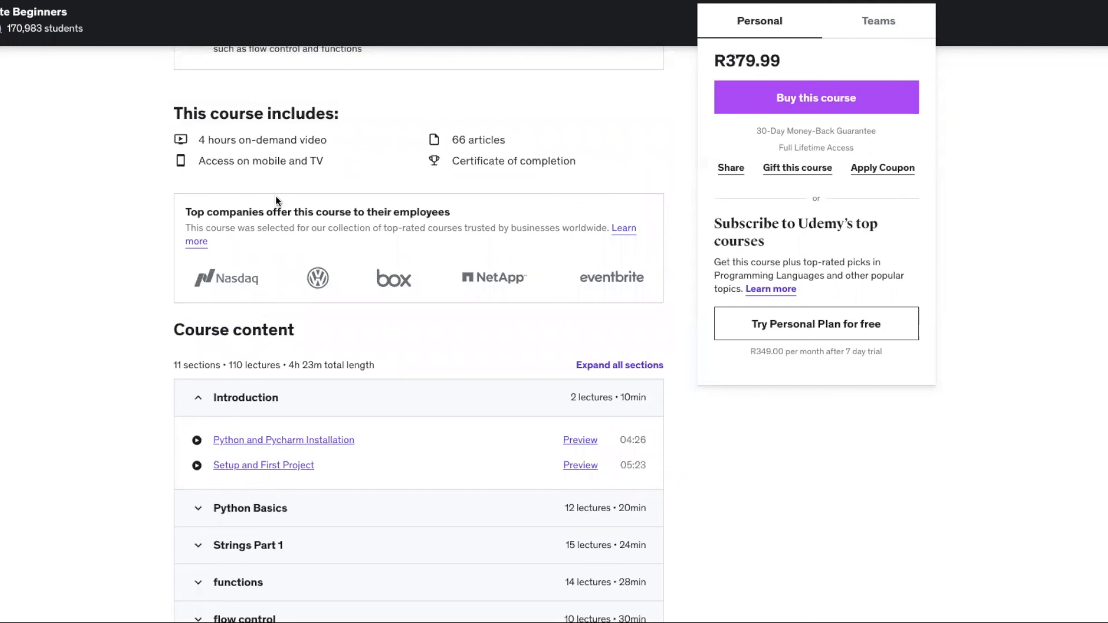
mouse_move(1028, 258)
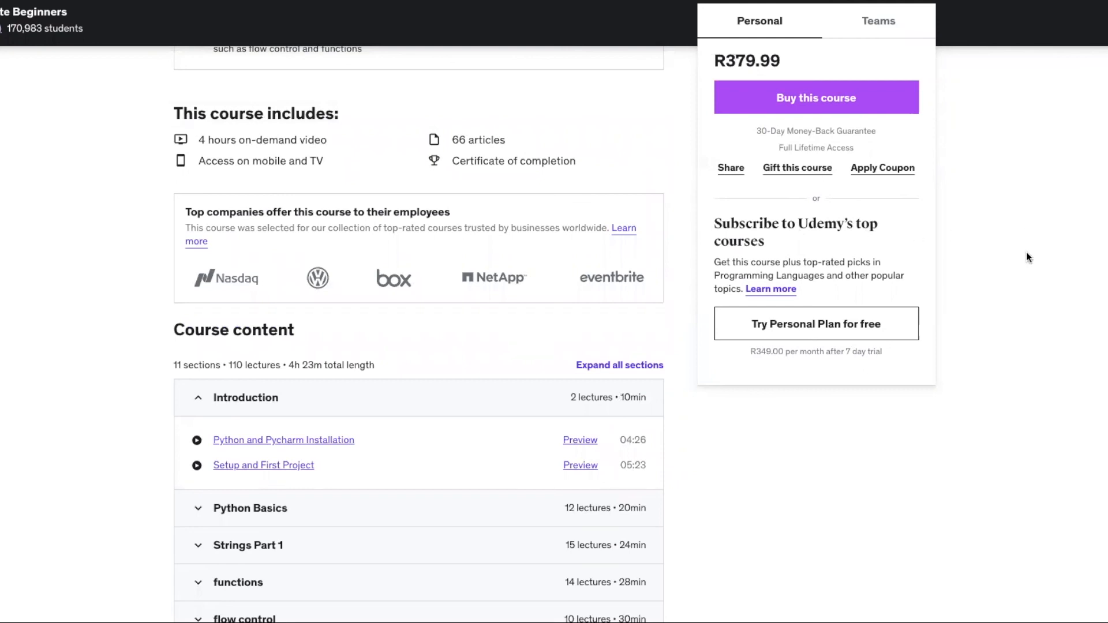
scroll("down", 3)
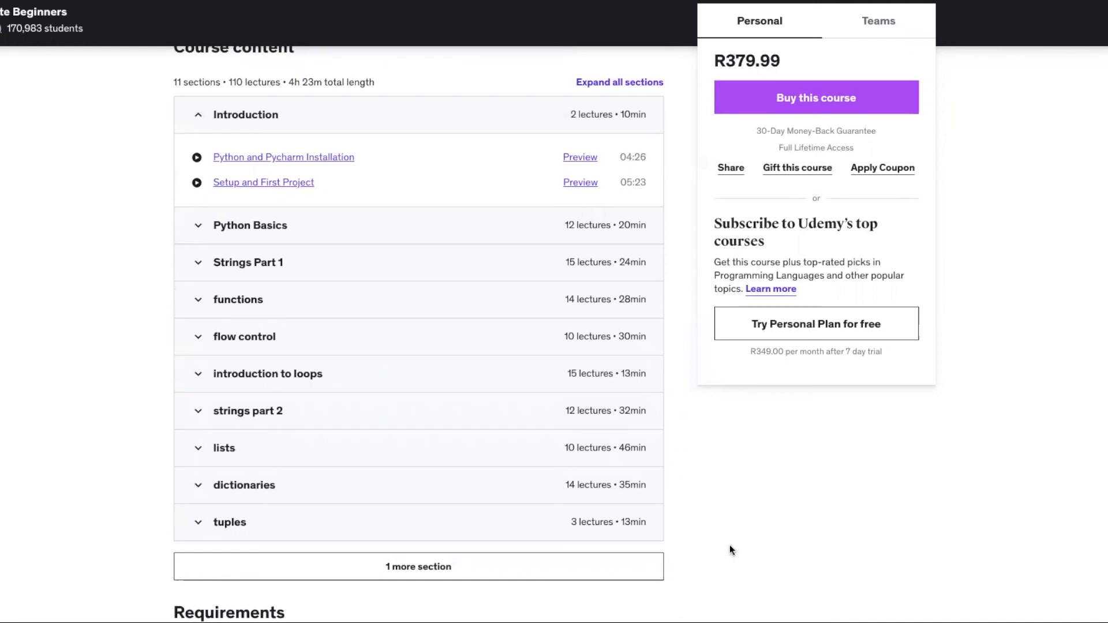
scroll("down", 3)
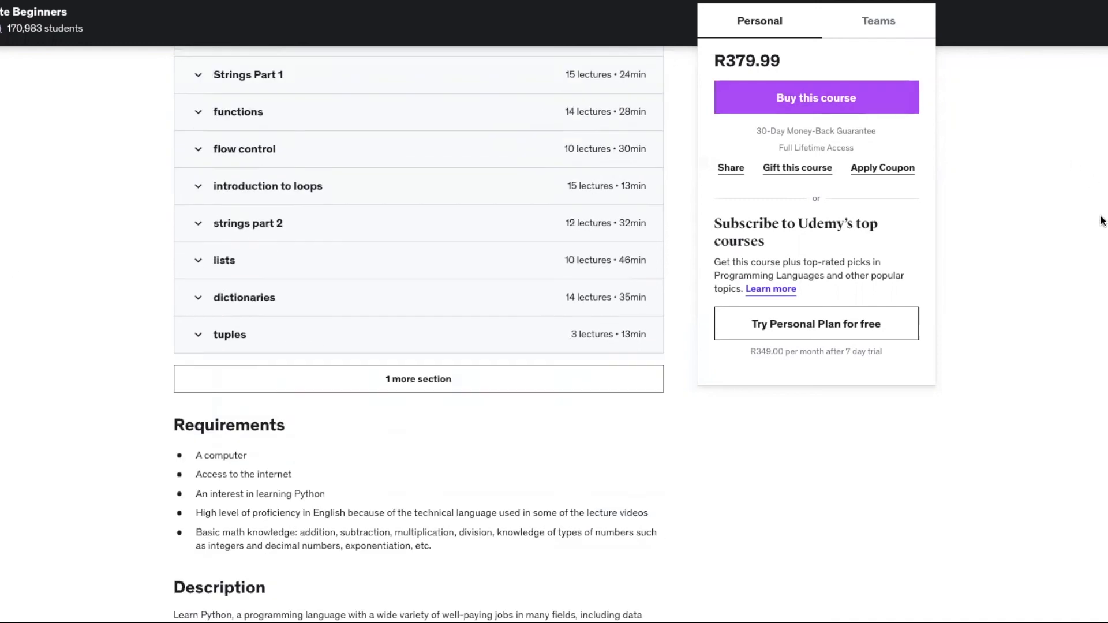
scroll("down", 3)
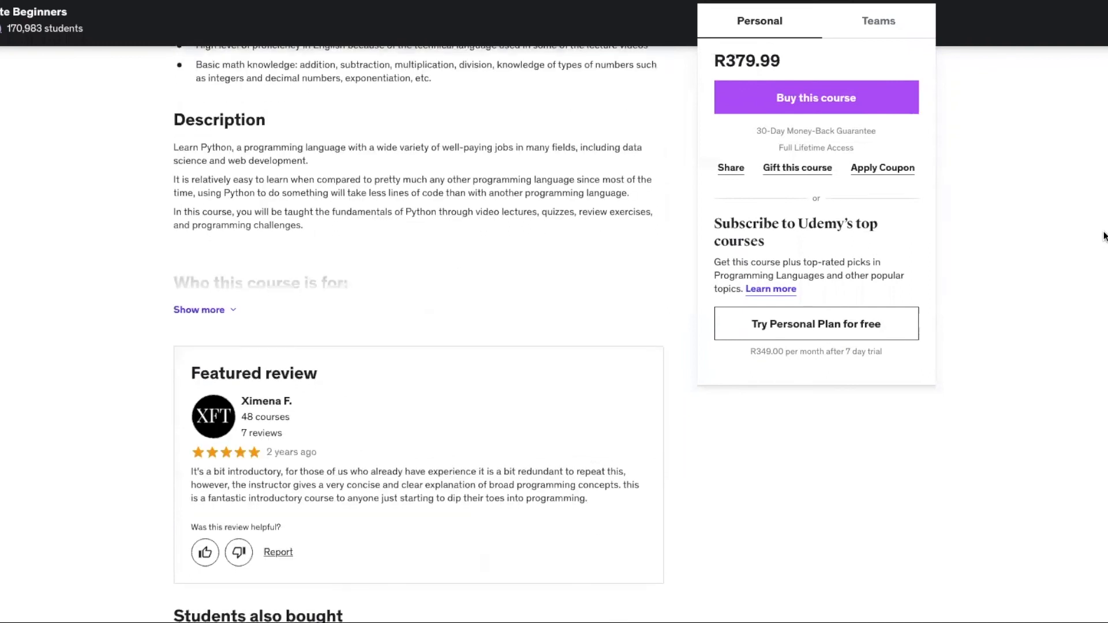
scroll("down", 3)
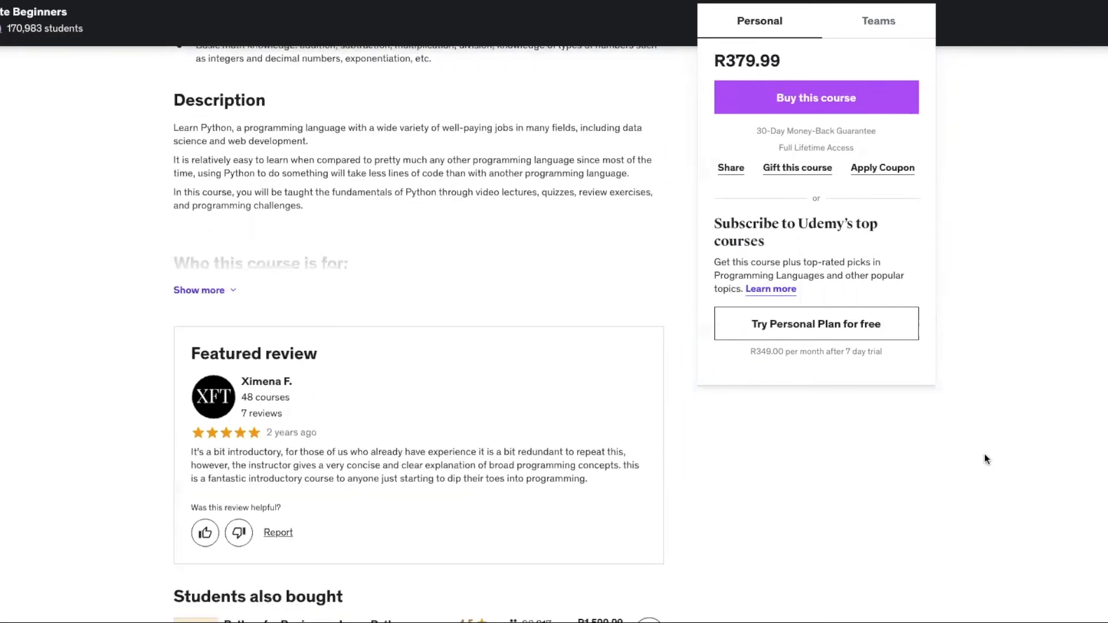